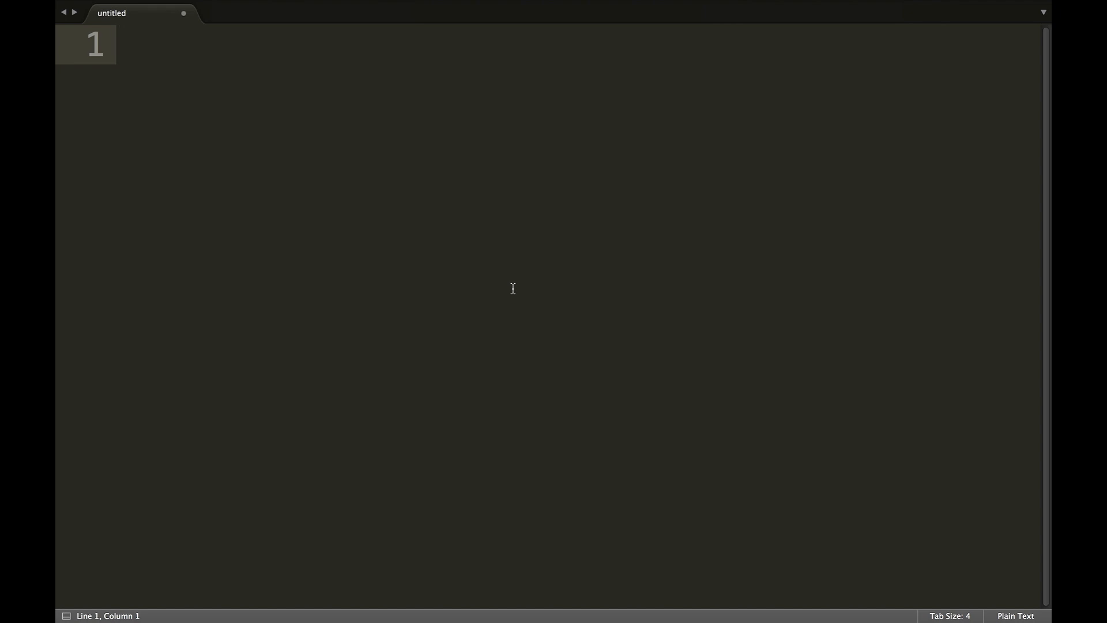
# Write an empty <?php ?> block and save the new file as tut.php.
pyautogui.write('<?p')
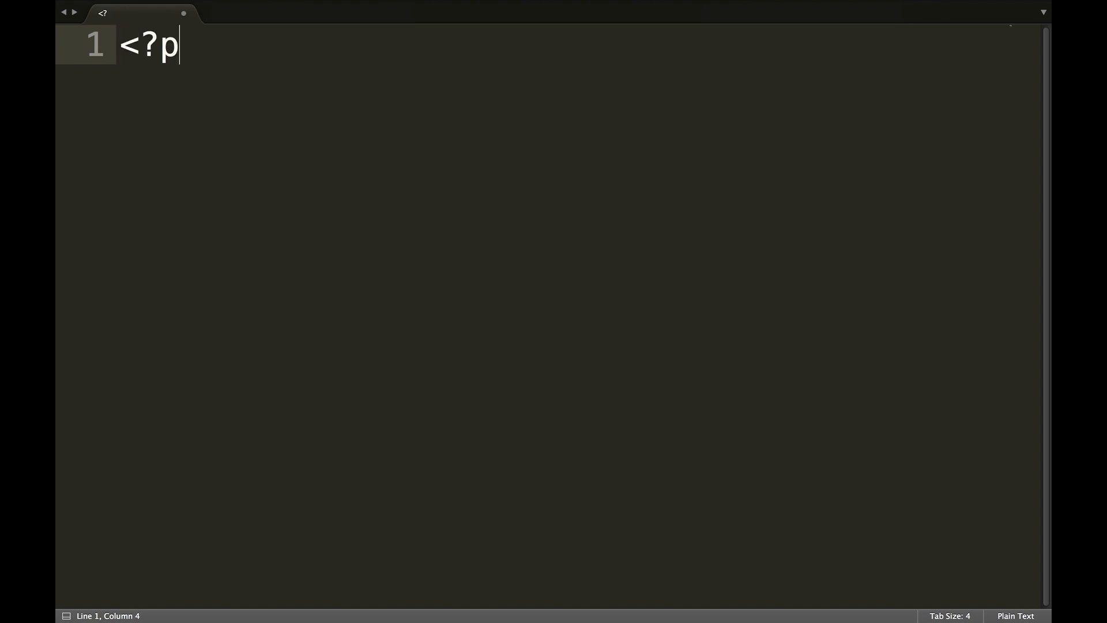
pyautogui.write('hp')
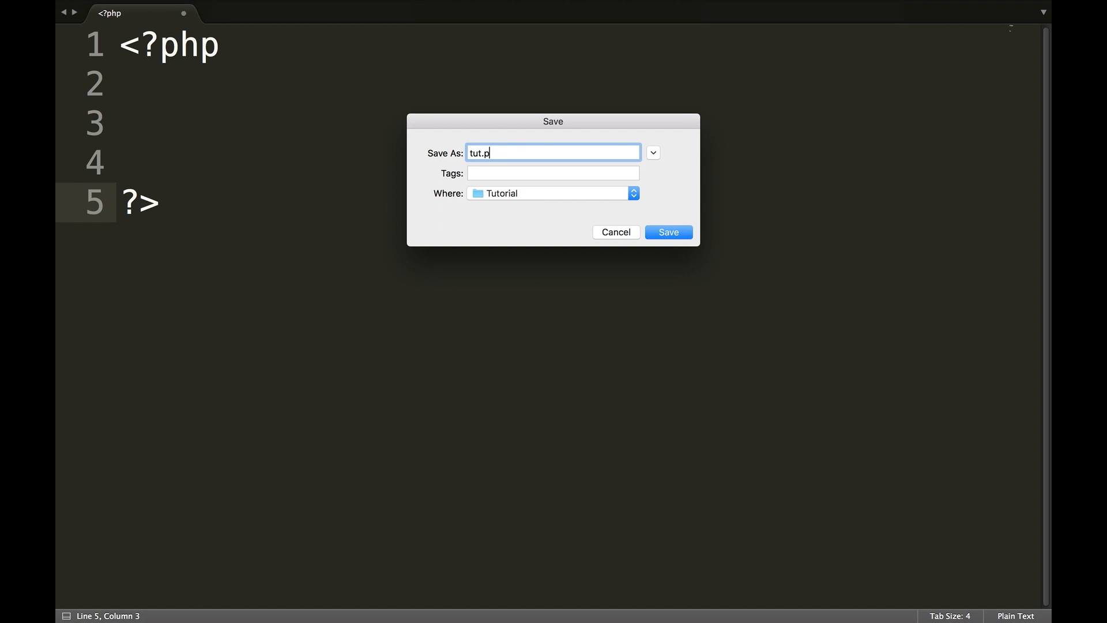
pyautogui.click(668, 232)
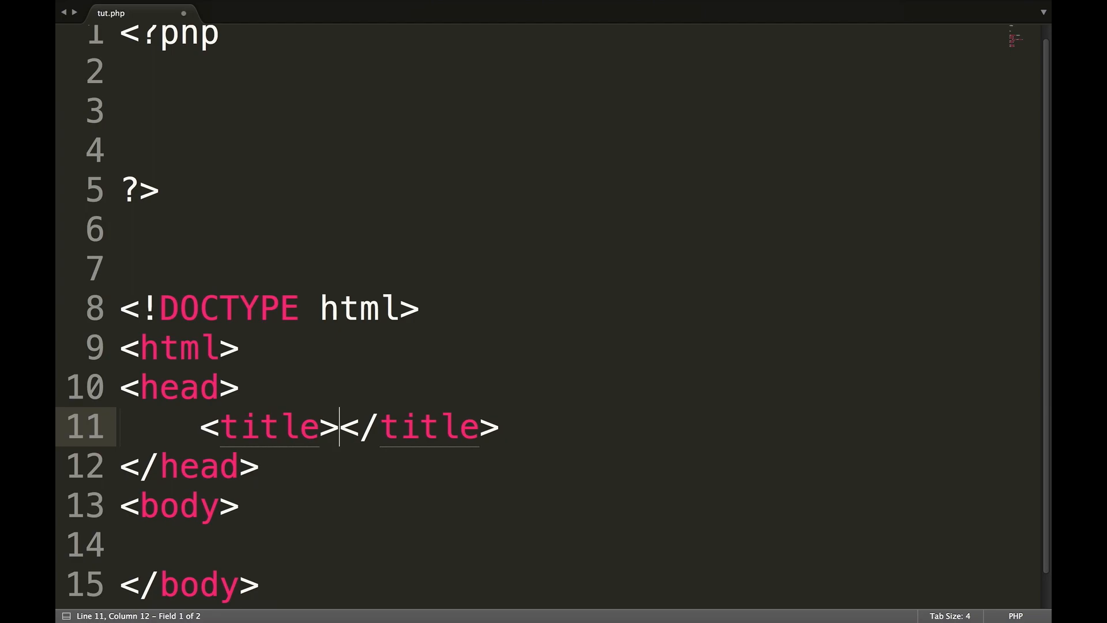
# Insert the HTML skeleton and title the page Magic 8 Ball.
pyautogui.scroll(-3)
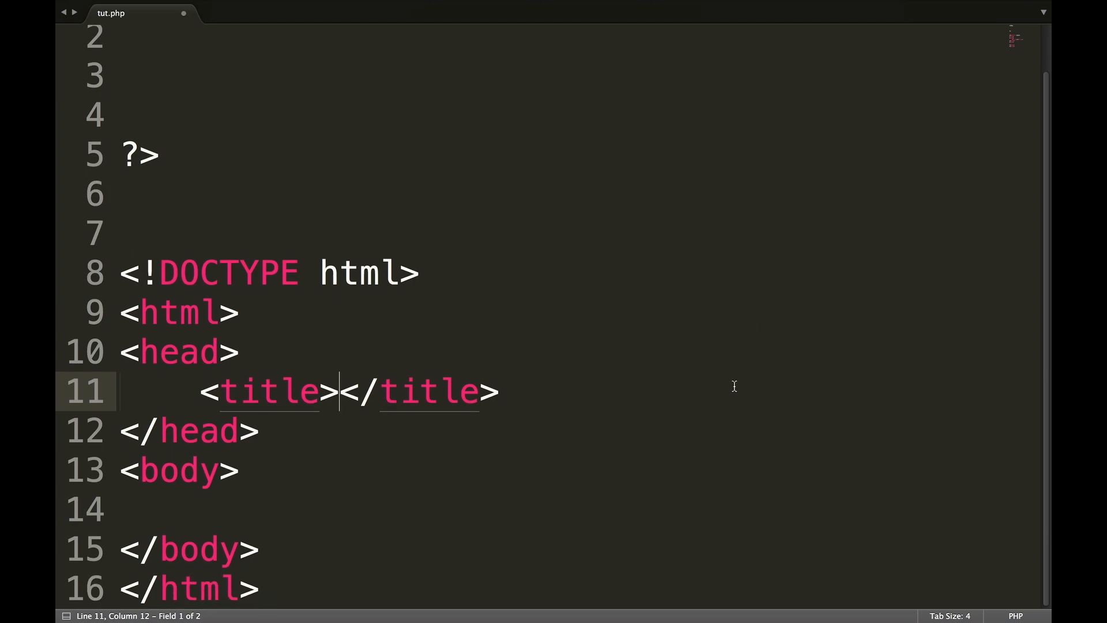
pyautogui.write('Magin')
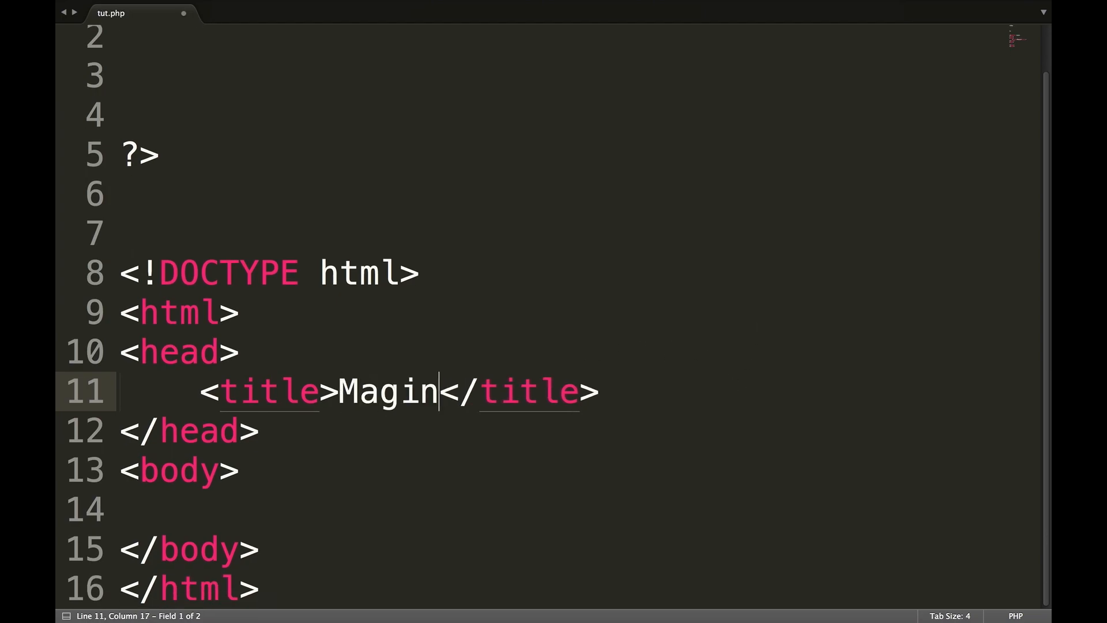
pyautogui.press('Backspace')
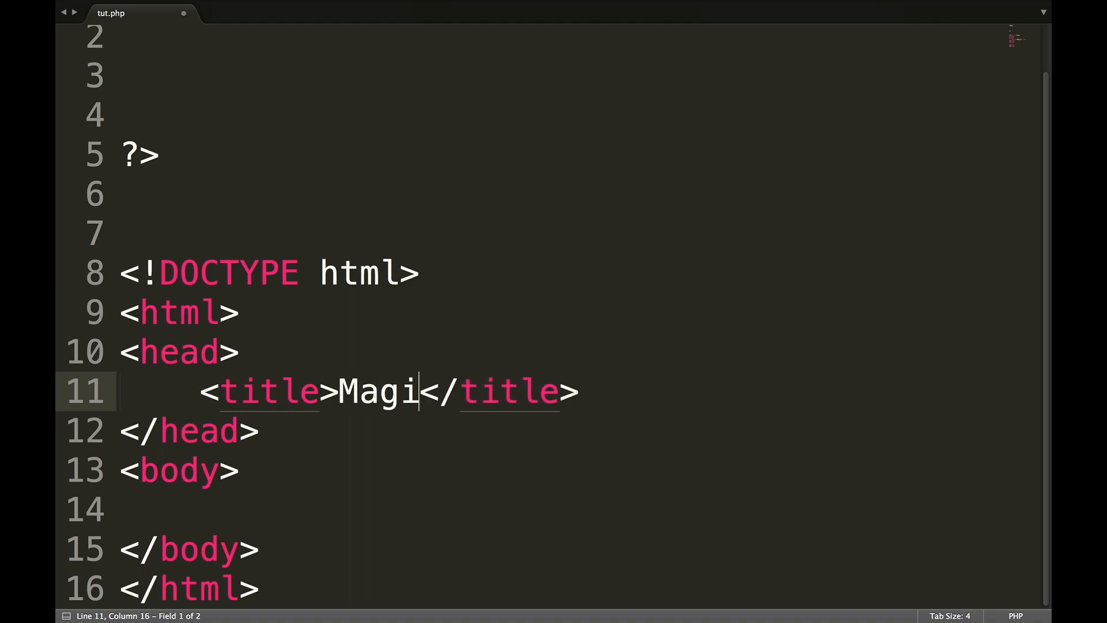
pyautogui.write('c 8 B')
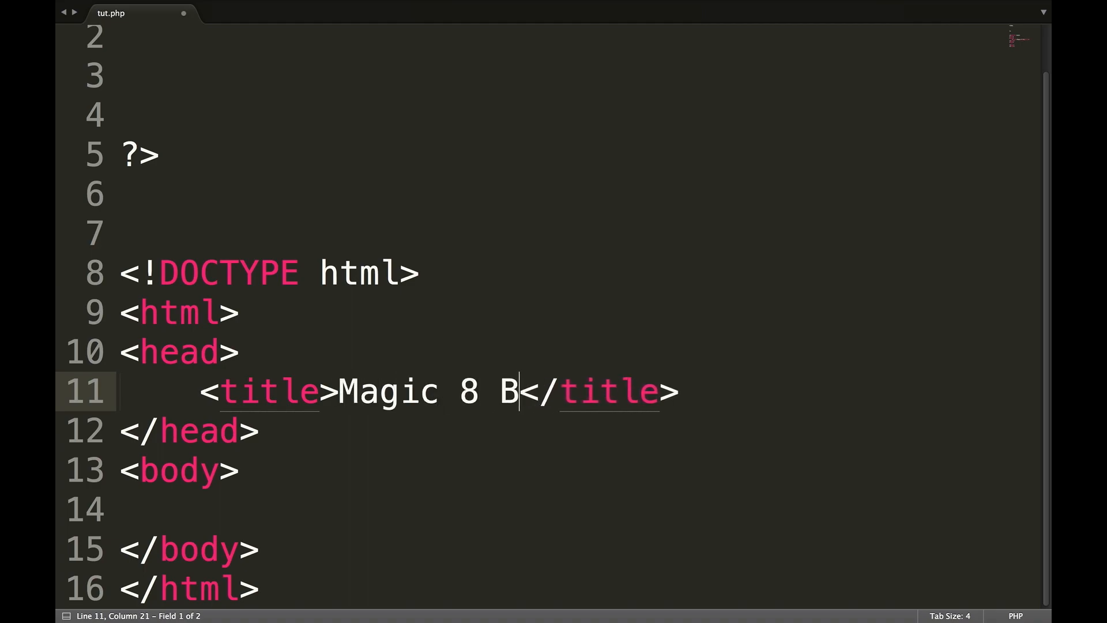
pyautogui.write('all')
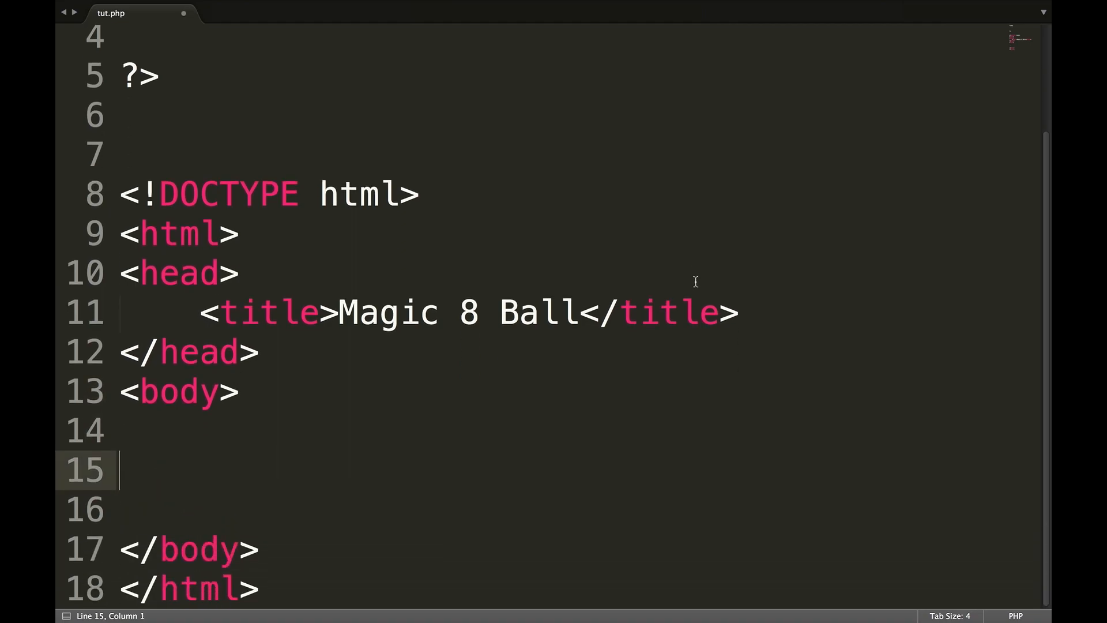
# Write <form action="tut.php" method="POST"> in the page body.
pyautogui.write('<')
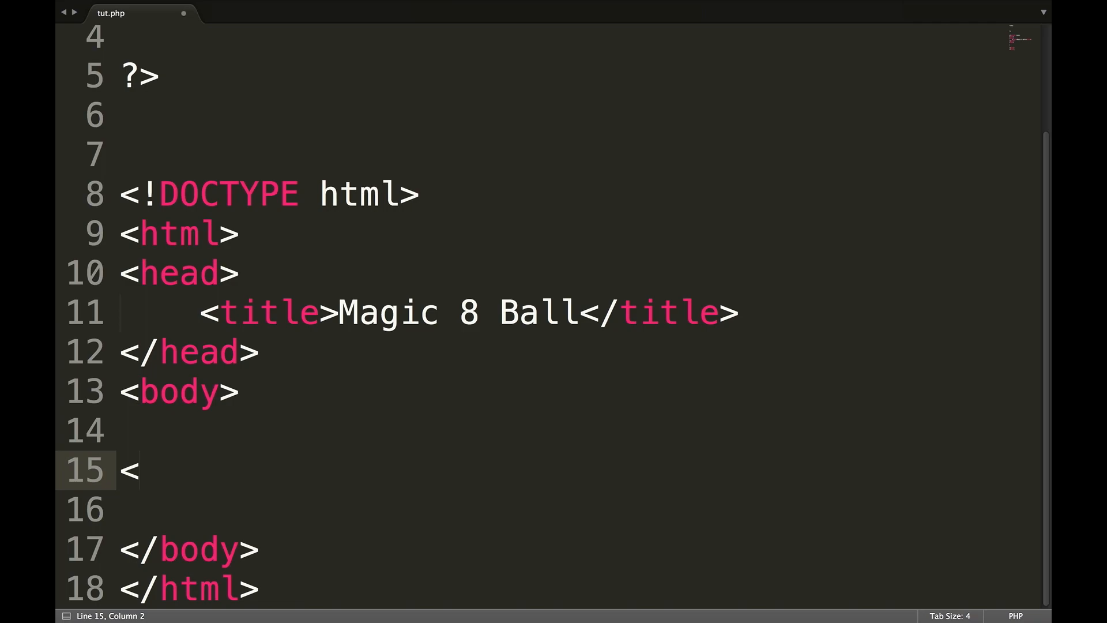
pyautogui.write('form action="')
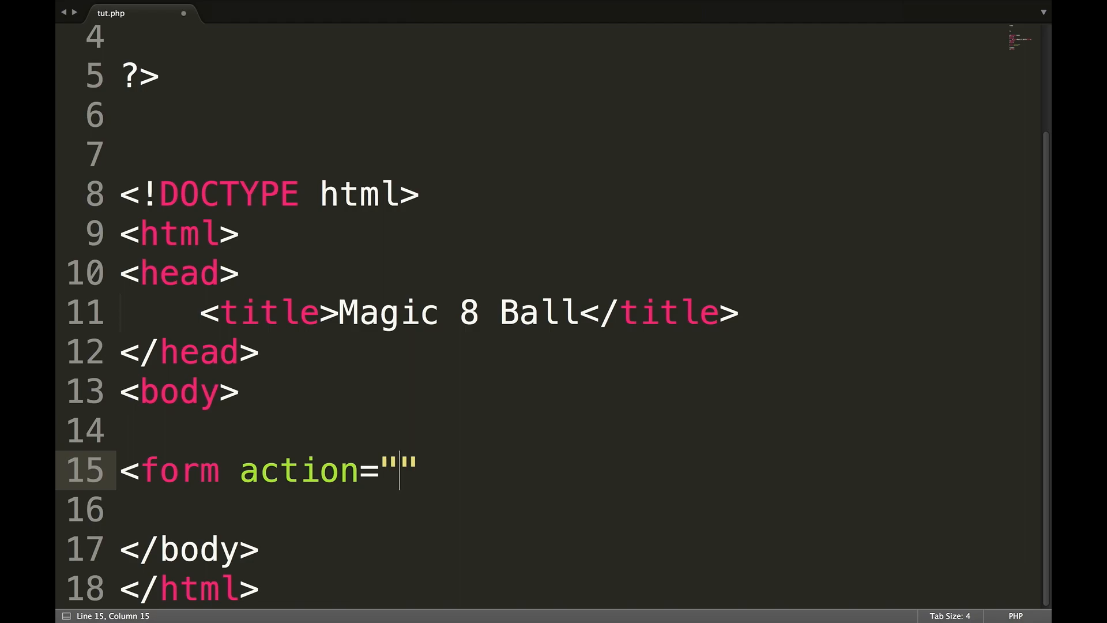
pyautogui.write('tut.php')
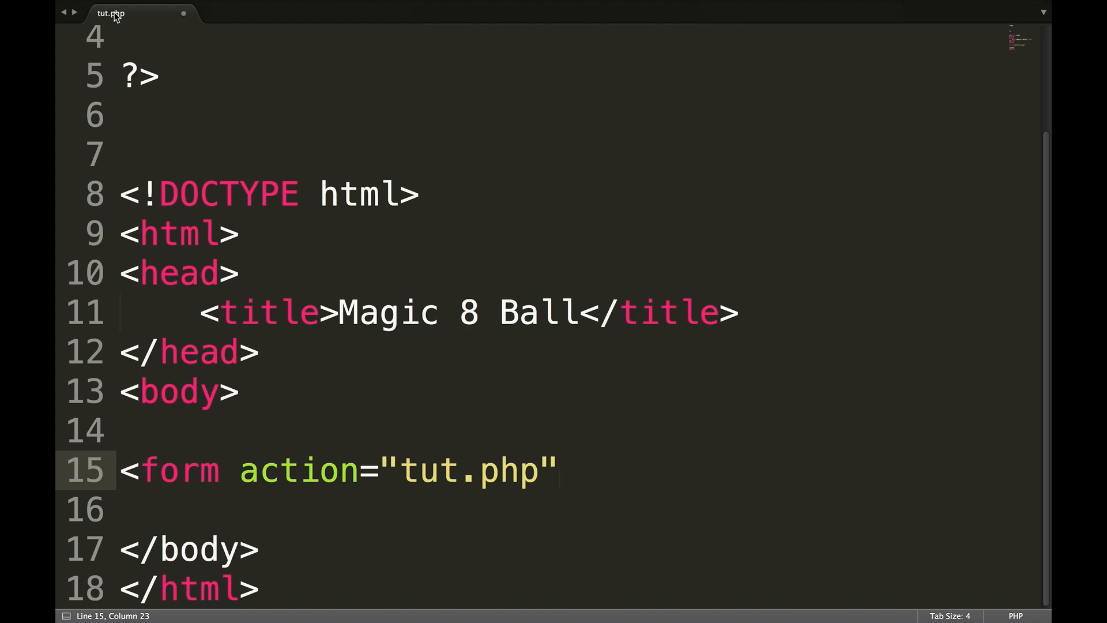
pyautogui.moveTo(418, 473)
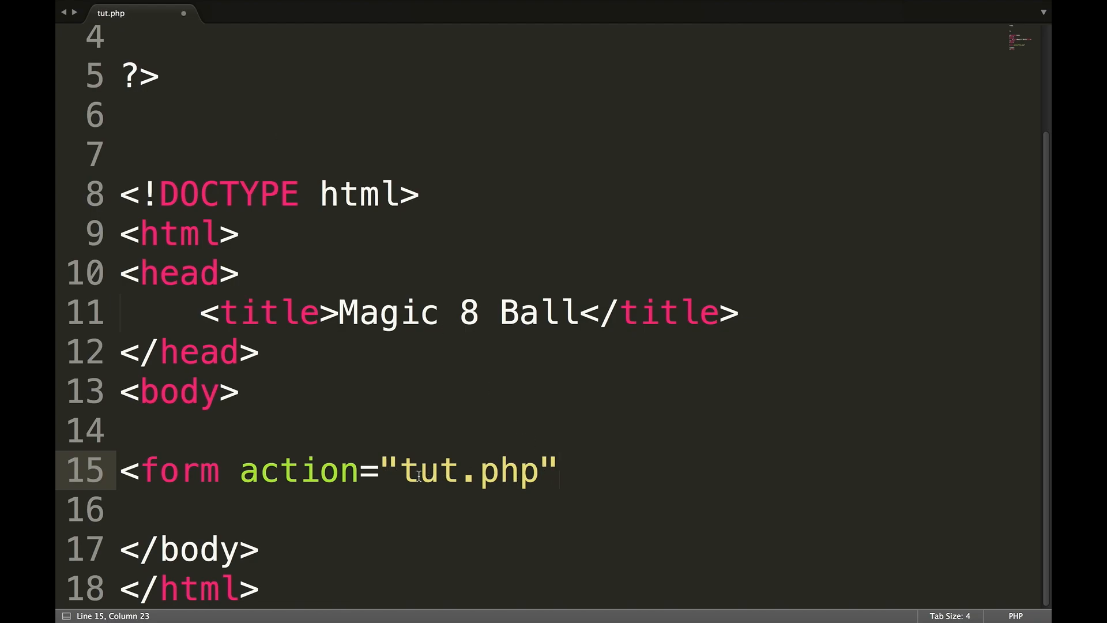
pyautogui.moveTo(731, 476)
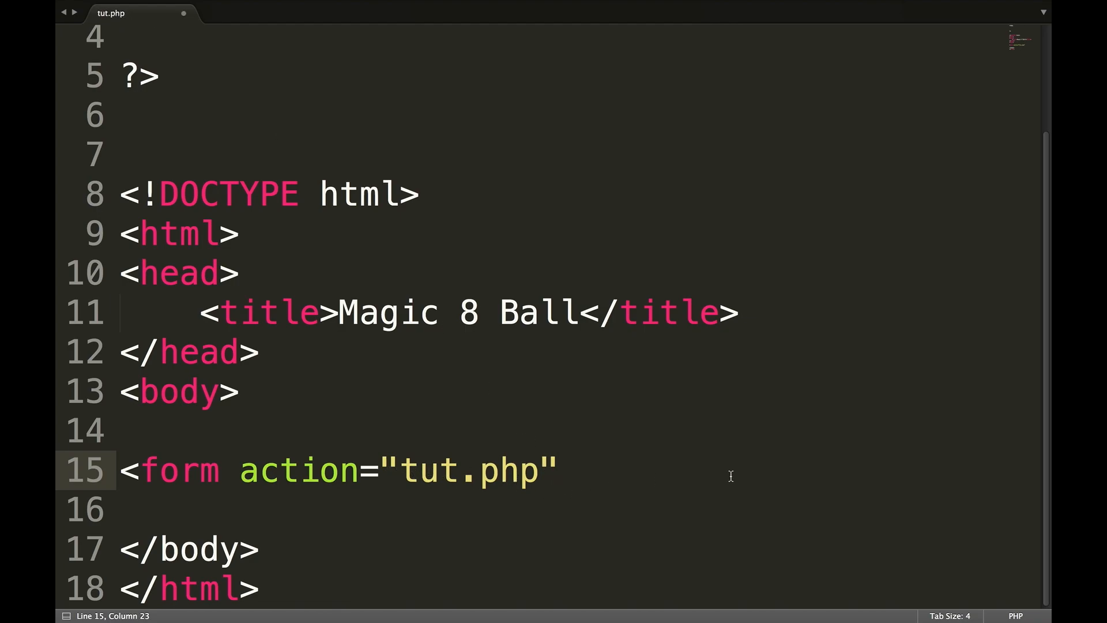
pyautogui.write('method=')
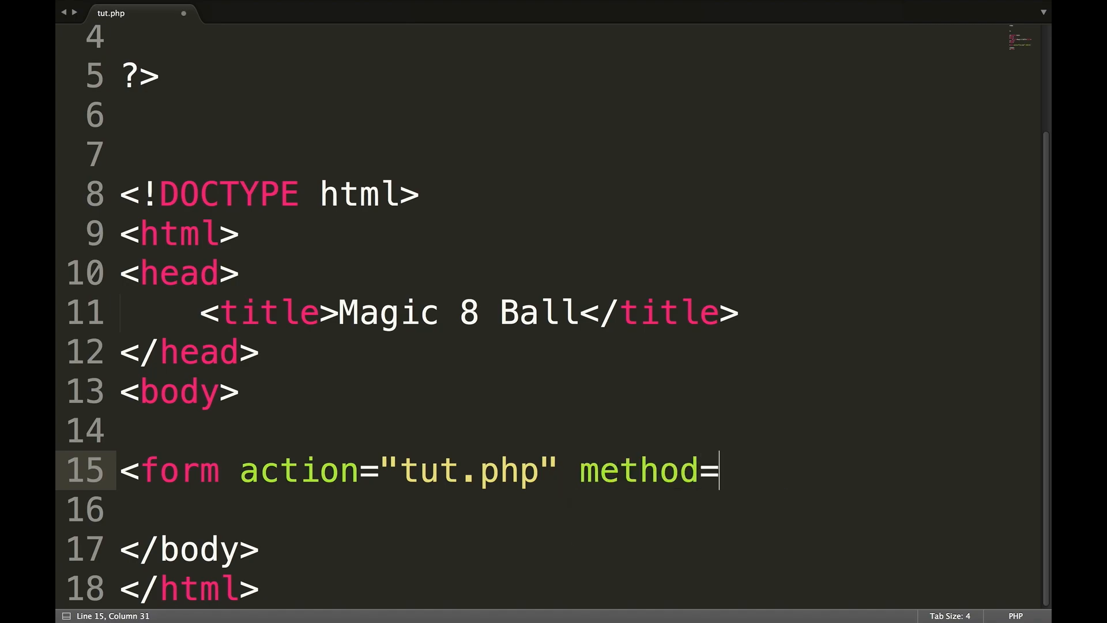
pyautogui.write('"POST"')
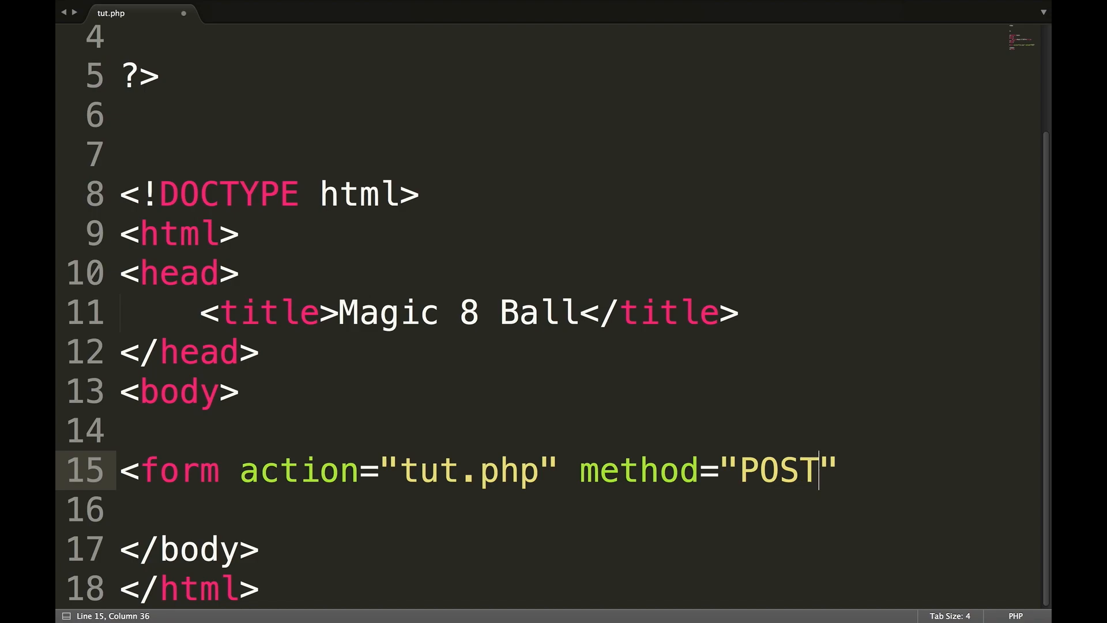
pyautogui.write('>')
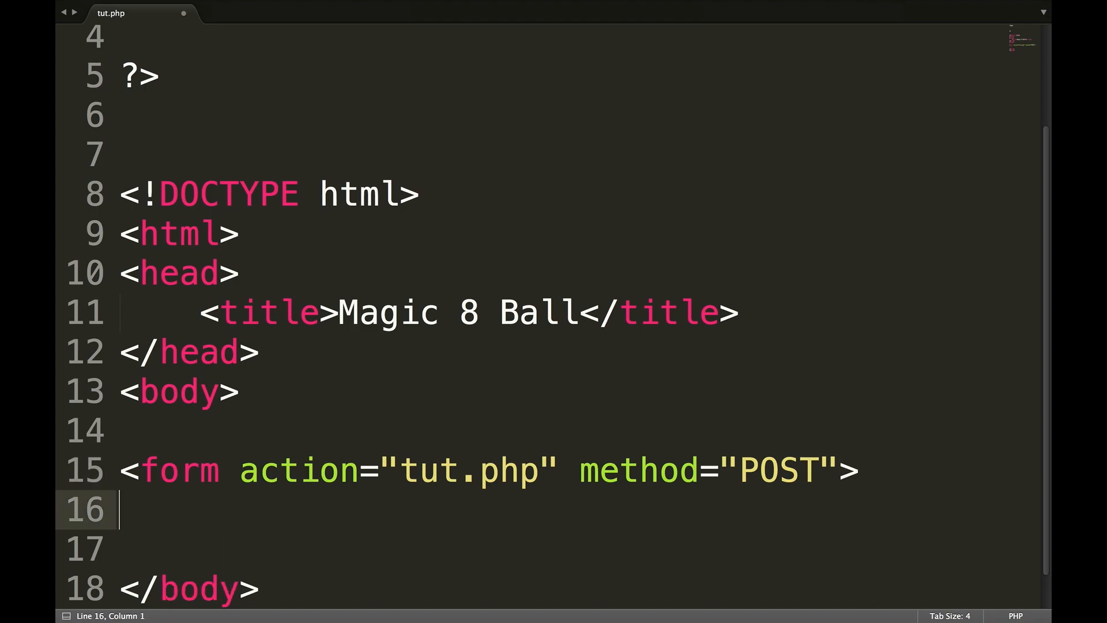
# Add a text input named question with placeholder "Enter Your Question" followed by two <br> breaks.
pyautogui.scroll(-3)
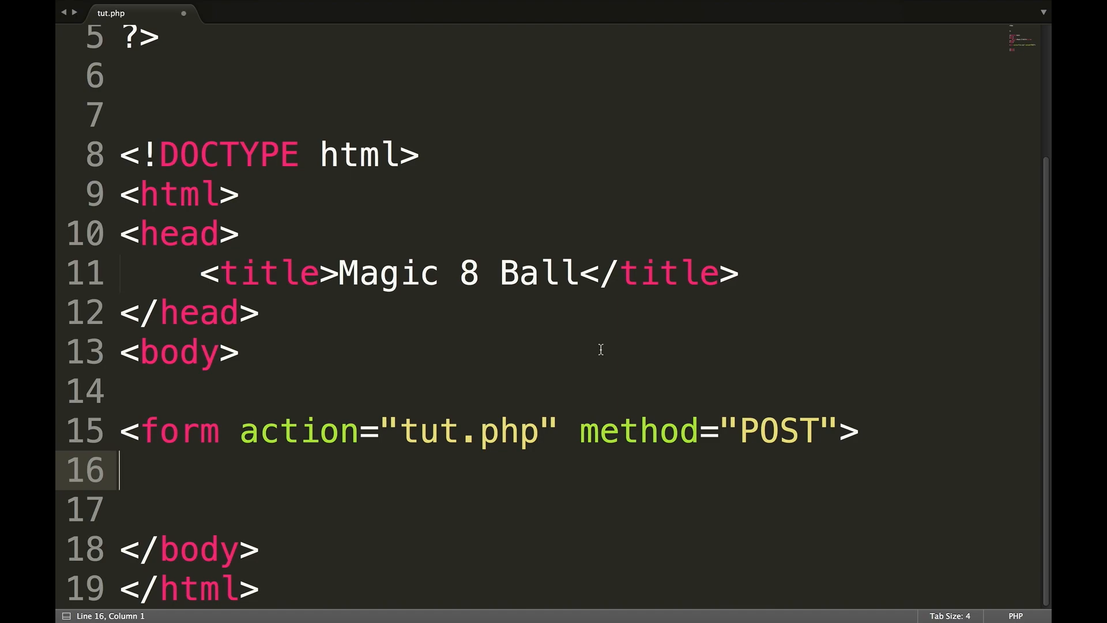
pyautogui.write('input ty')
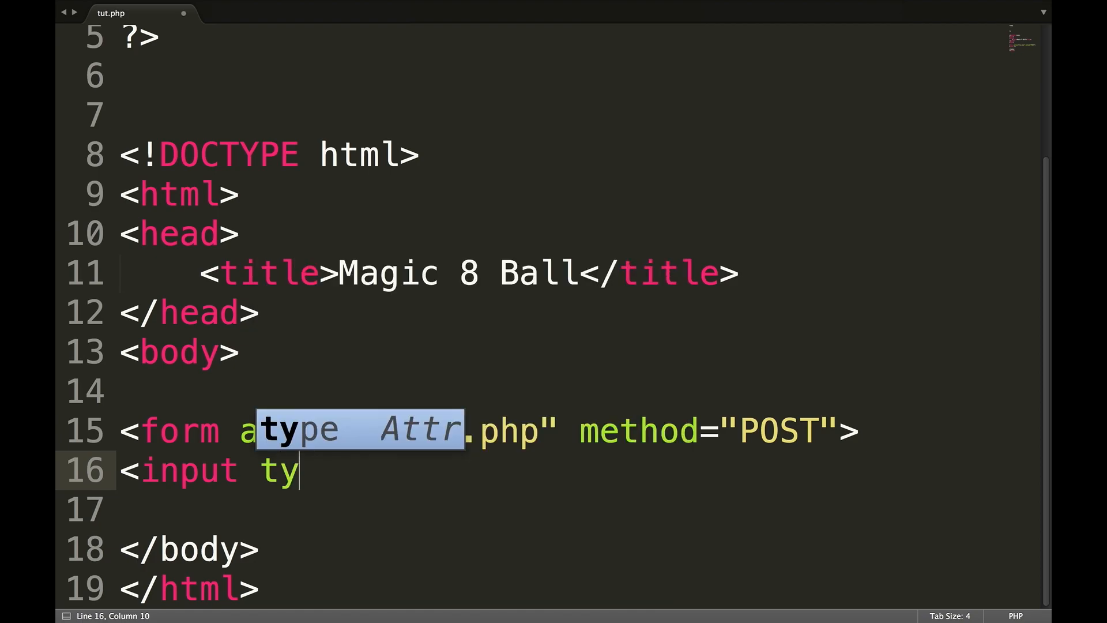
pyautogui.write('pe=""')
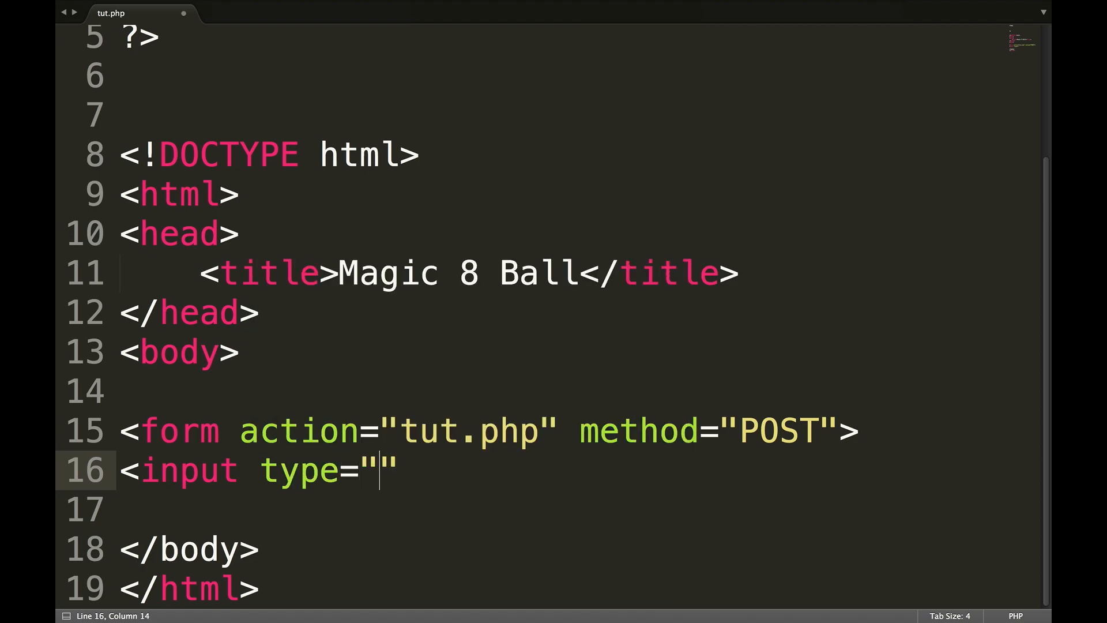
pyautogui.write('text')
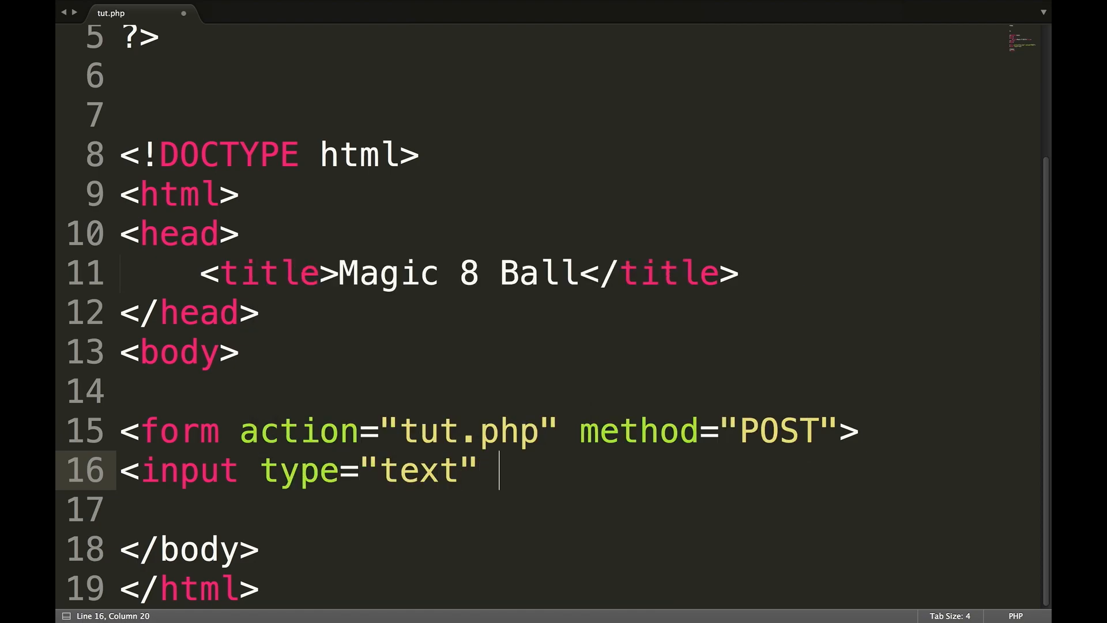
pyautogui.write('man')
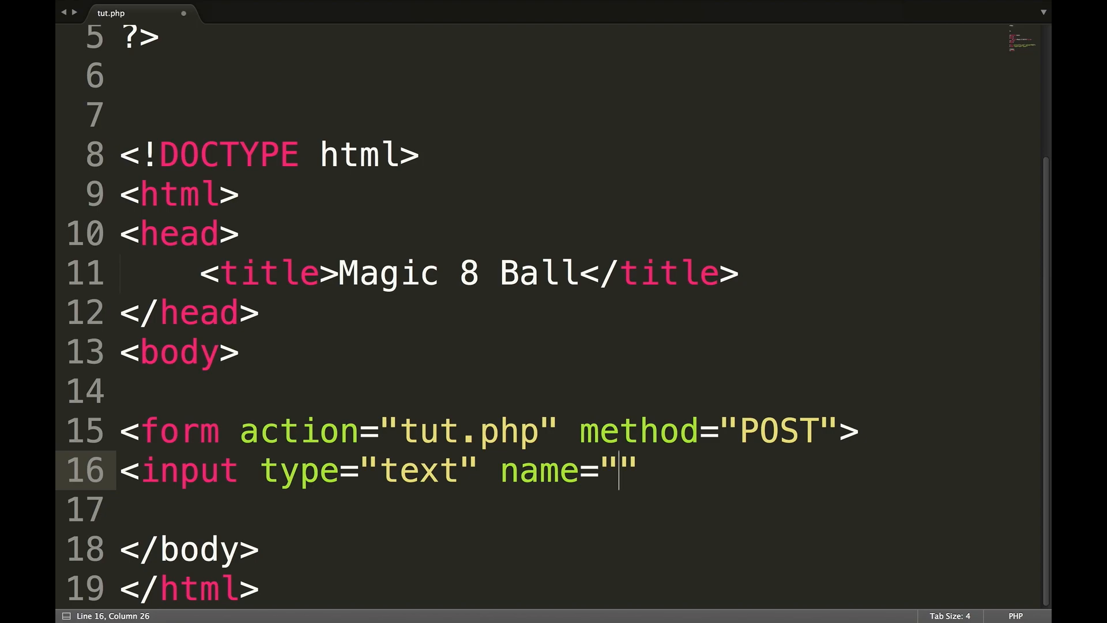
pyautogui.write('quest')
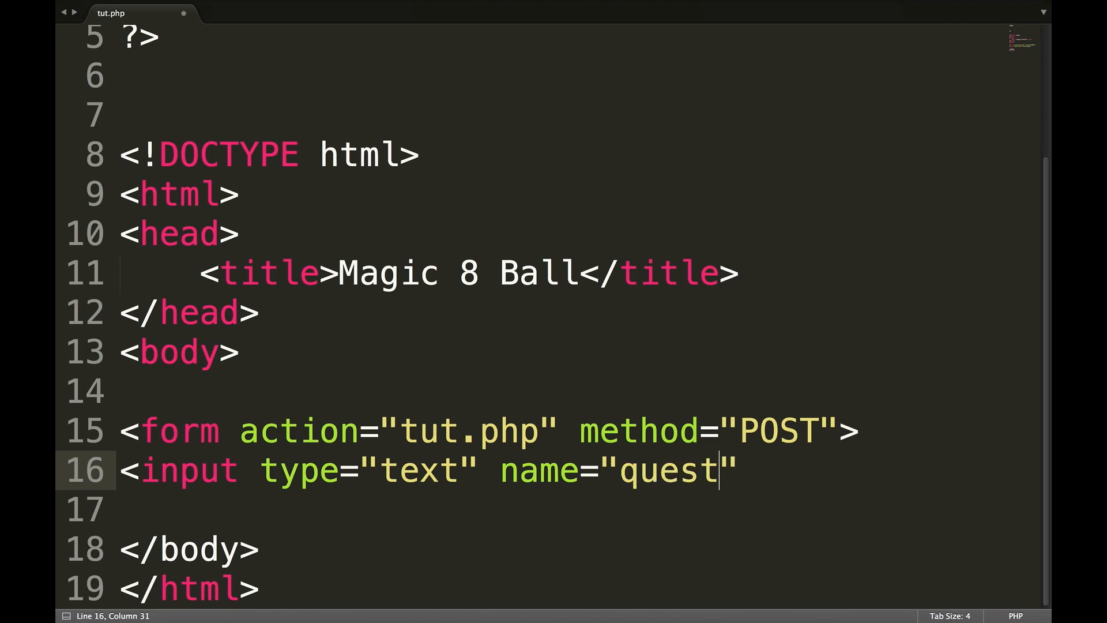
pyautogui.write('ion"')
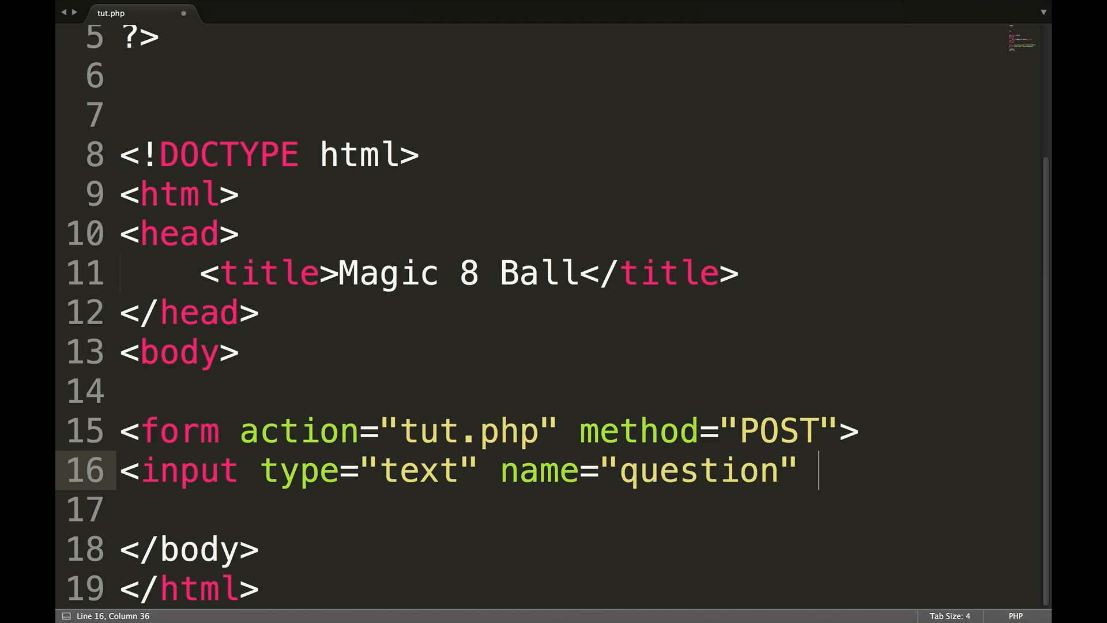
pyautogui.write('placeholder=')
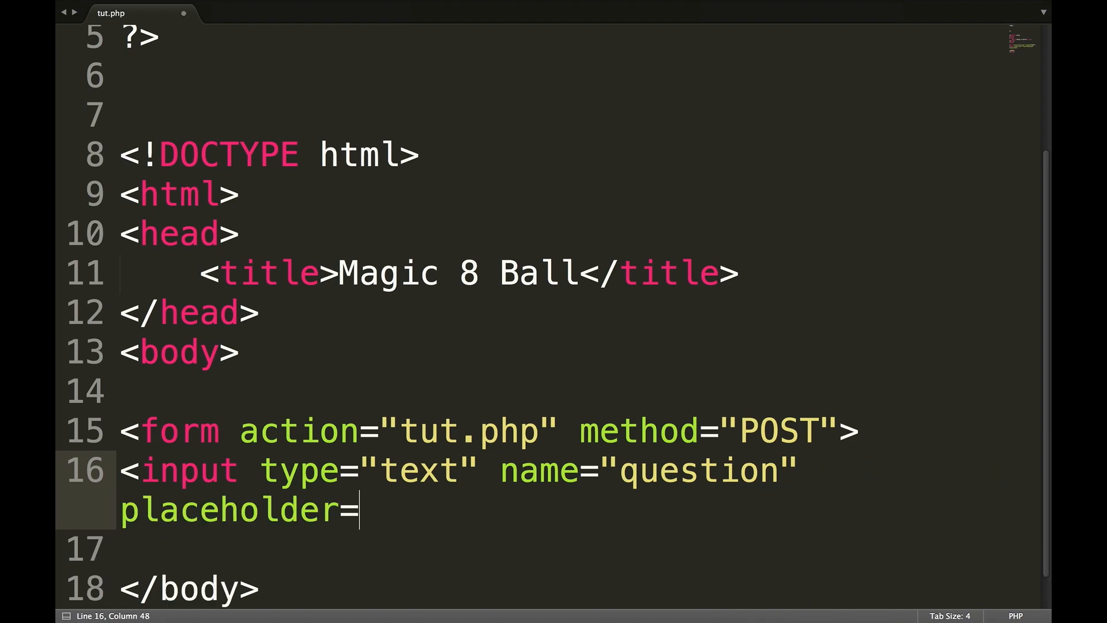
pyautogui.write('"Enter Y"')
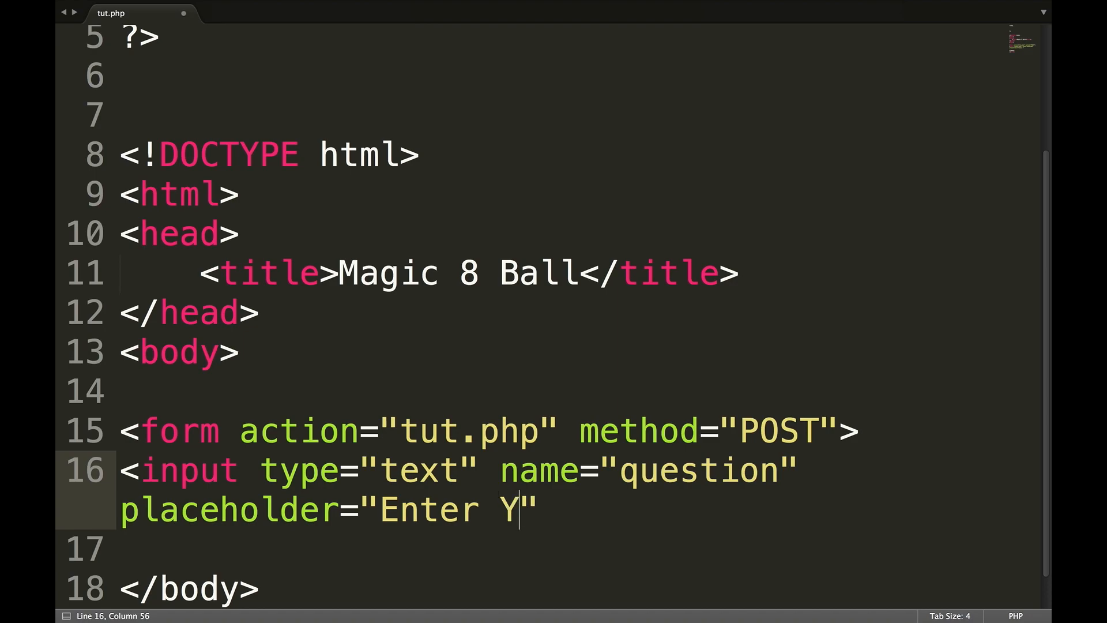
pyautogui.write('our Ques')
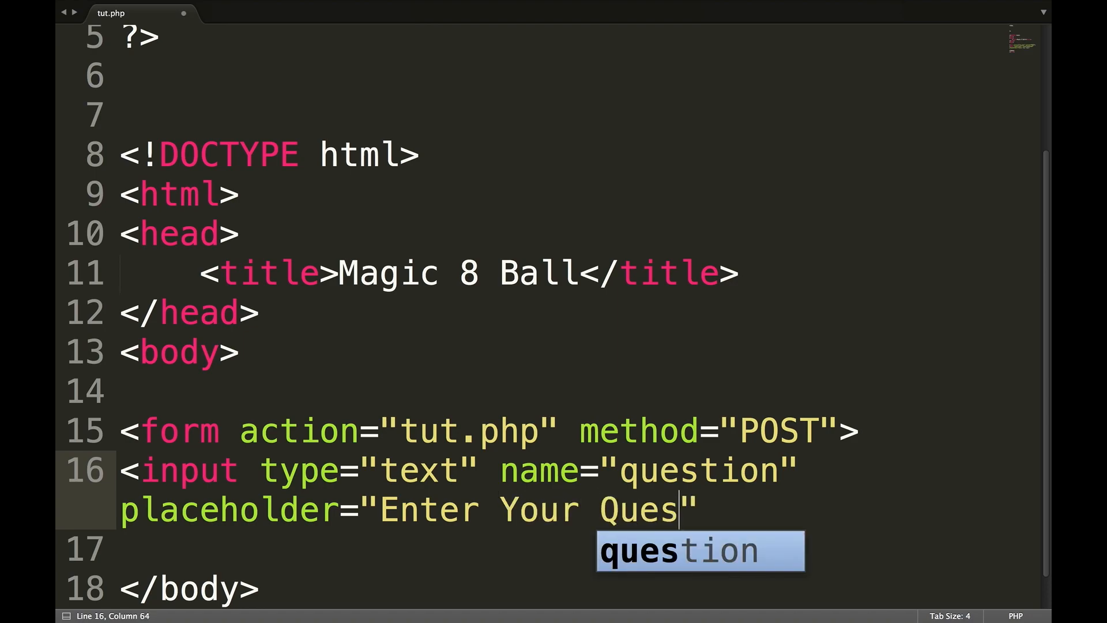
pyautogui.write('tion')
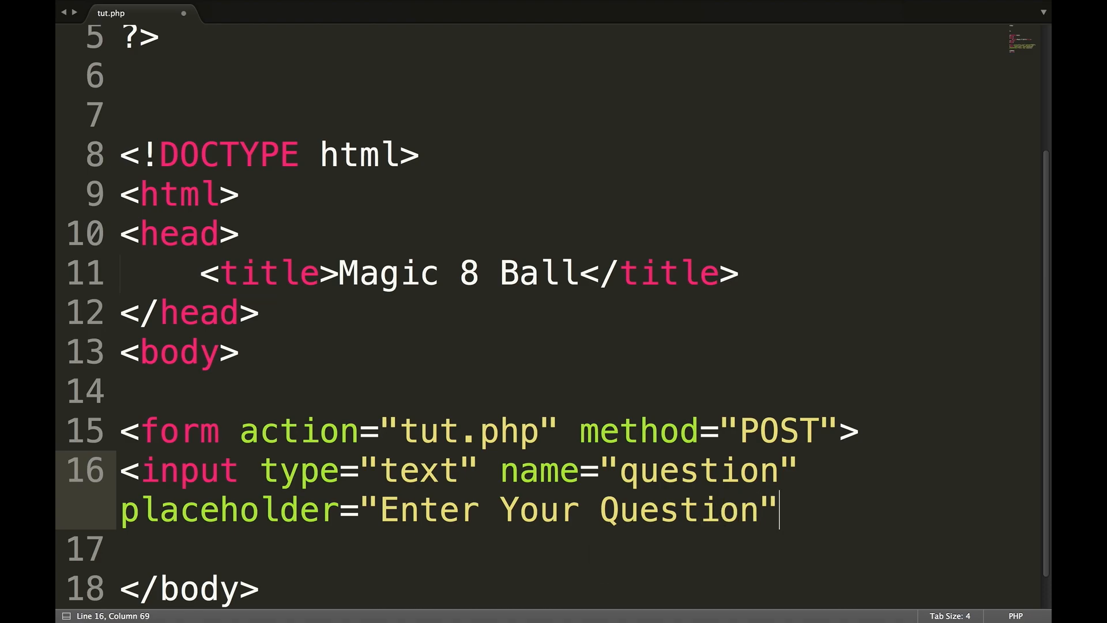
pyautogui.write('><br>')
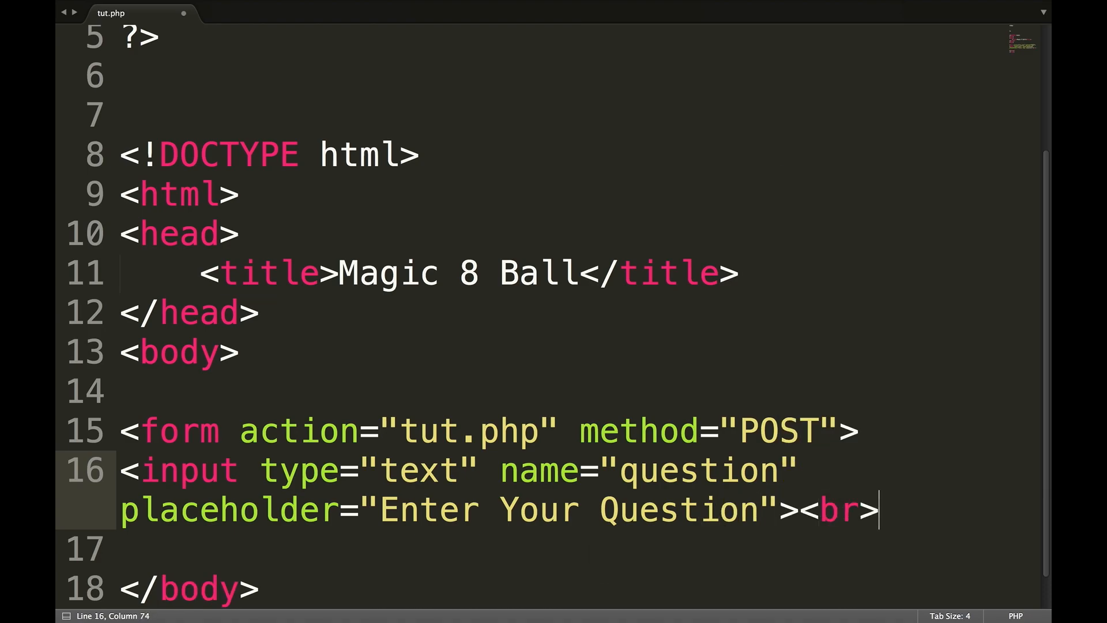
pyautogui.write('<br>')
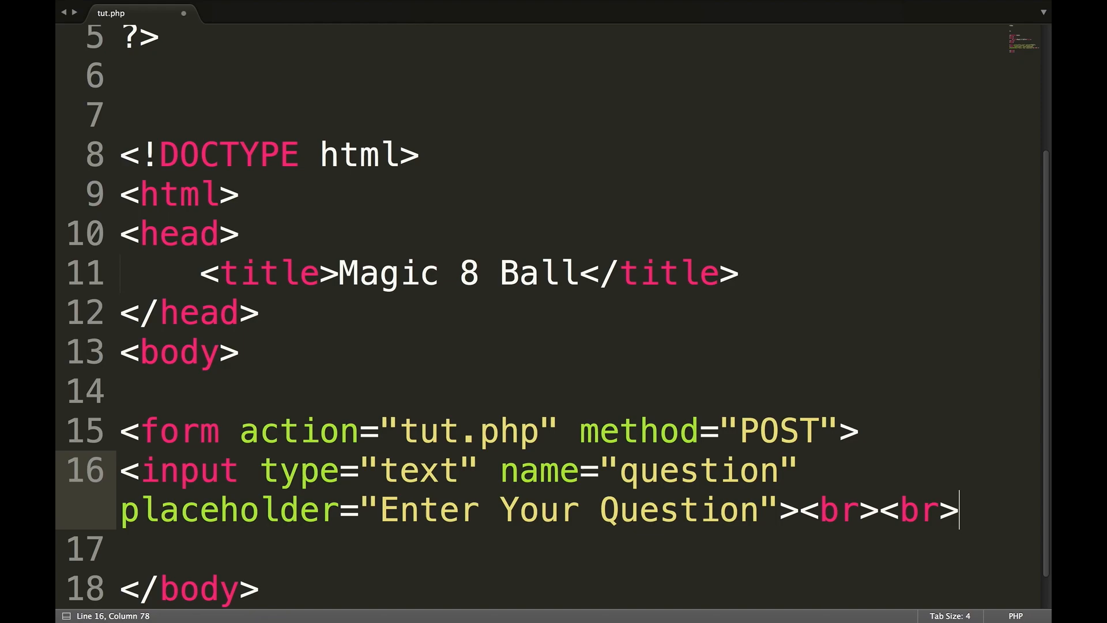
# Add <input type="submit"> below the question field.
pyautogui.write('<')
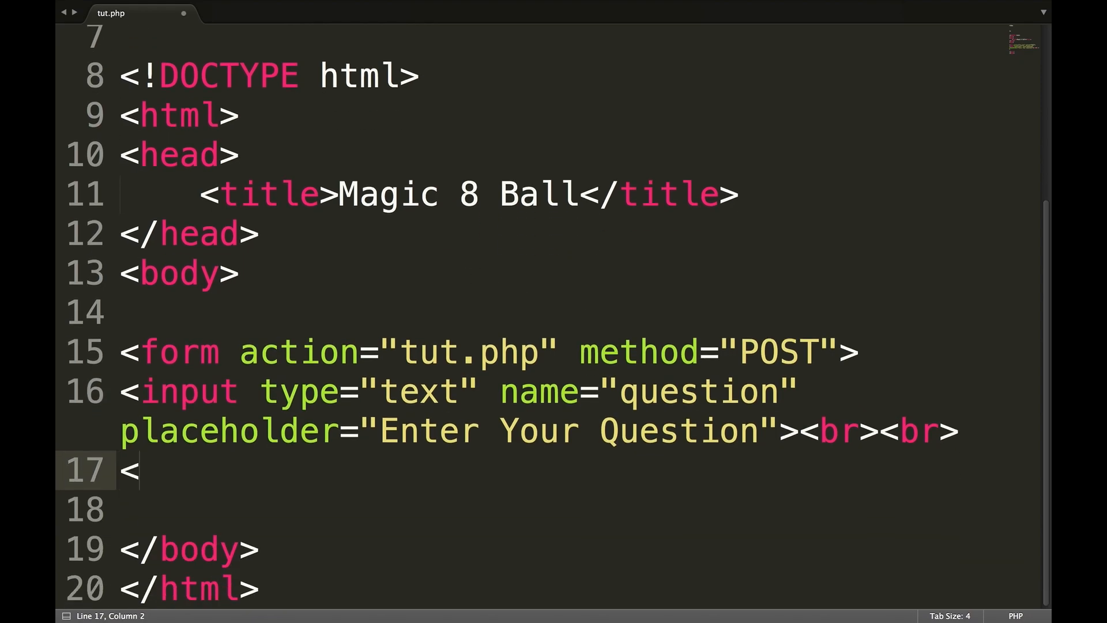
pyautogui.write('input')
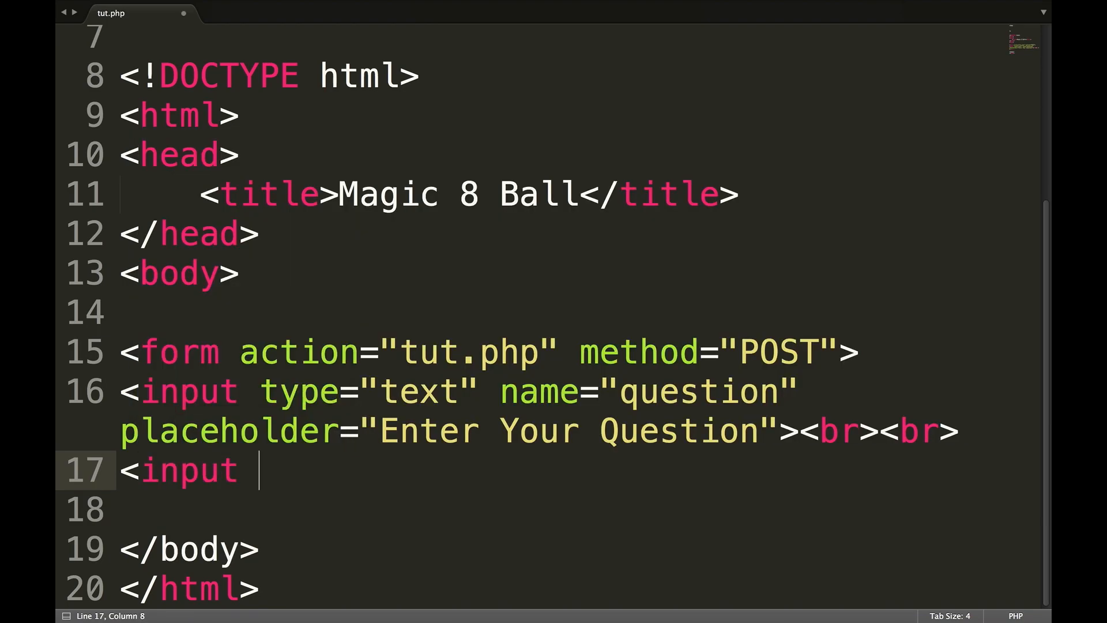
pyautogui.write('type=""')
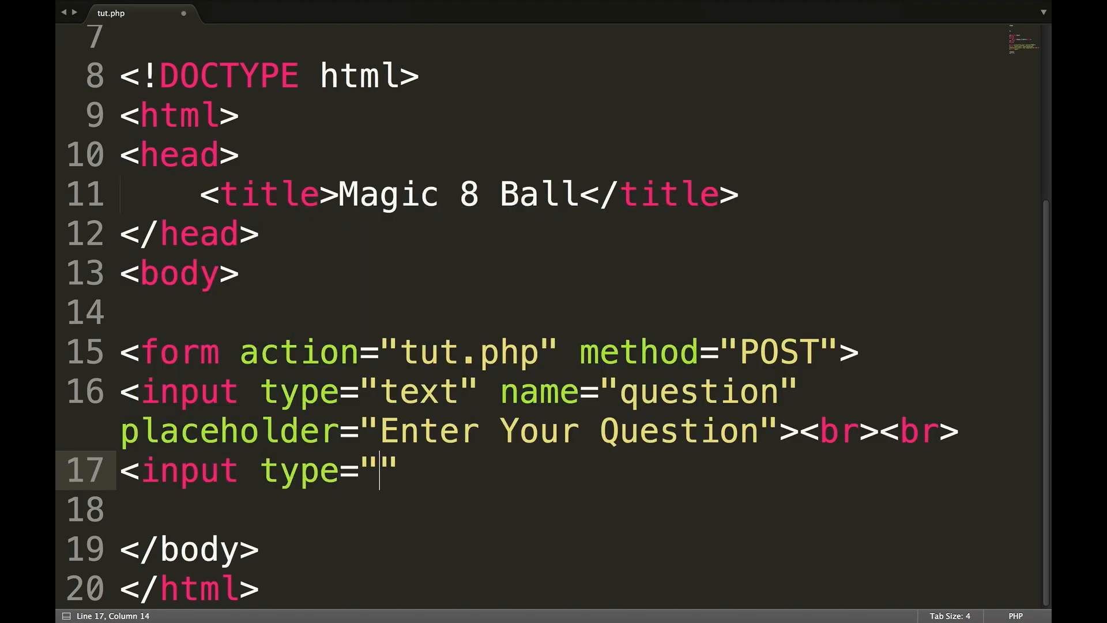
pyautogui.write('submit')
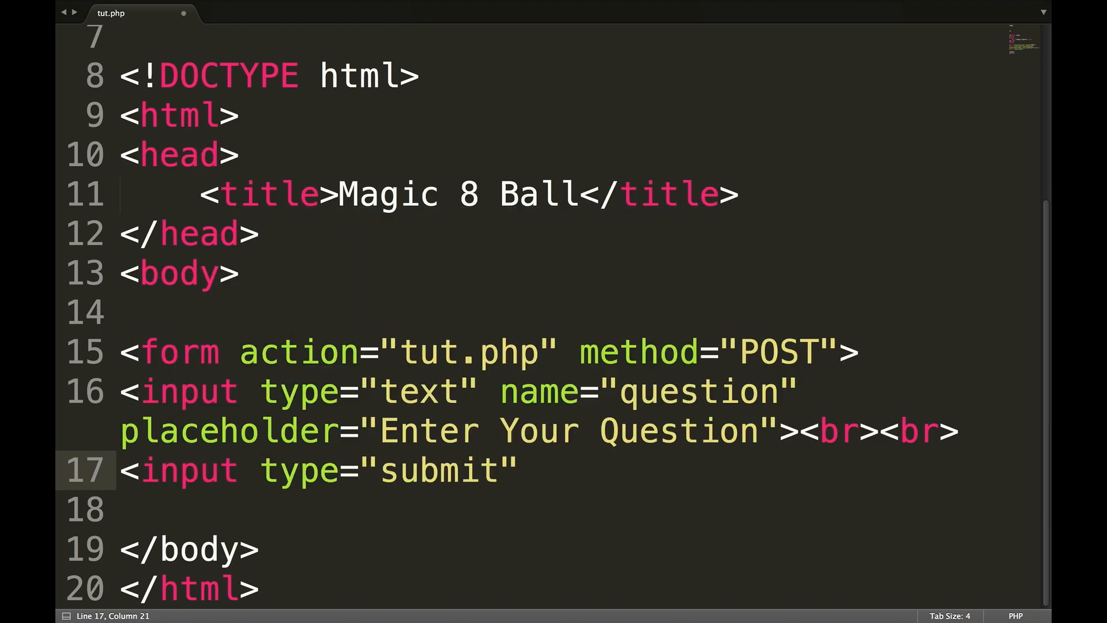
pyautogui.write('>')
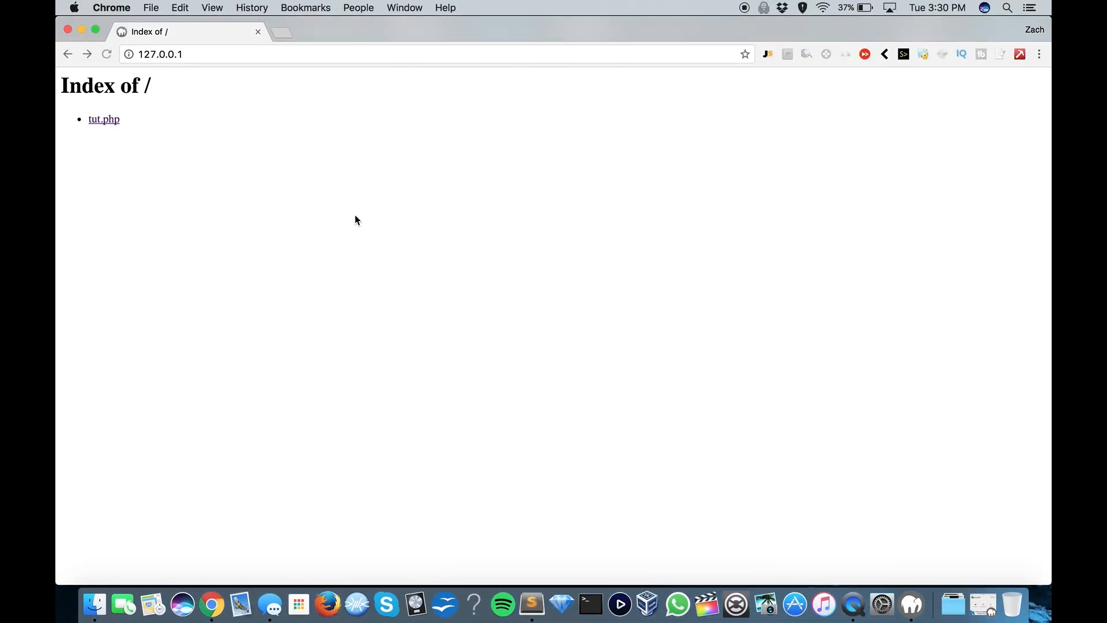
# Load tut.php from the 127.0.0.1 index to check the form, then return to Sublime Text.
pyautogui.click(104, 119)
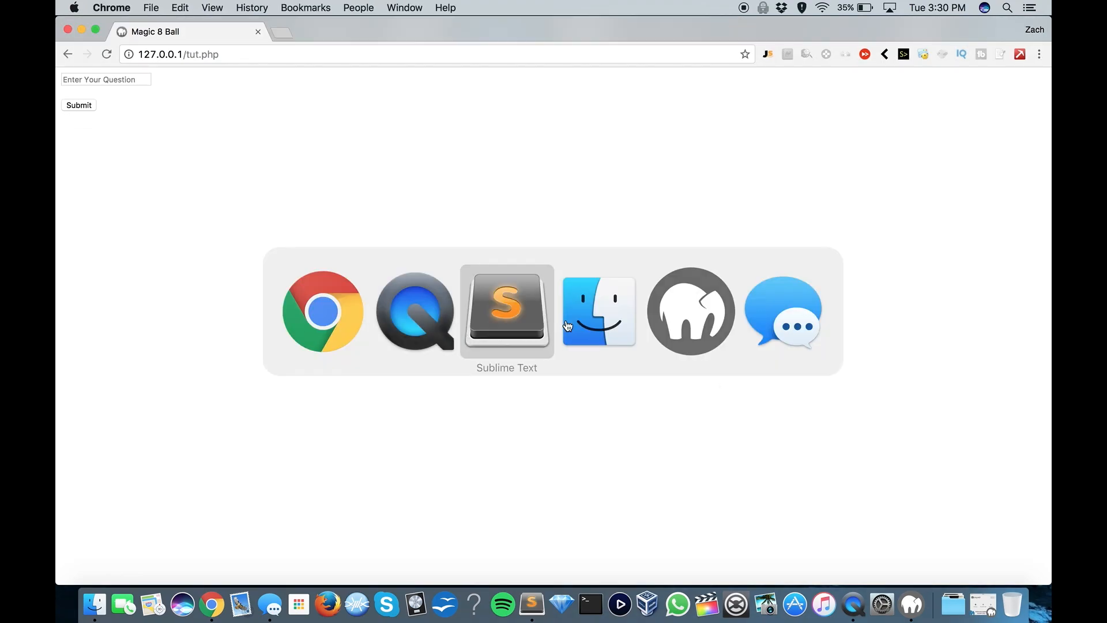
pyautogui.click(507, 311)
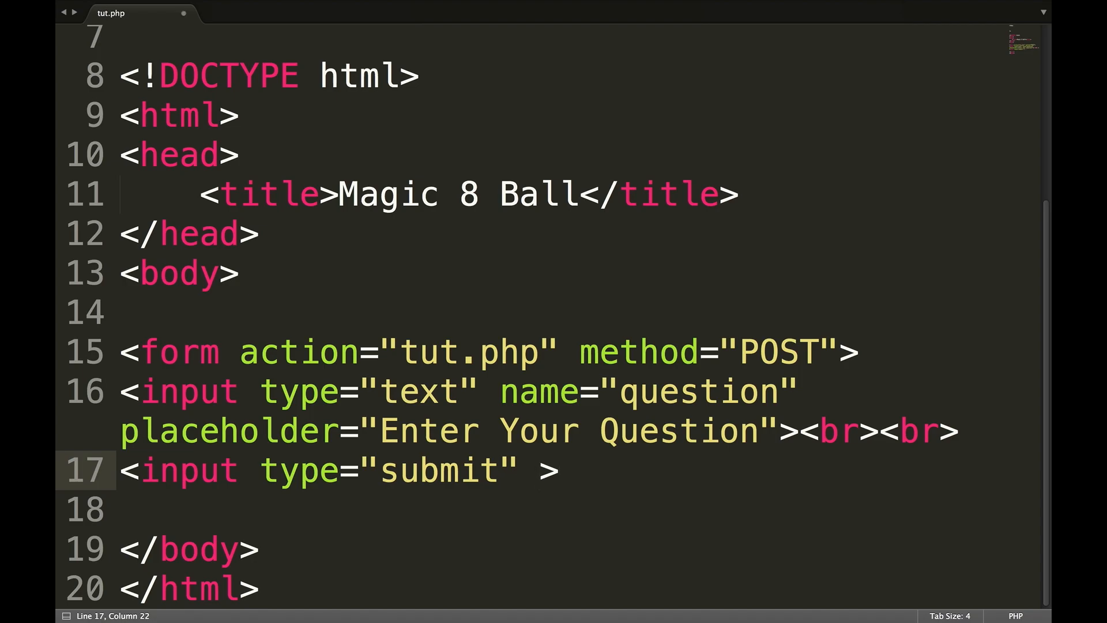
# Give the submit input the value Ask!
pyautogui.write('value="')
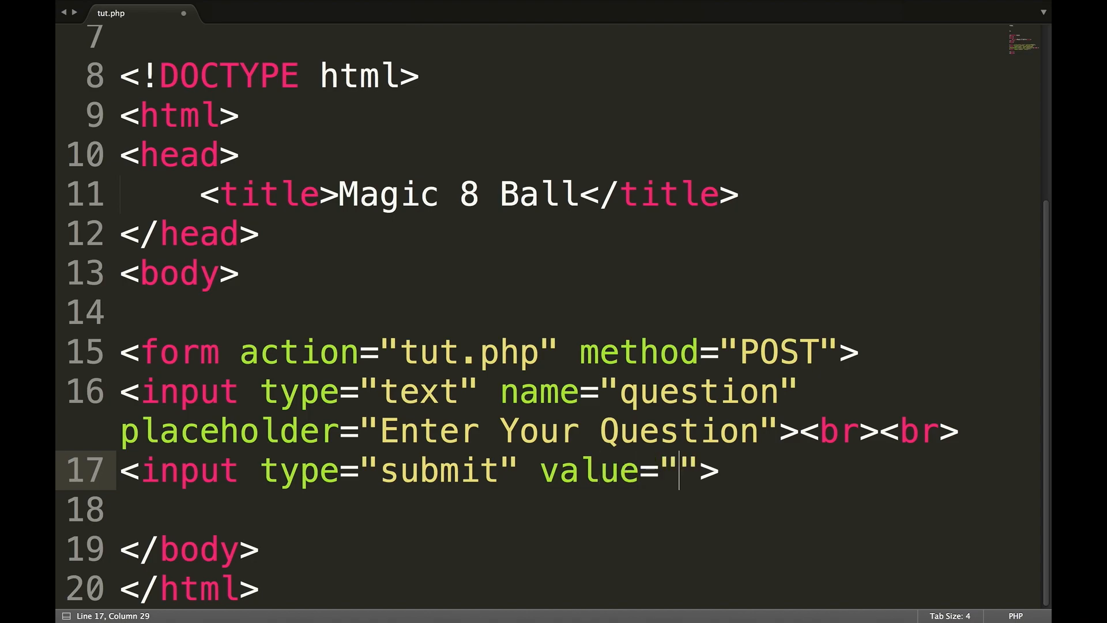
pyautogui.write('Ask@')
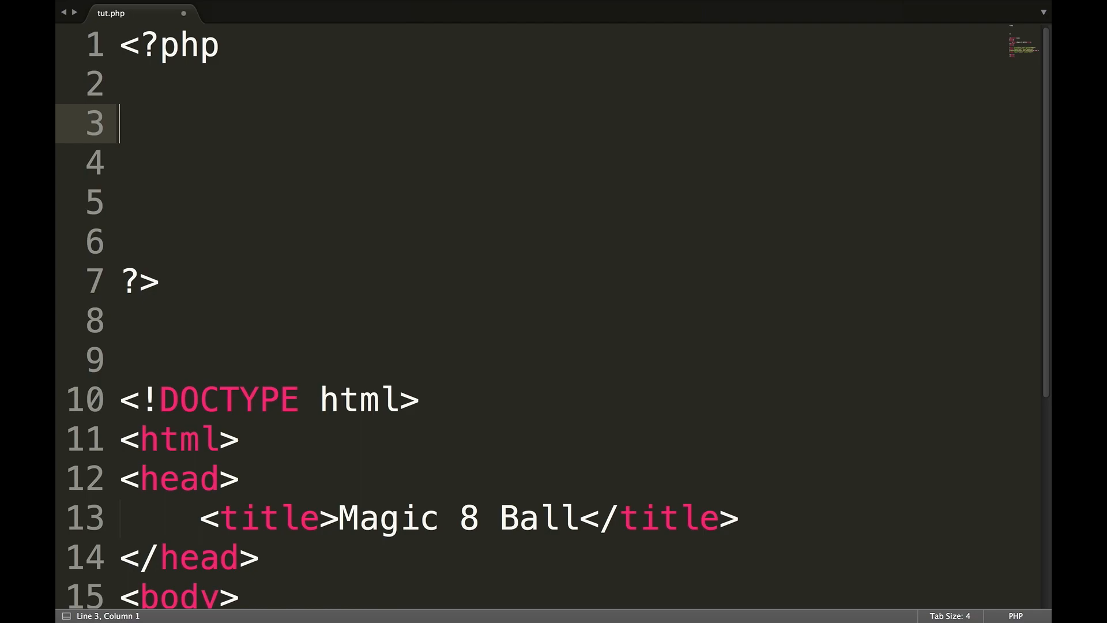
# Begin if (isset($_POST['question']), copying the field name question from the input tag.
pyautogui.write('if (')
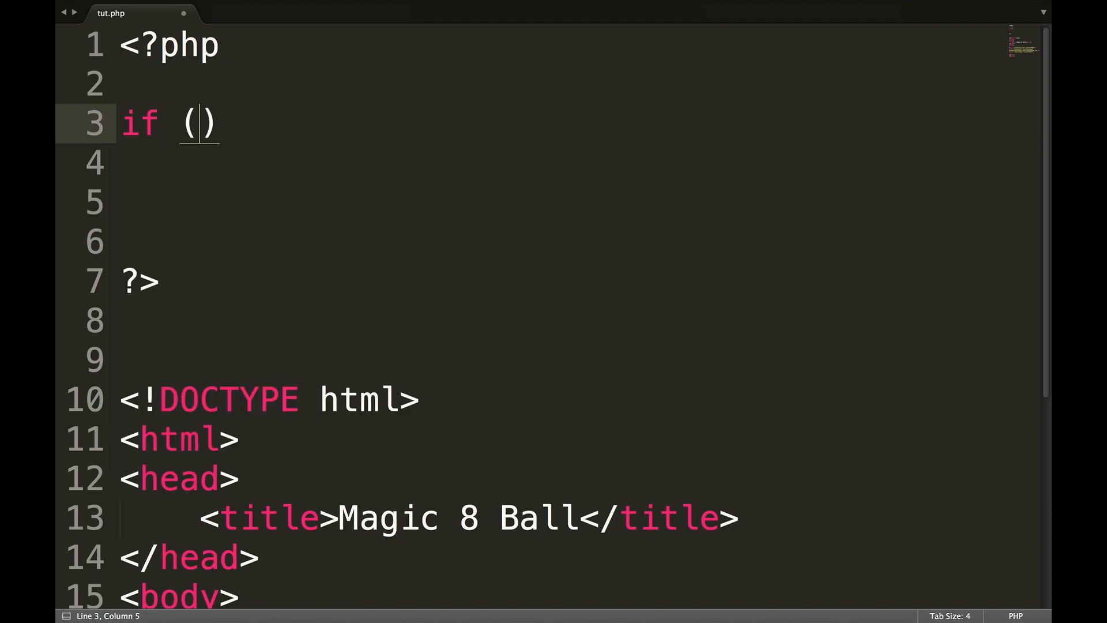
pyautogui.write('isset($')
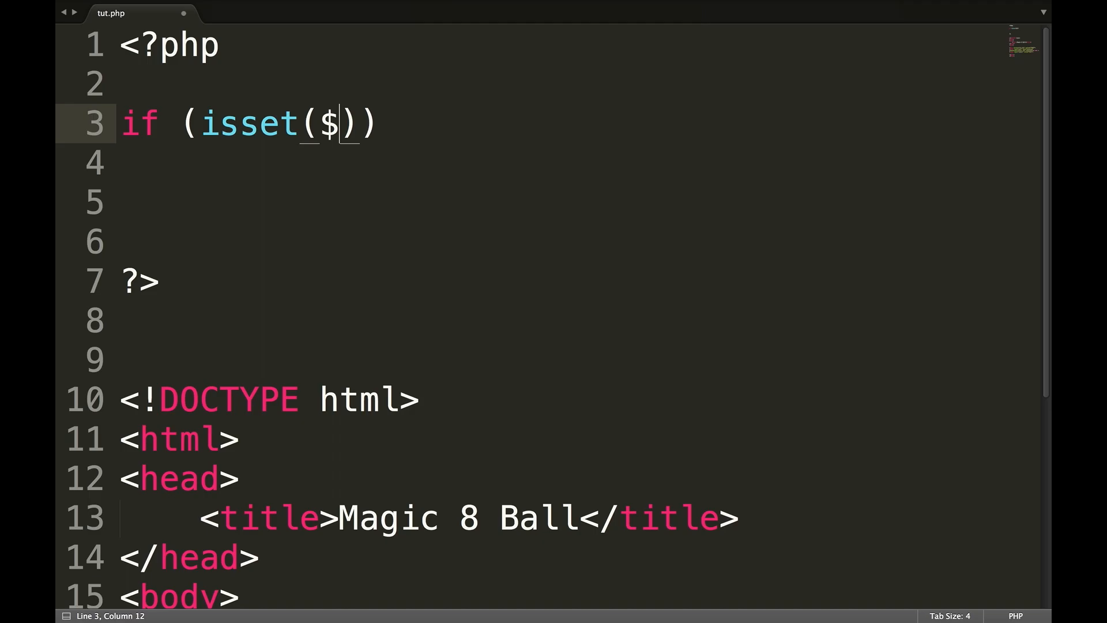
pyautogui.write('_POST')
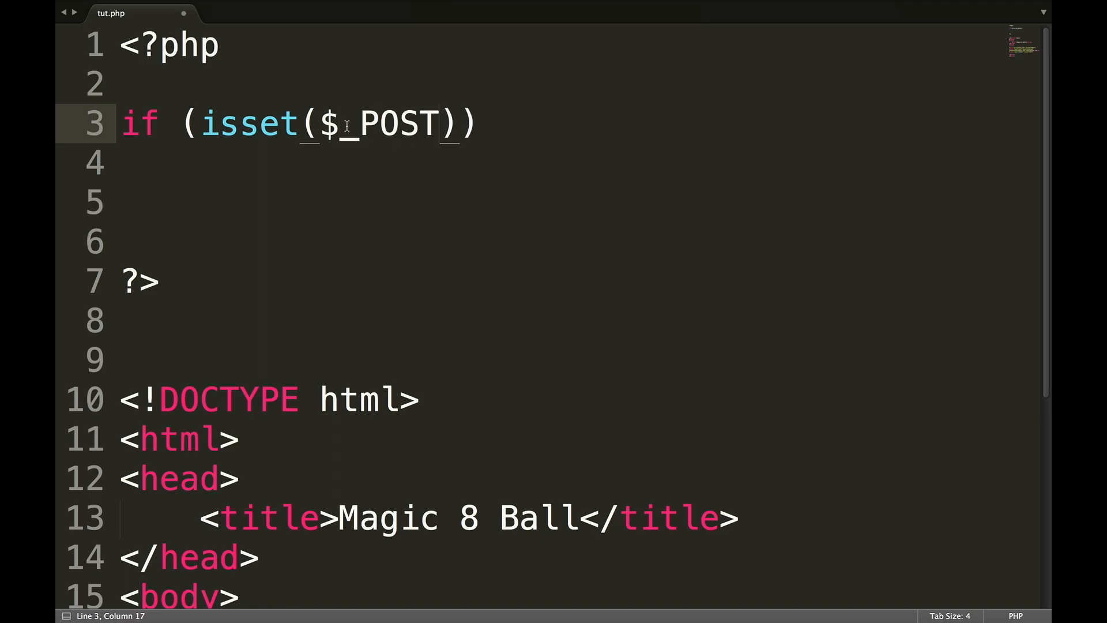
pyautogui.scroll(-3)
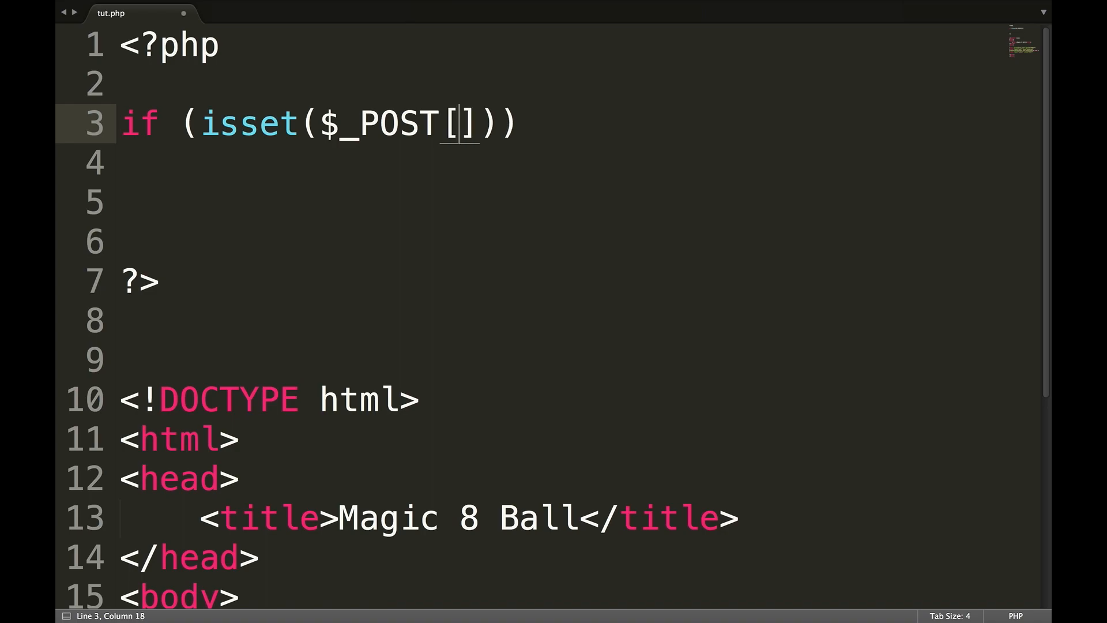
pyautogui.write("''")
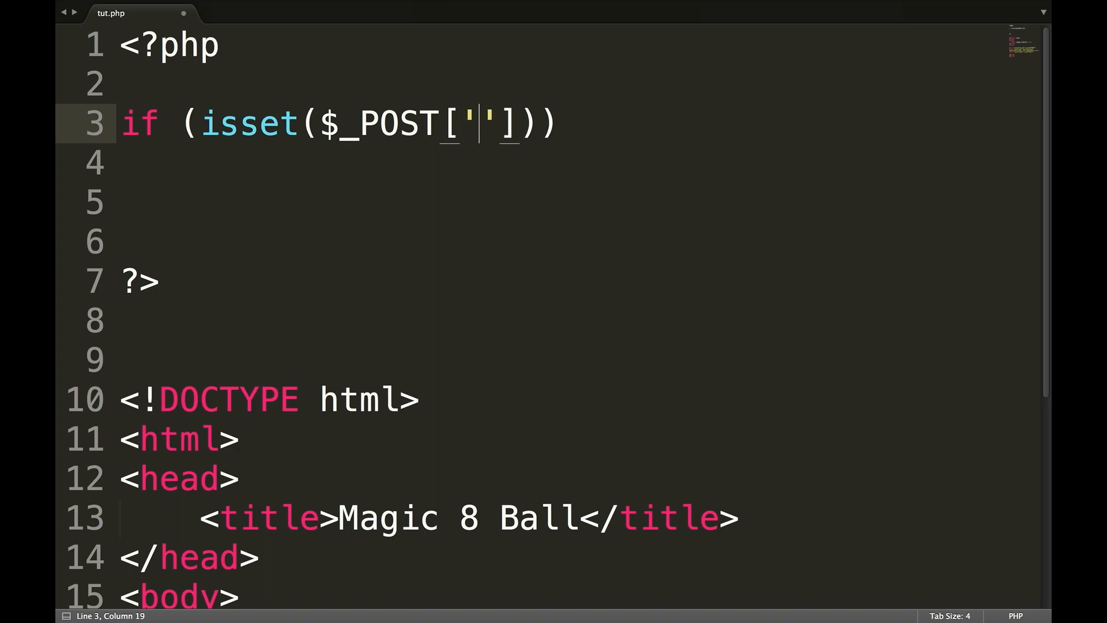
pyautogui.scroll(-3)
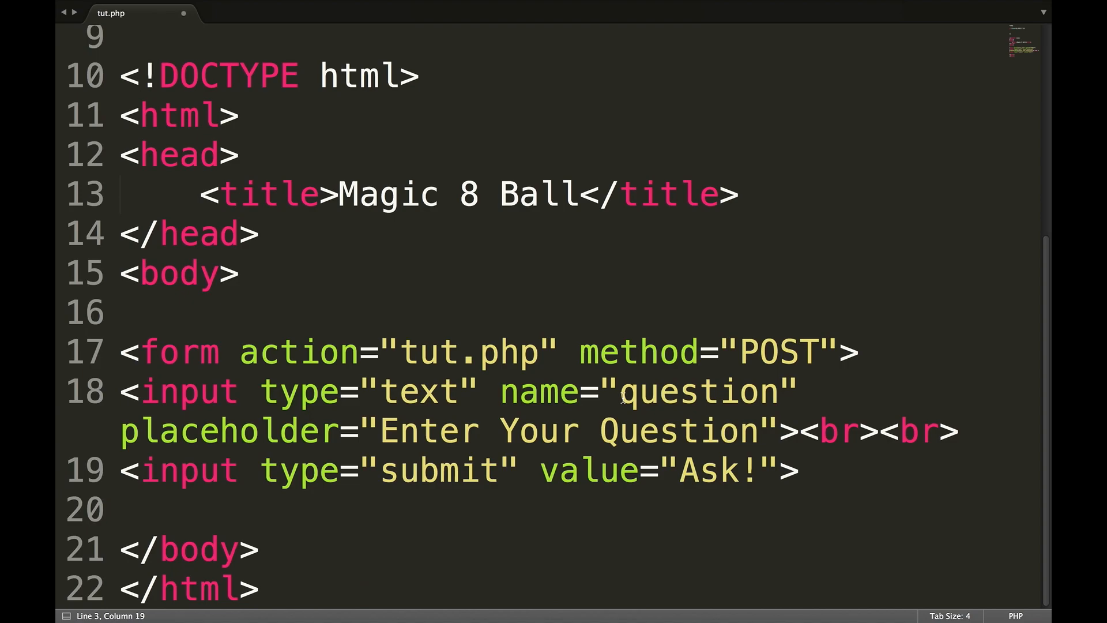
pyautogui.doubleClick(699, 391)
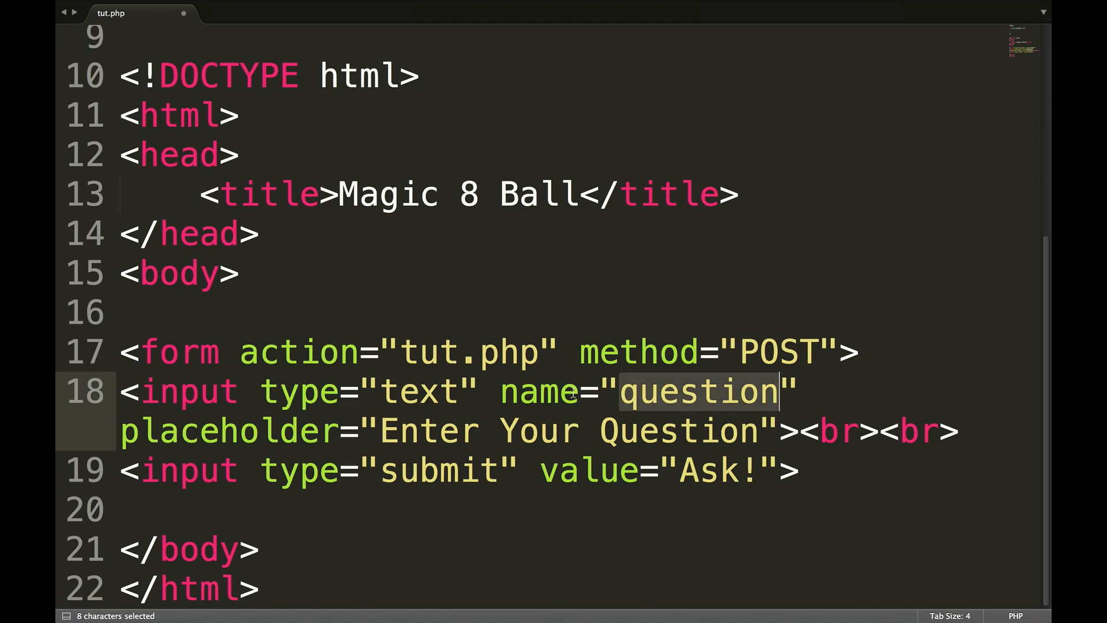
pyautogui.scroll(3)
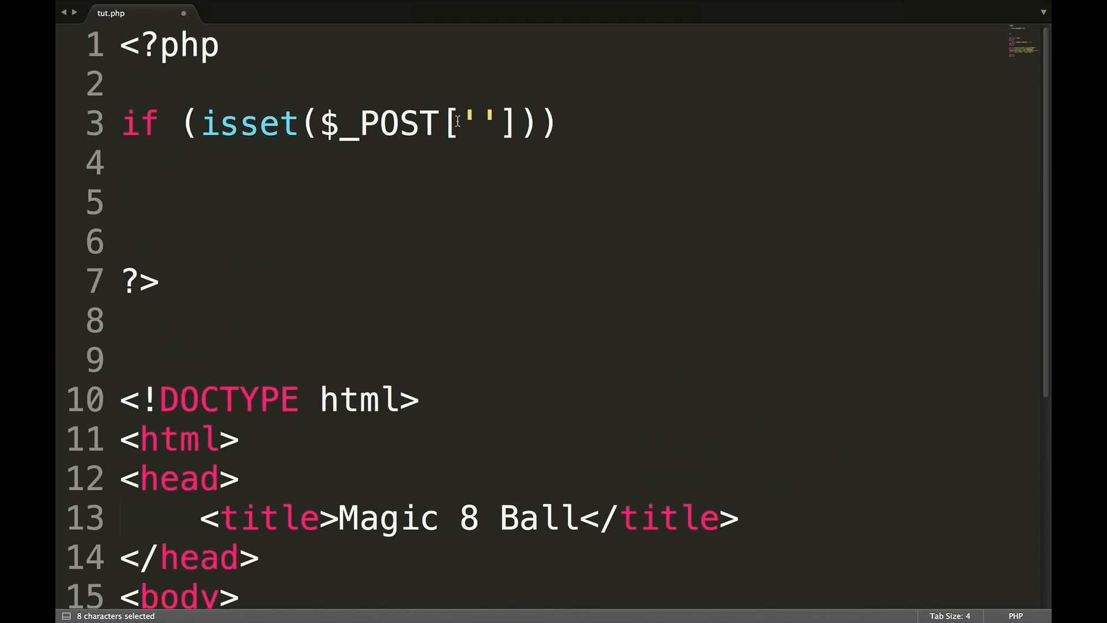
pyautogui.write('question')
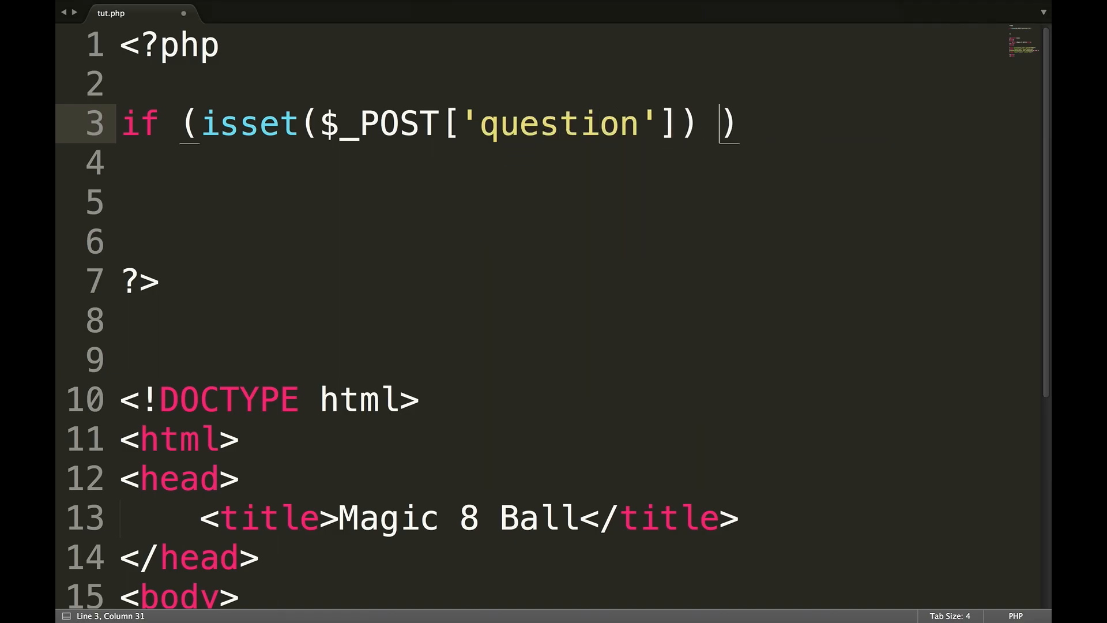
# Complete the condition with and !empty($_POST['question']) and open the if body.
pyautogui.write('and !')
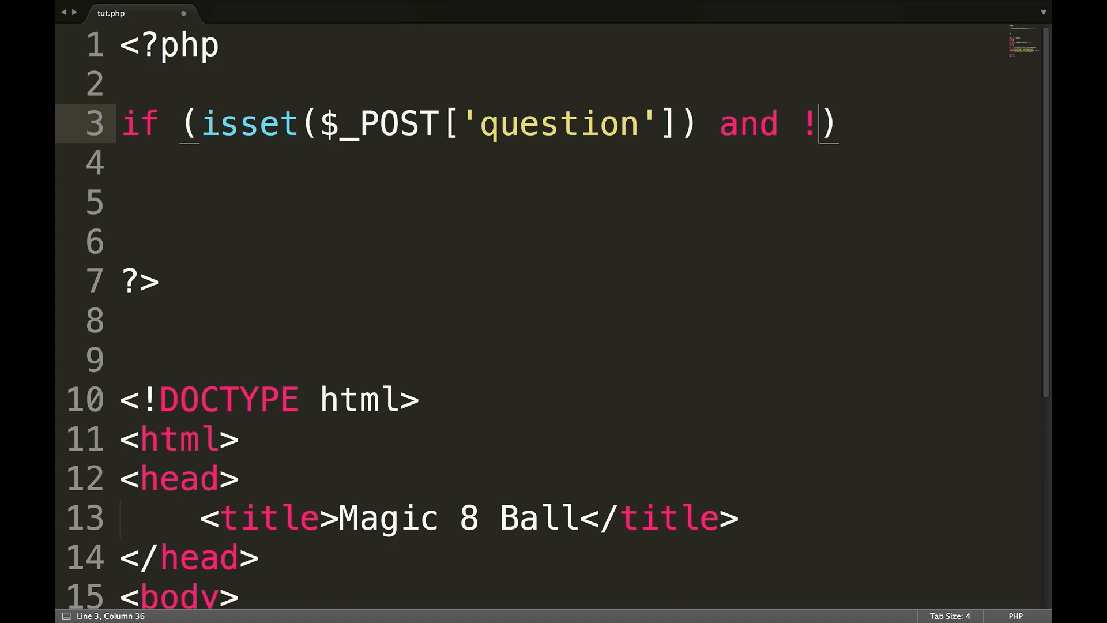
pyautogui.write('empty')
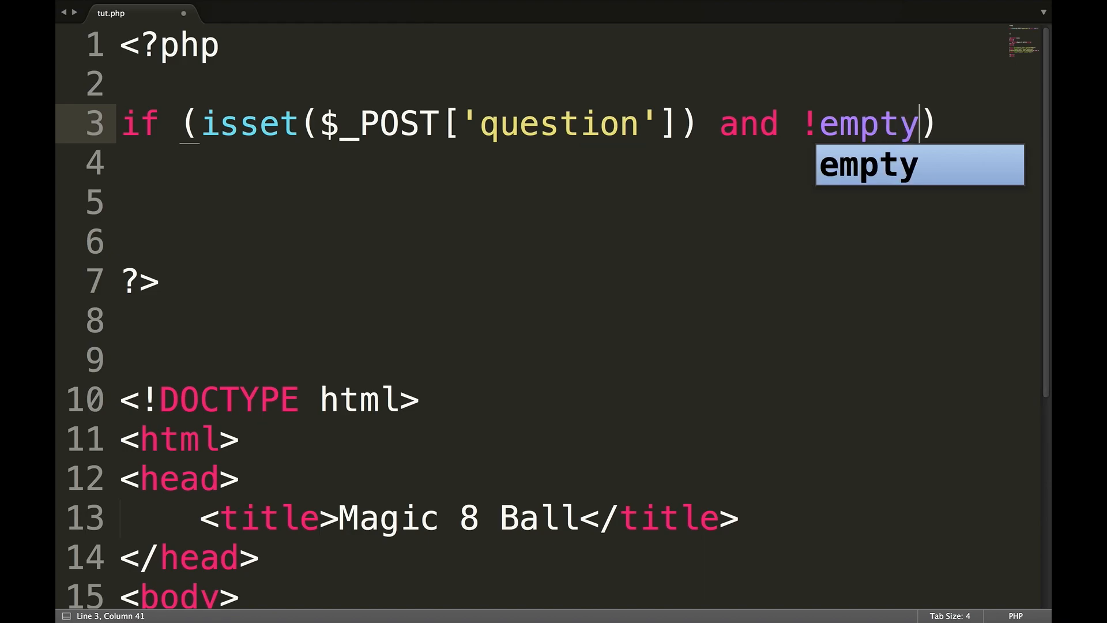
pyautogui.write('($')
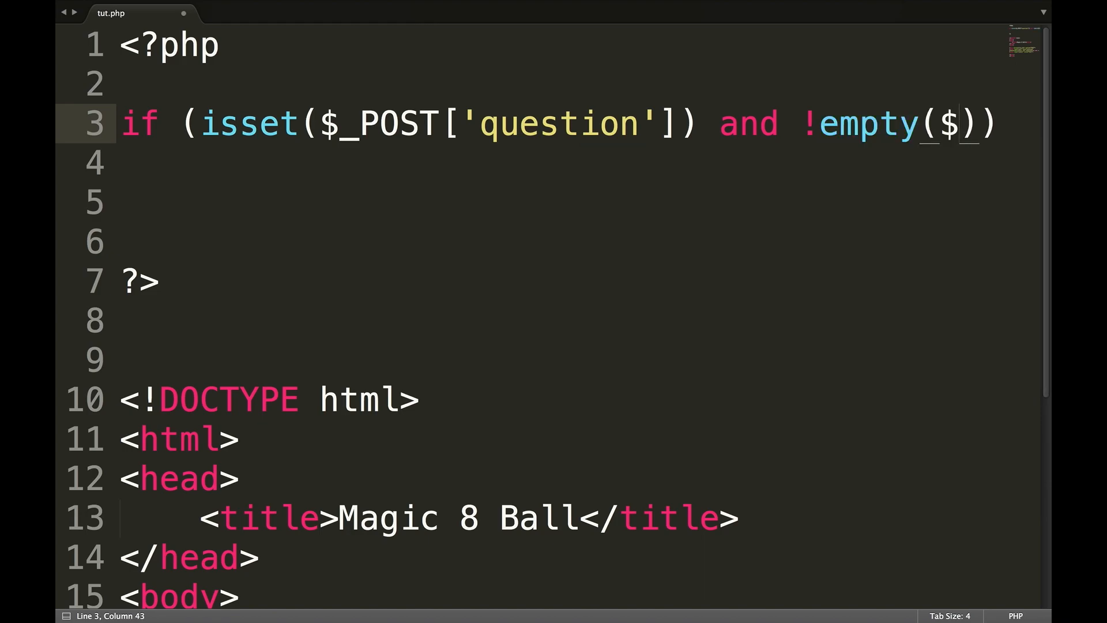
pyautogui.write('_POST')
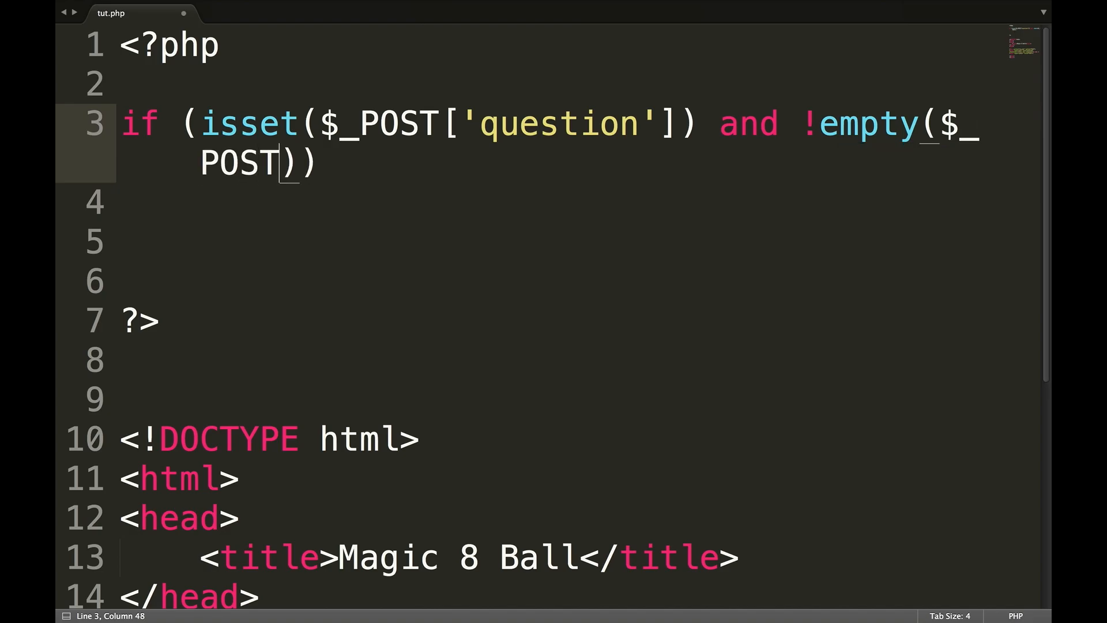
pyautogui.write("['']")
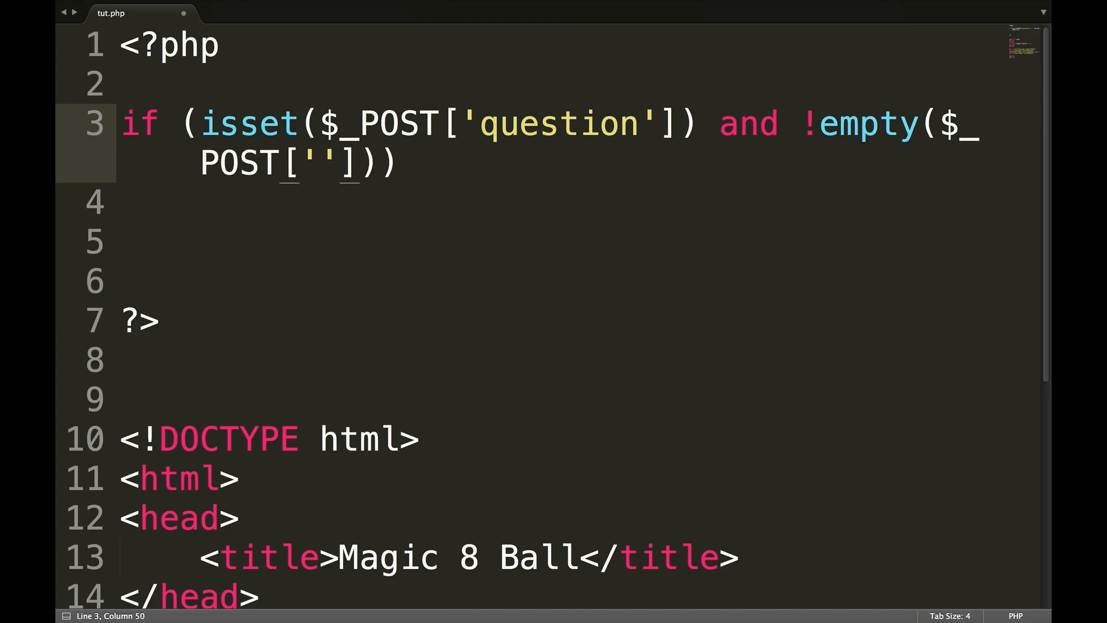
pyautogui.write('question')
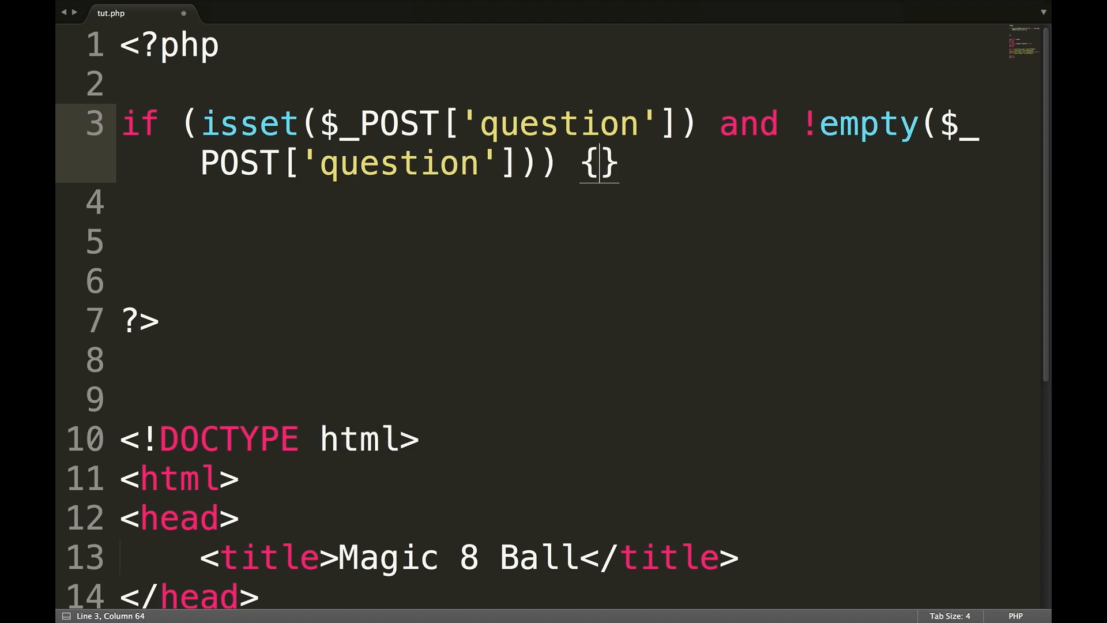
pyautogui.press('enter')
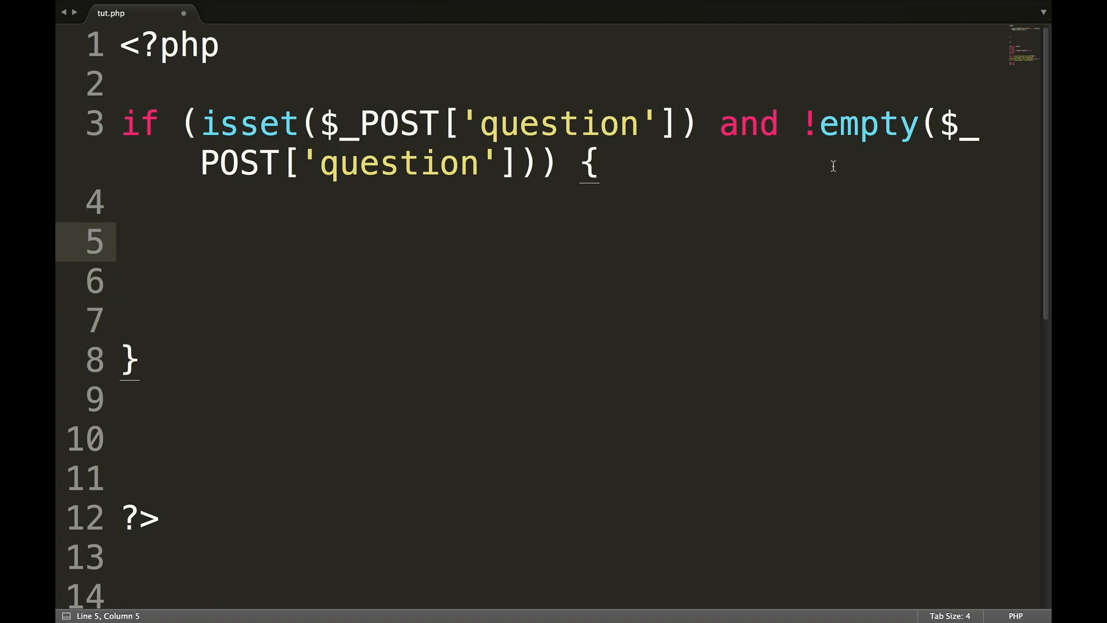
pyautogui.moveTo(839, 267)
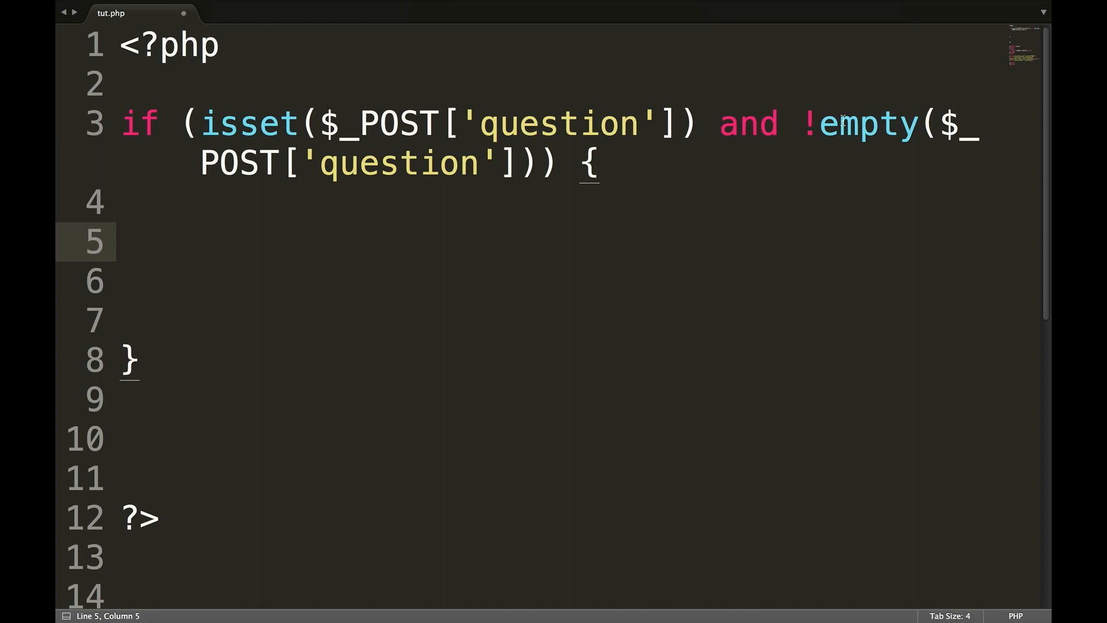
pyautogui.moveTo(407, 210)
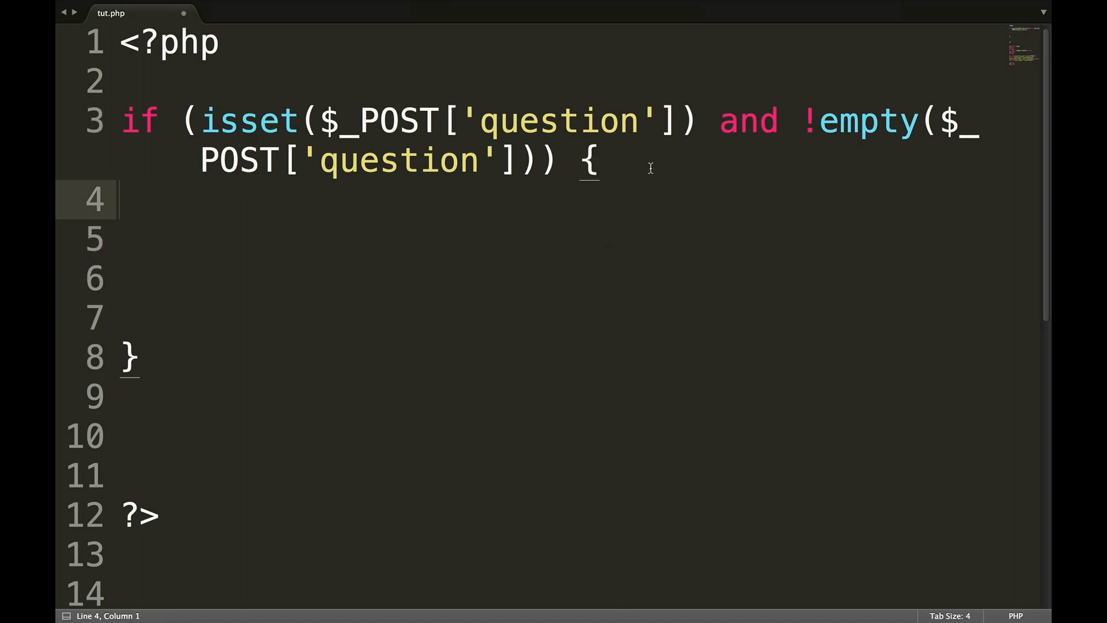
# Inside the if block write echo $question = $_POST['question'].
pyautogui.write('e')
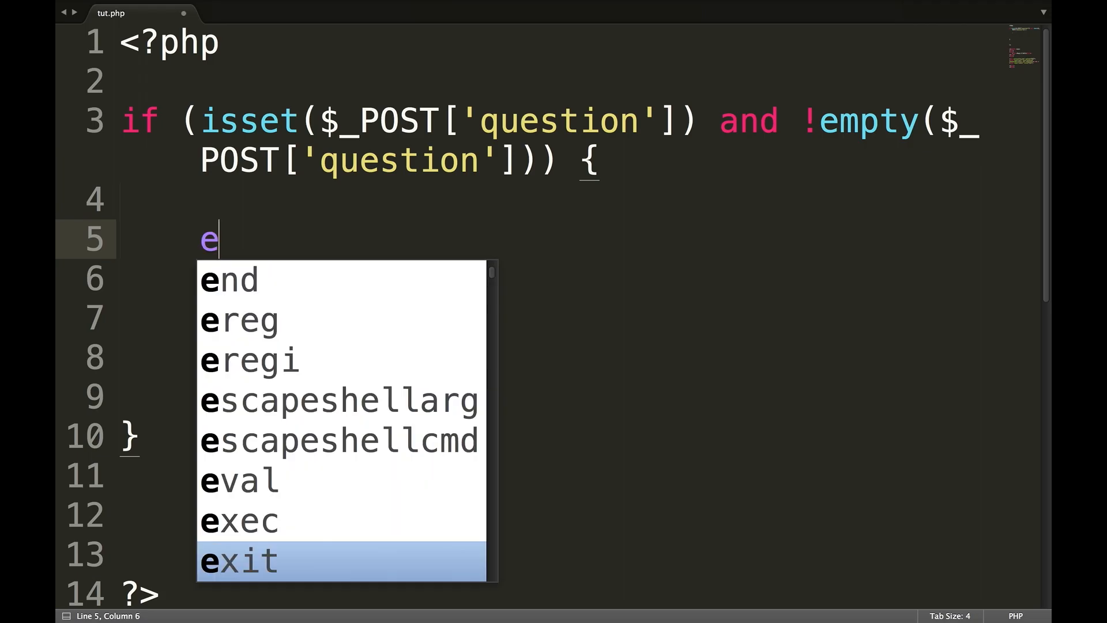
pyautogui.write('cho $question')
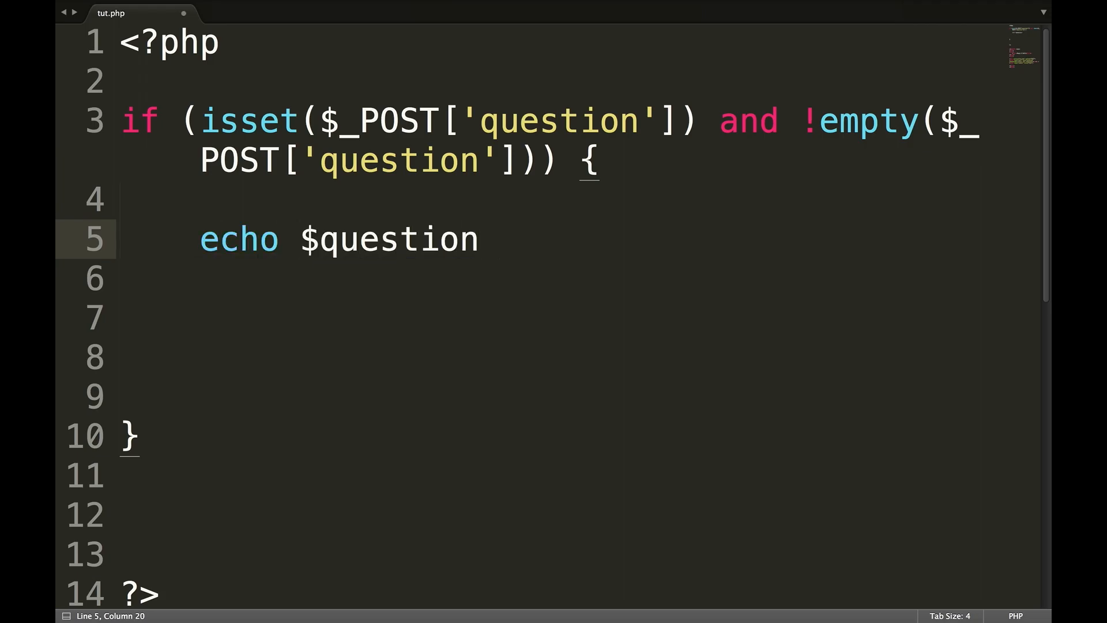
pyautogui.write("= $_POST['")
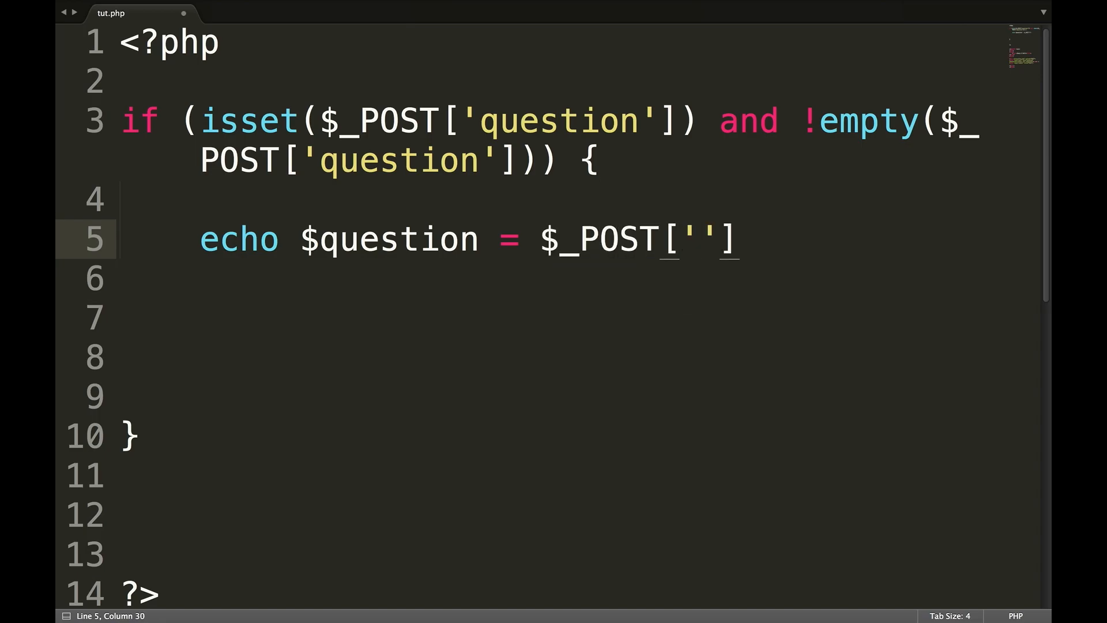
pyautogui.write('question')
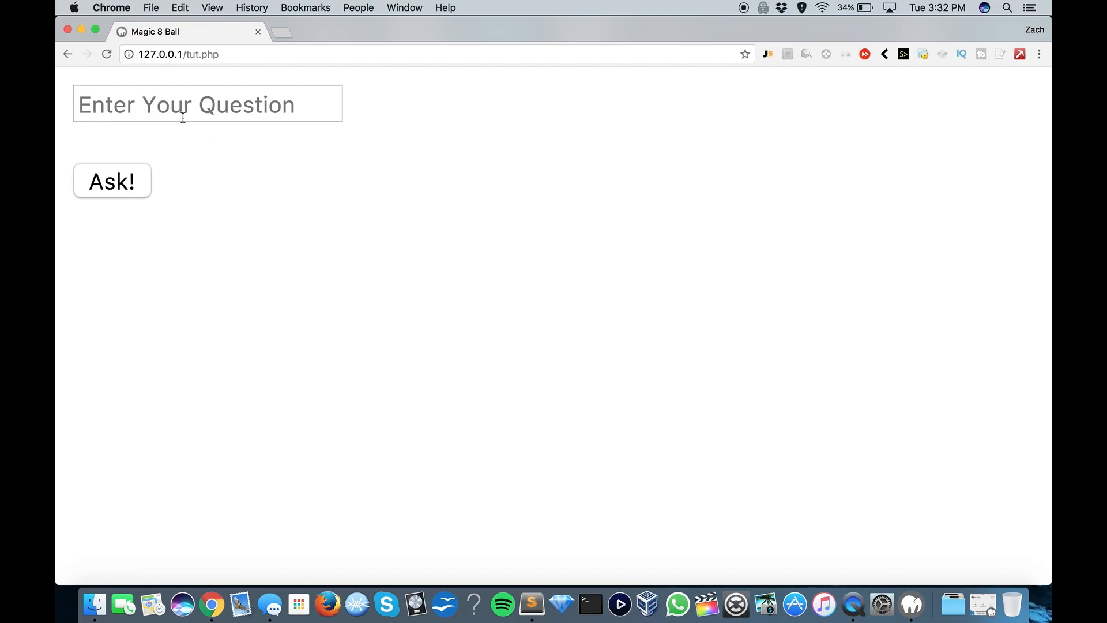
# Enter Hello World in the question field of the tut.php page.
pyautogui.write('Hel')
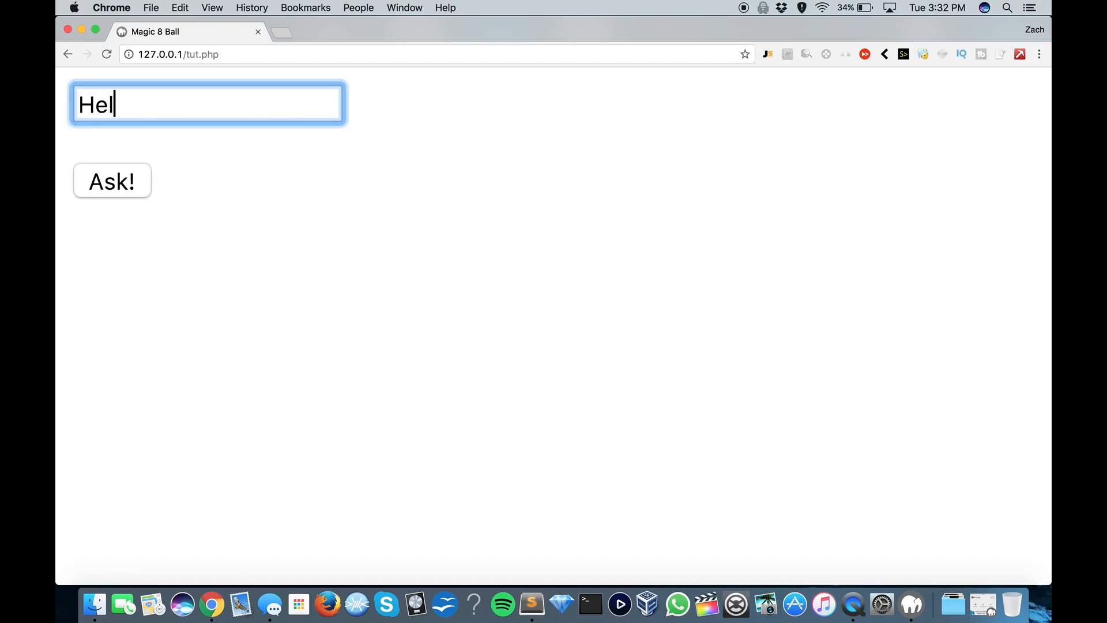
pyautogui.write('lo World')
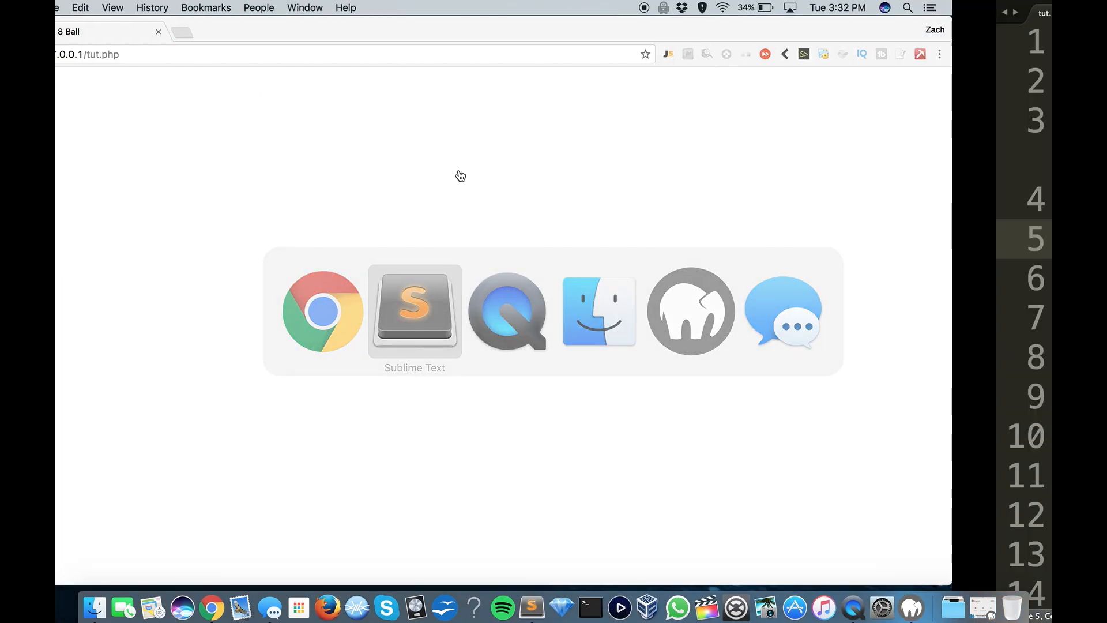
# Delete echo from the $question assignment and add a new line below it.
pyautogui.click(414, 310)
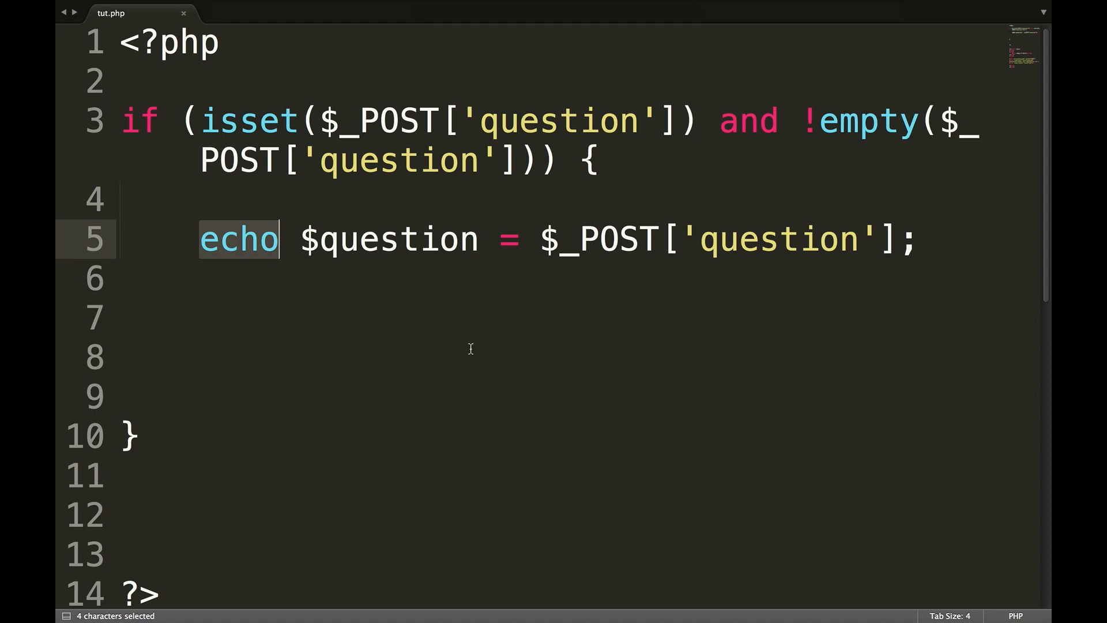
pyautogui.press('Delete')
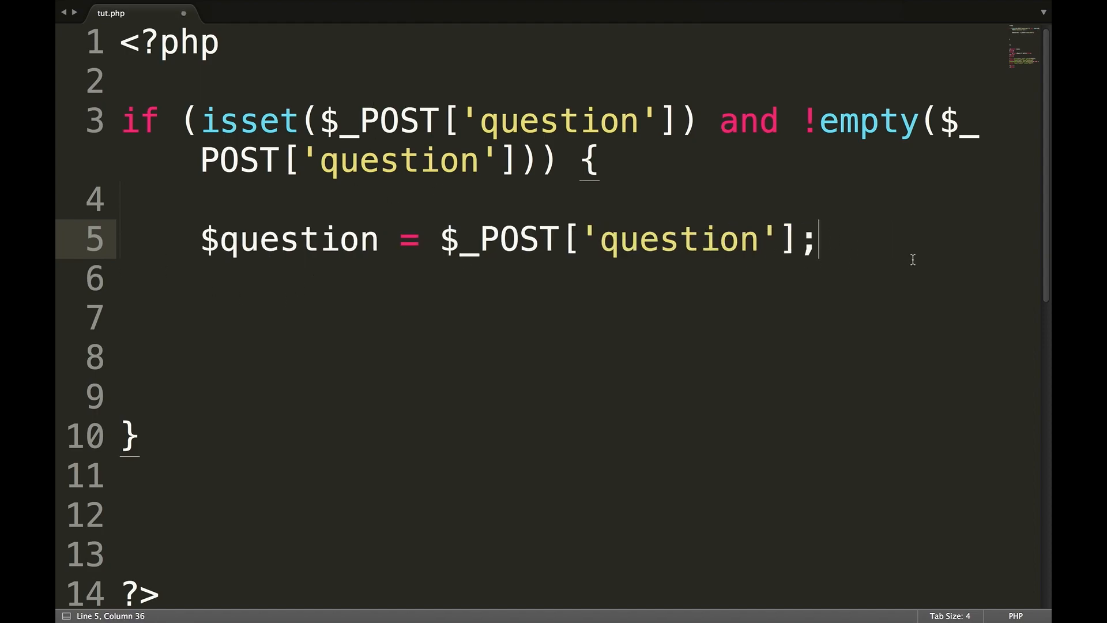
pyautogui.moveTo(1049, 320)
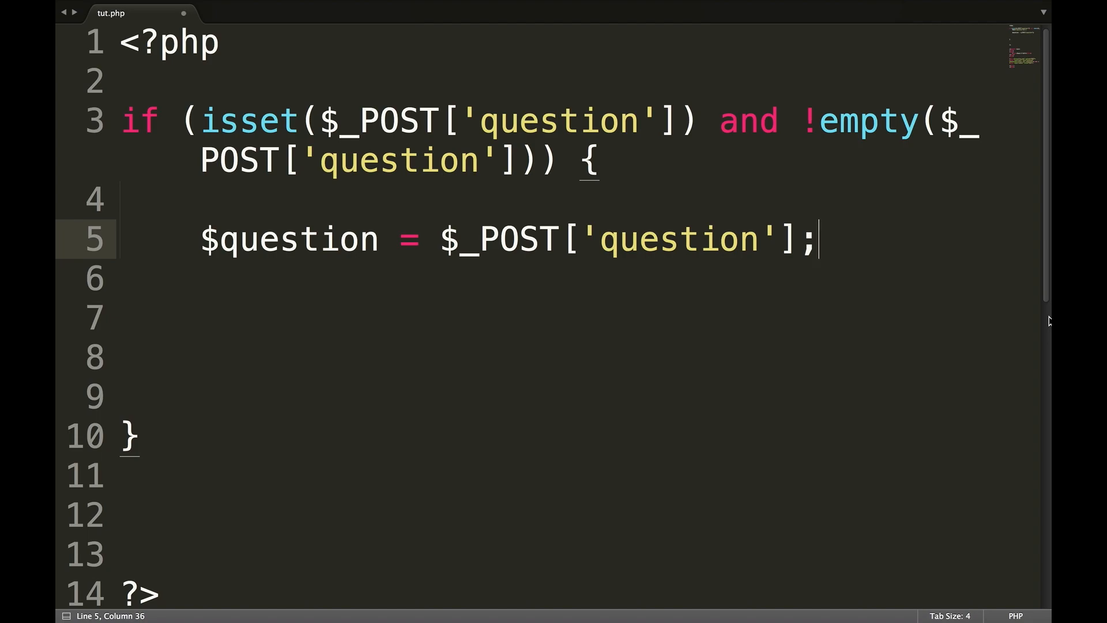
pyautogui.press('enter')
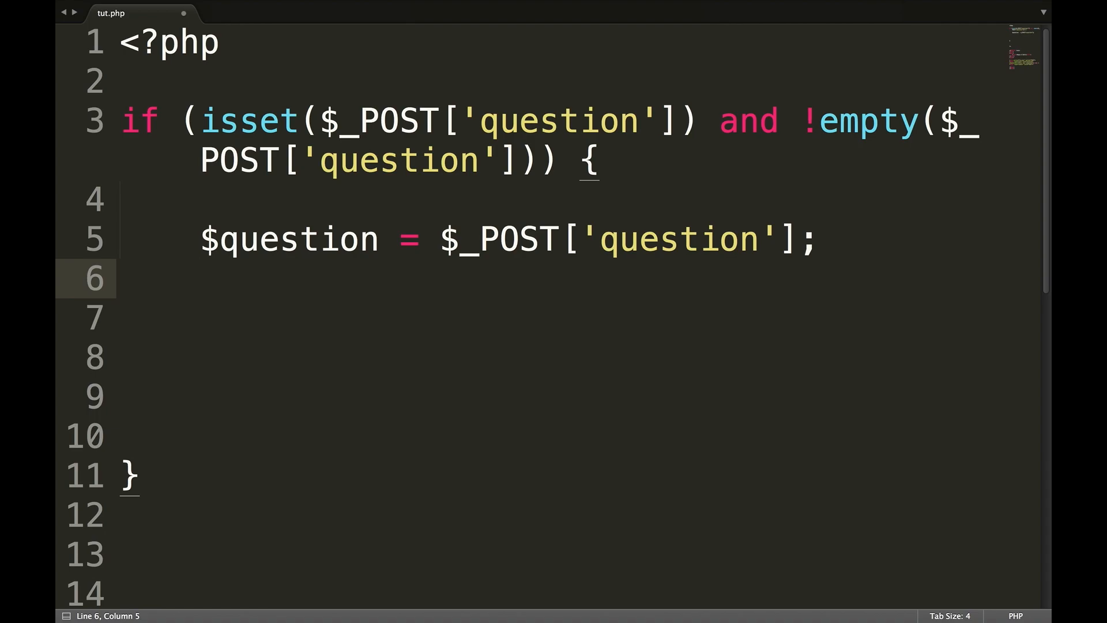
# Write echo $rand = rand(1,4); to store and print a random number from 1 to 4.
pyautogui.write('$')
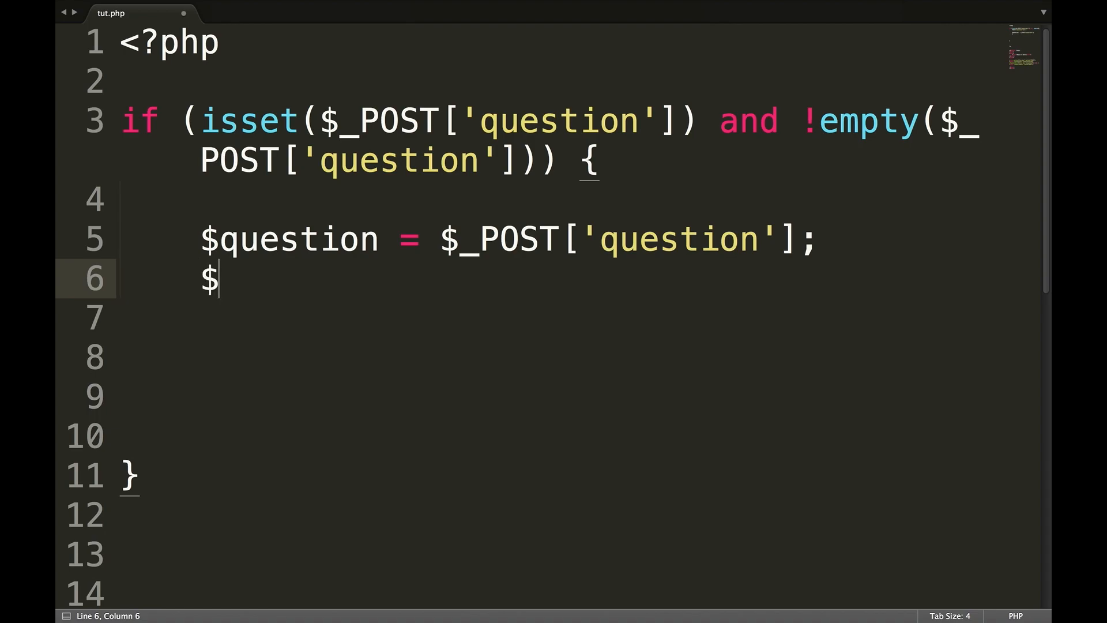
pyautogui.write('rand')
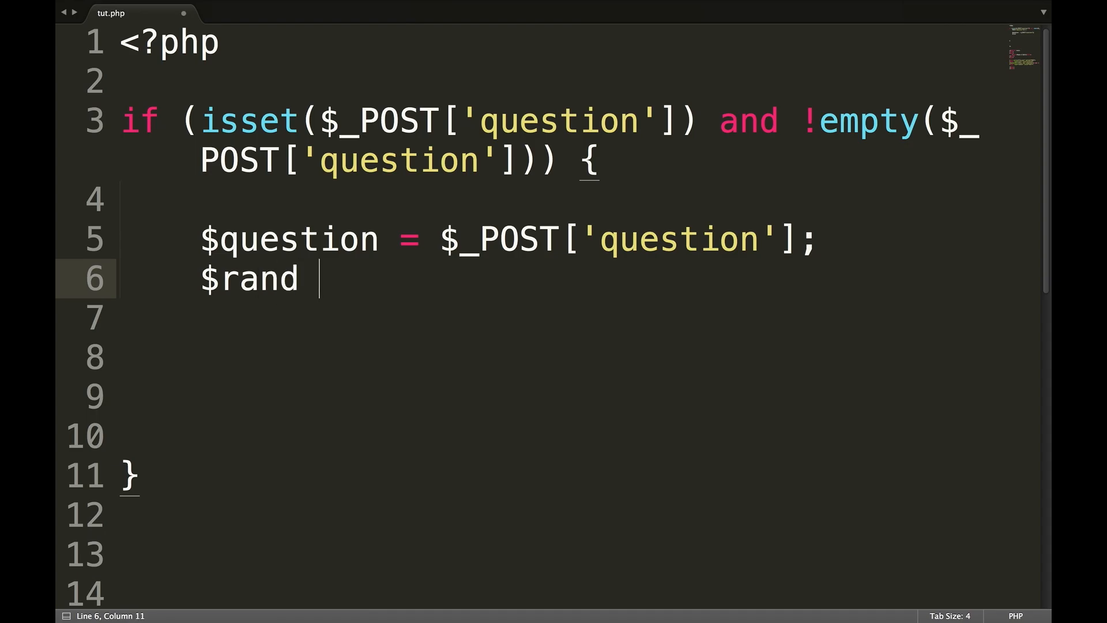
pyautogui.write('= rand(')
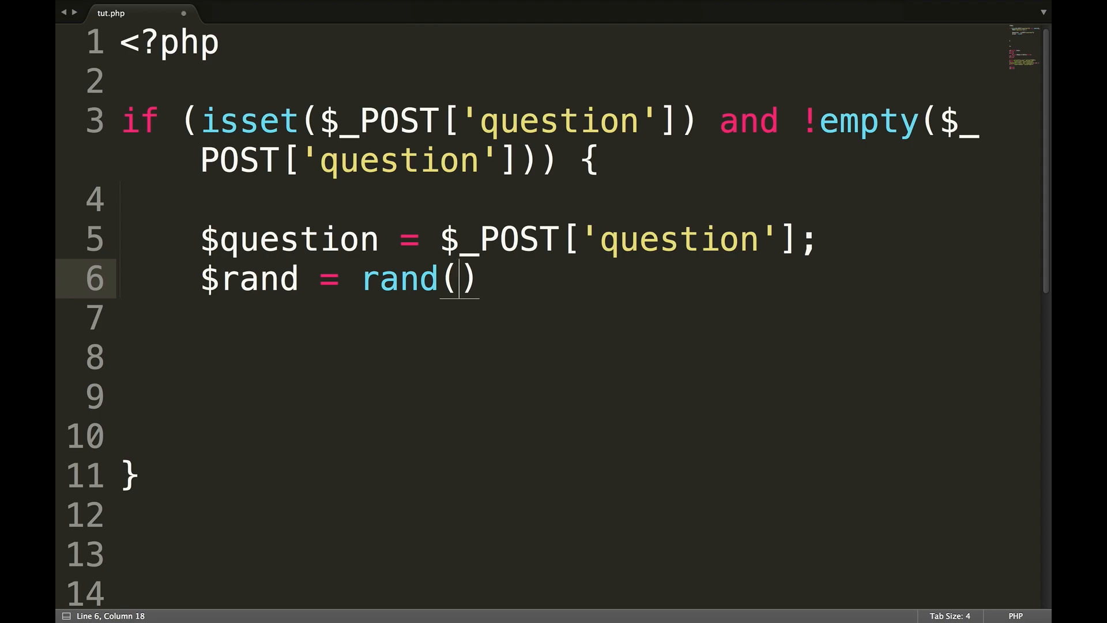
pyautogui.write('1,')
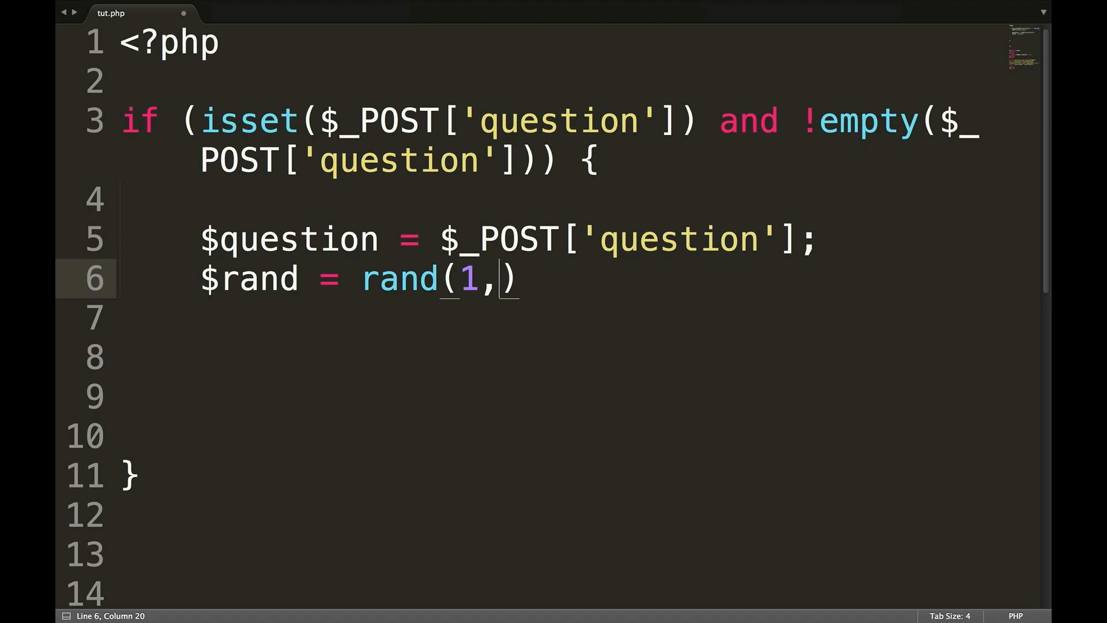
pyautogui.write('4);')
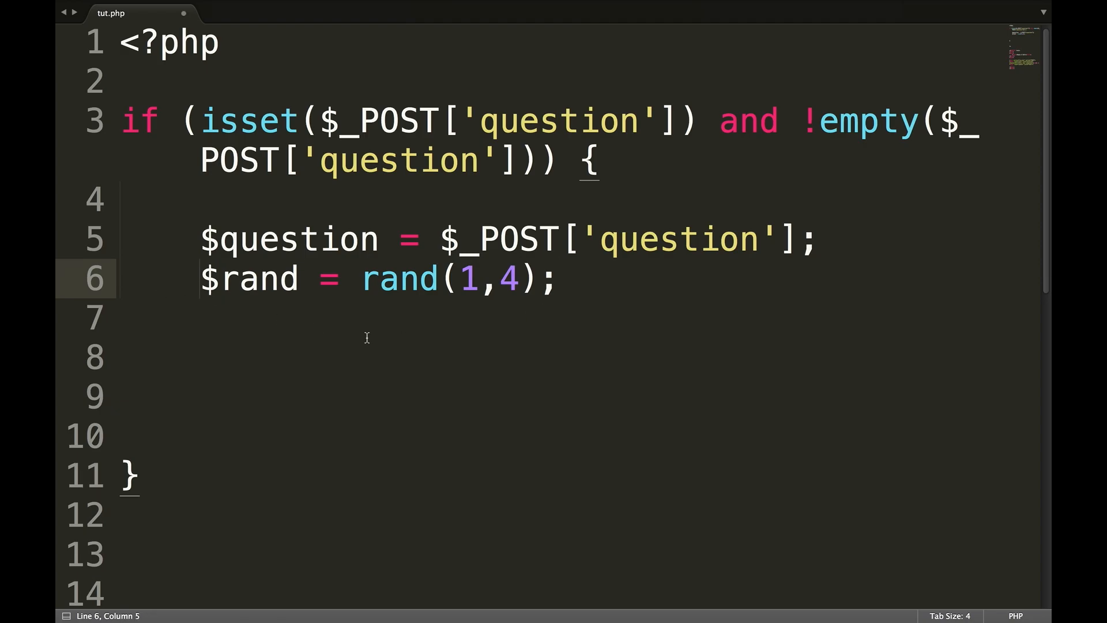
pyautogui.write('echo')
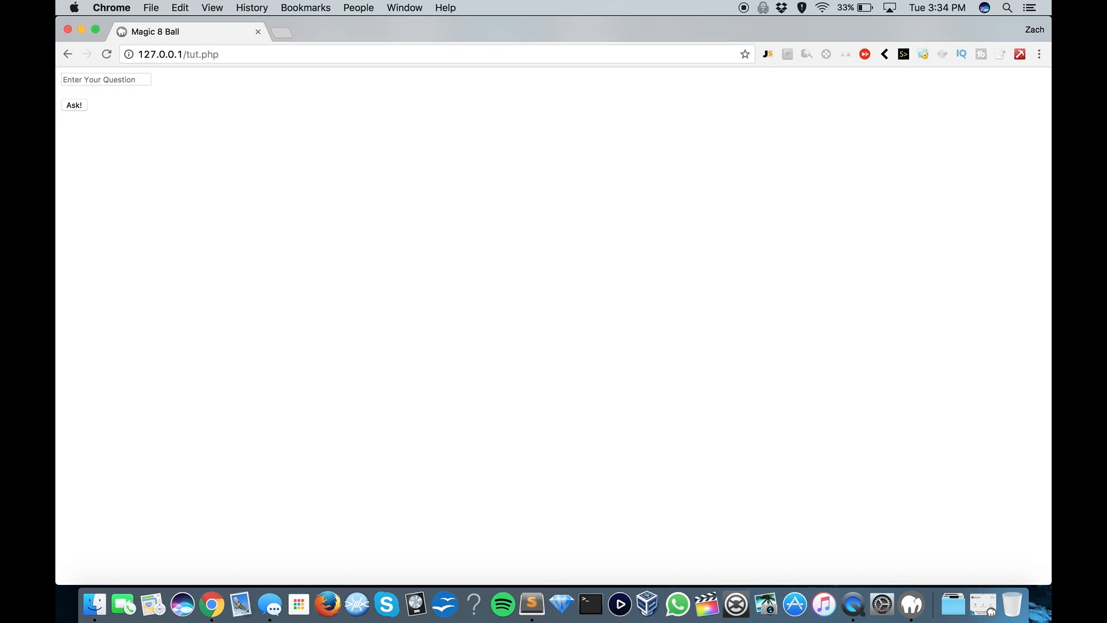
# Submit test questions 'asdfasdf' and 'asdf' so random numbers such as 2 print above the form.
pyautogui.click(105, 79)
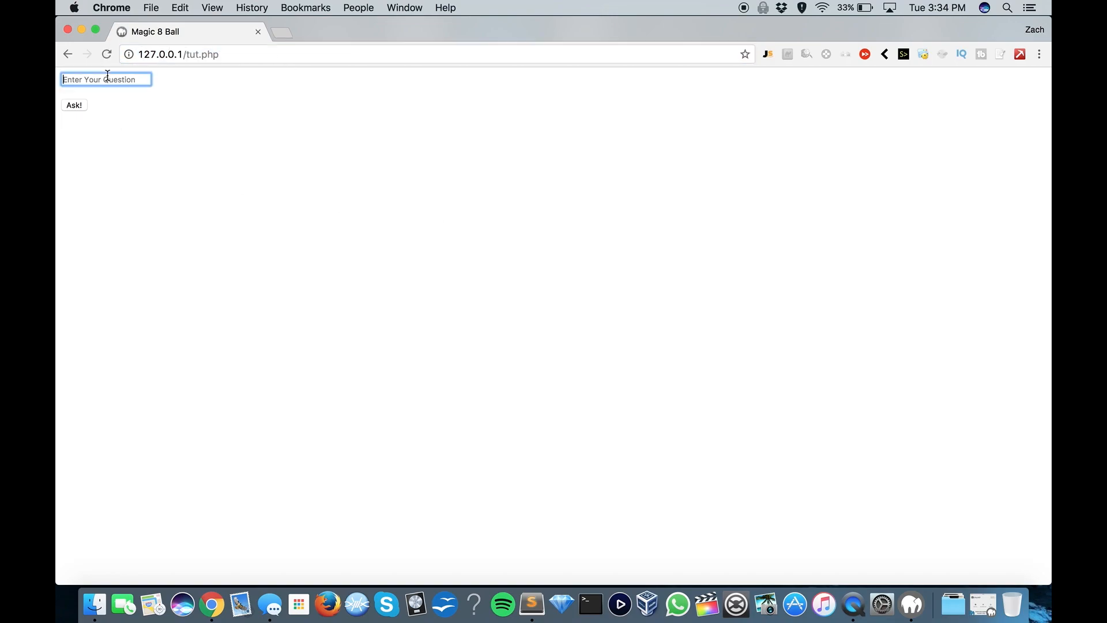
pyautogui.write('asdfasdf')
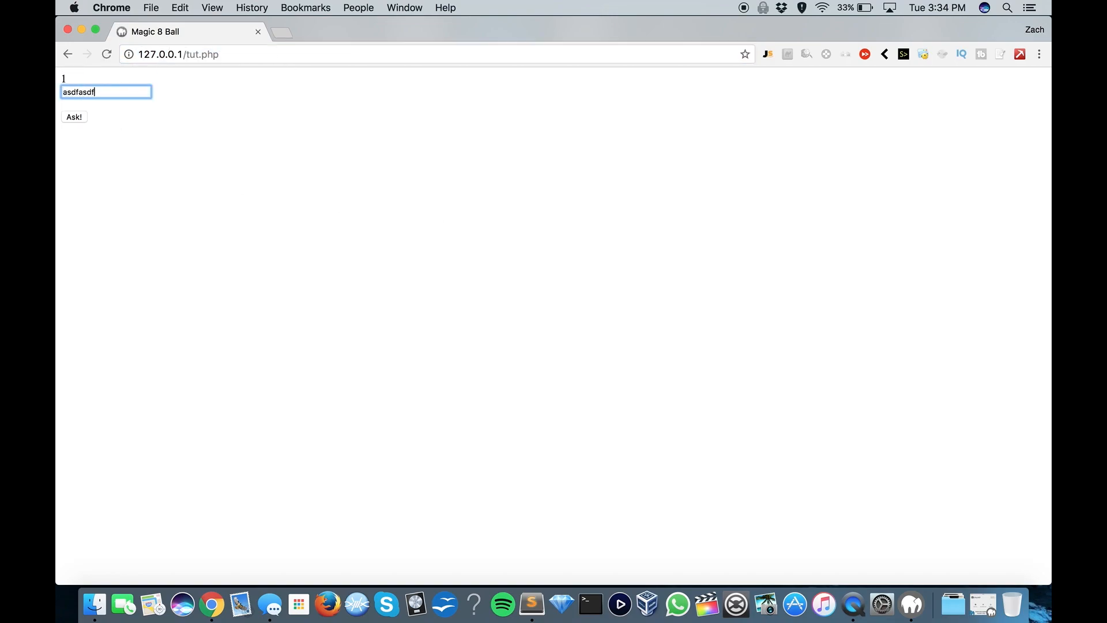
pyautogui.click(106, 92)
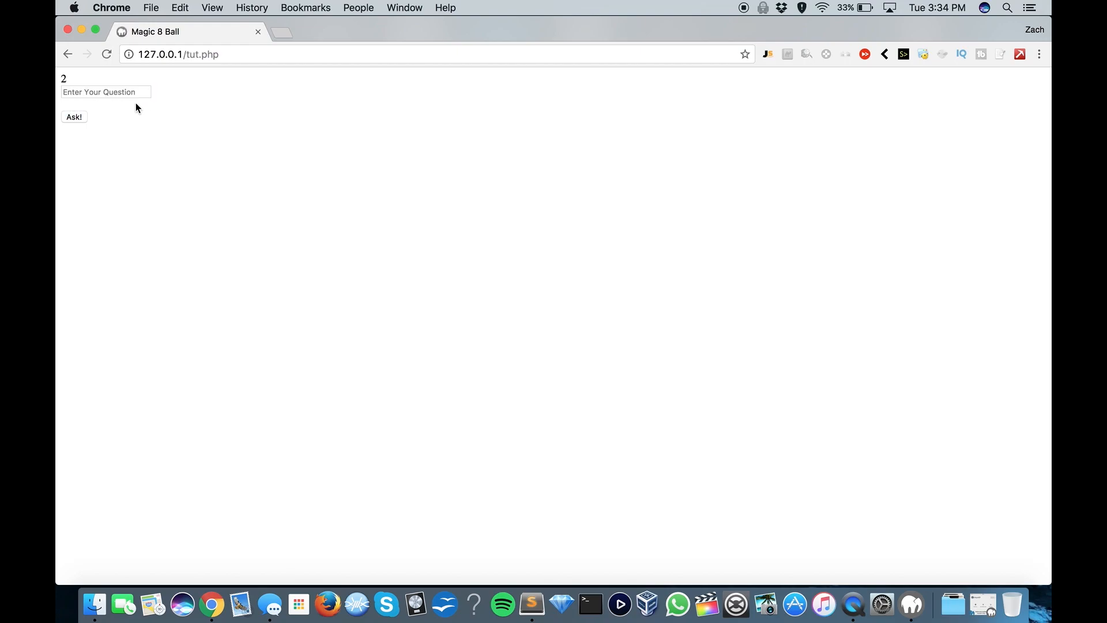
pyautogui.write('asdf')
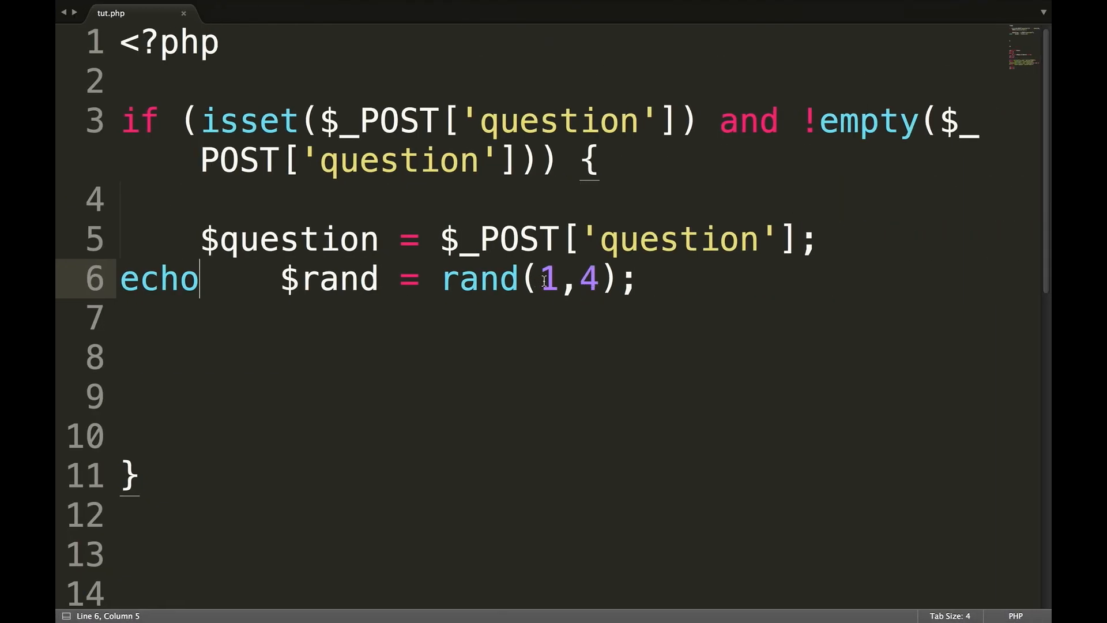
# Clear space below the $rand line so the conditions can start on line 7.
pyautogui.doubleClick(159, 277)
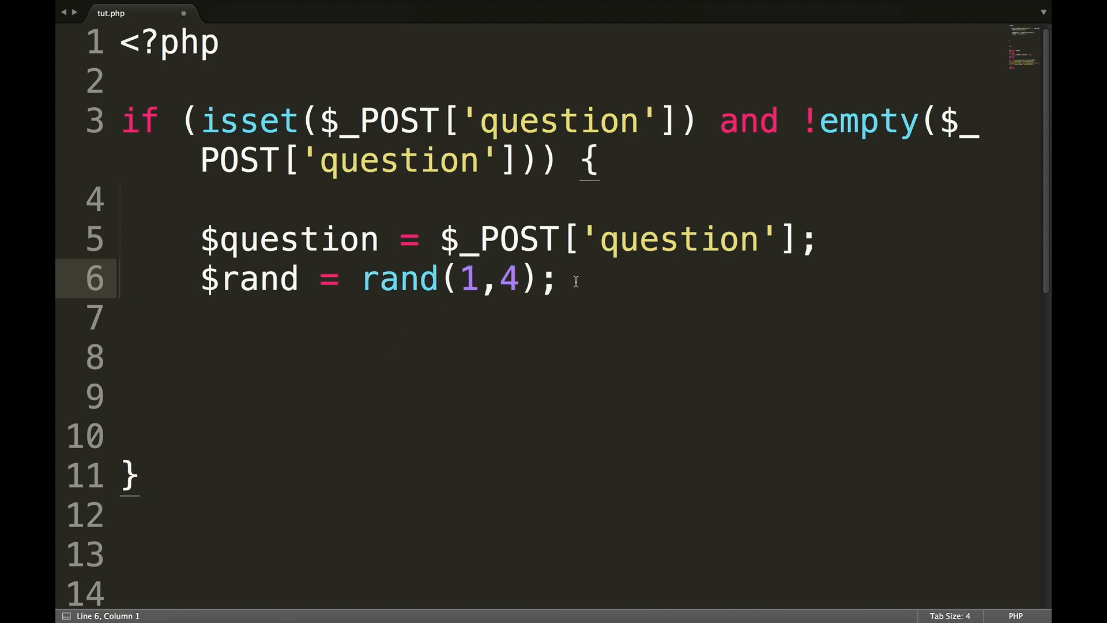
pyautogui.press('enter')
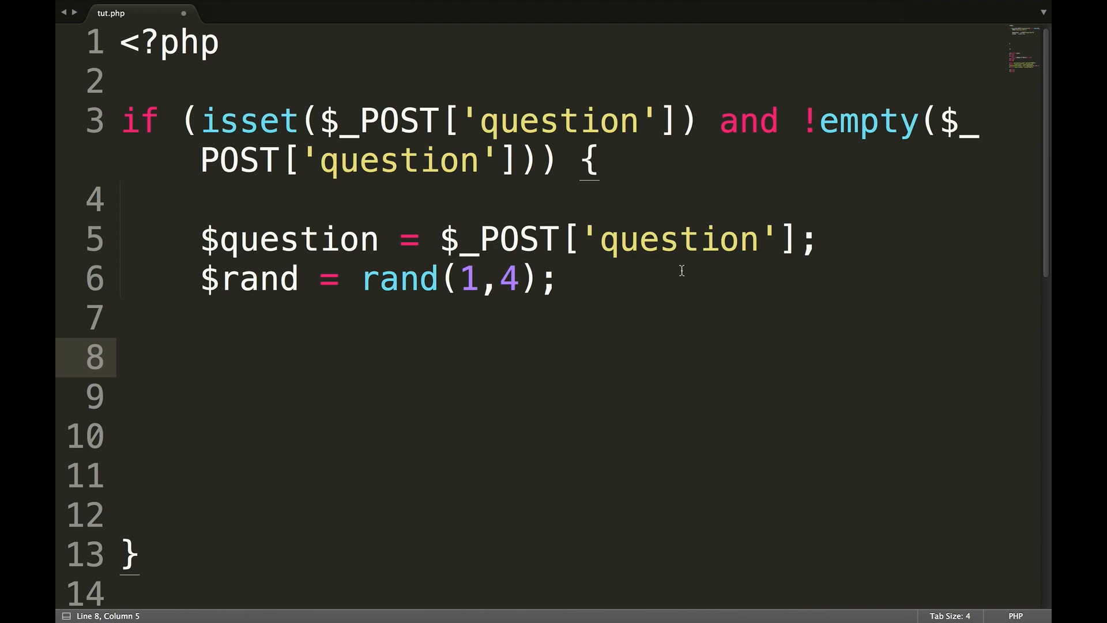
pyautogui.scroll(-3)
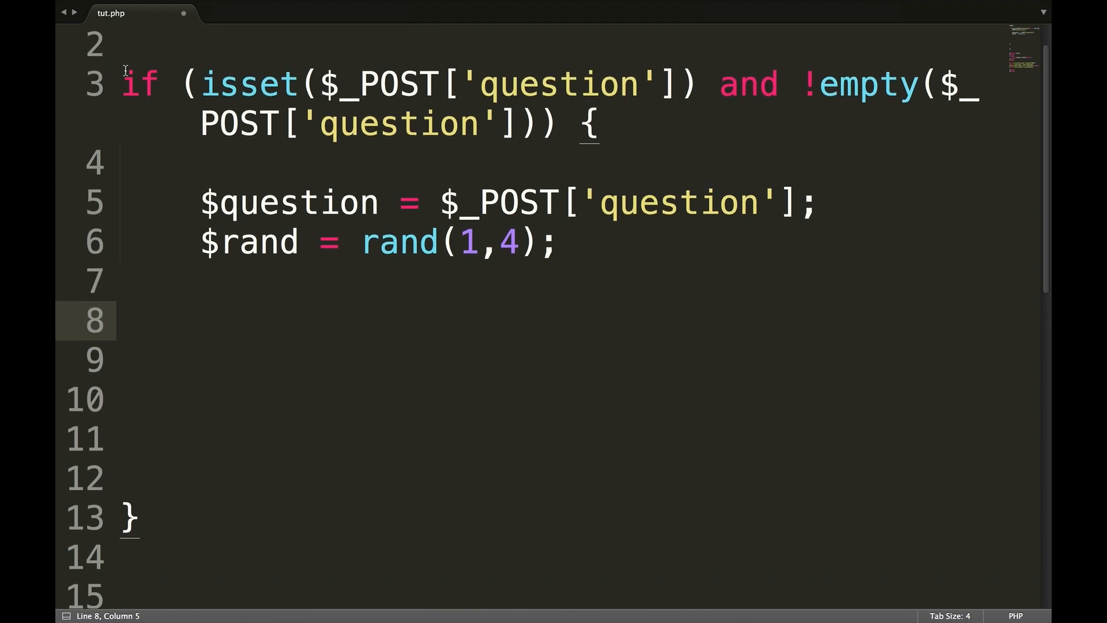
pyautogui.moveTo(754, 130)
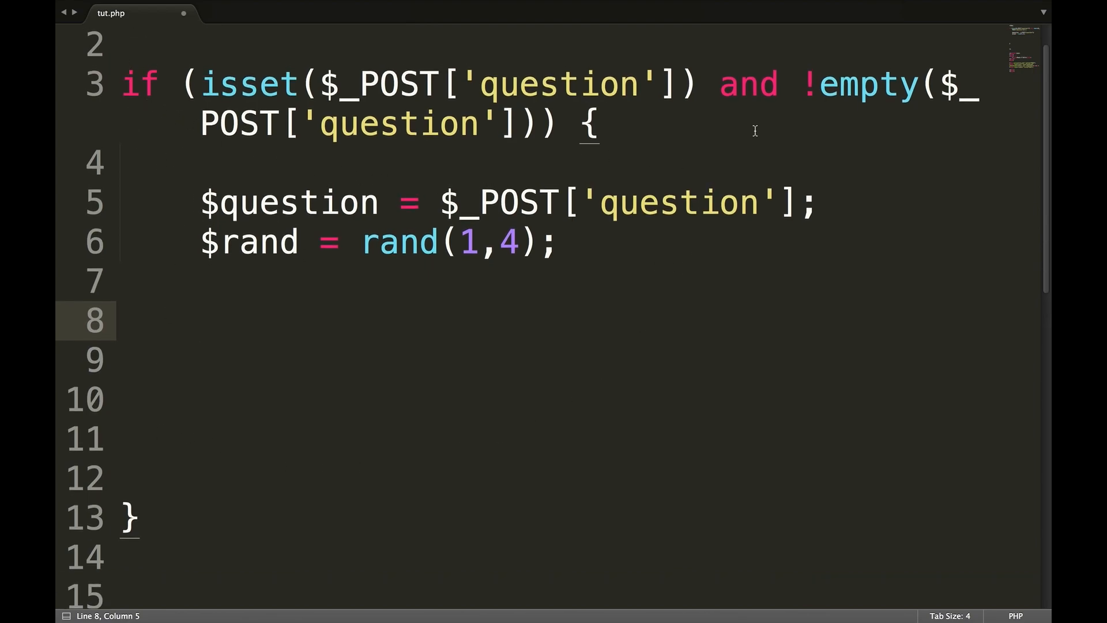
pyautogui.click(587, 124)
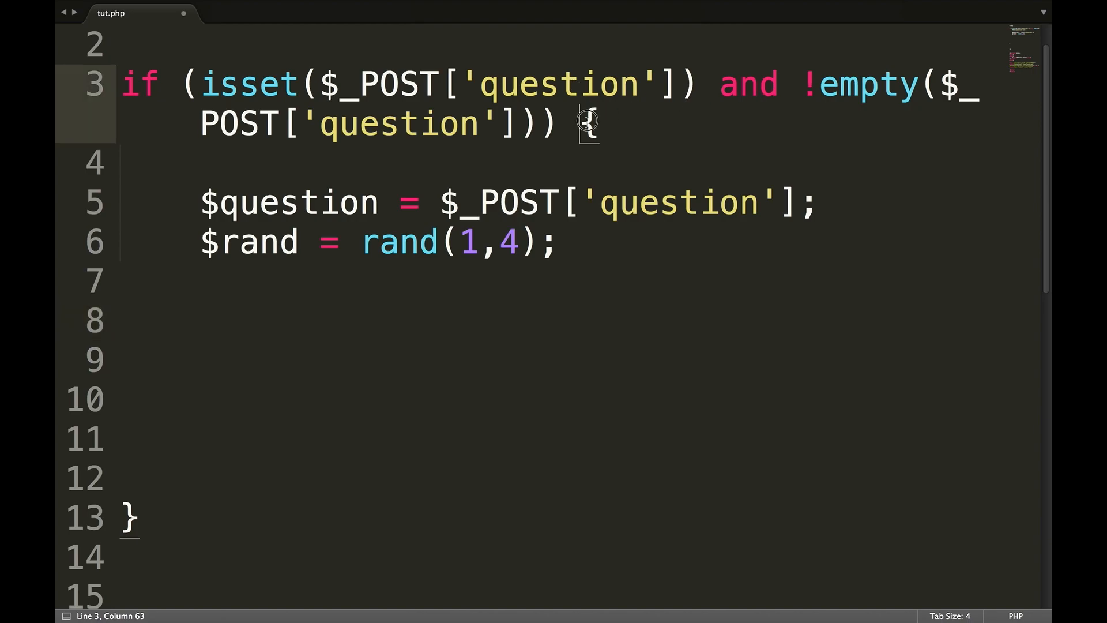
pyautogui.click(130, 515)
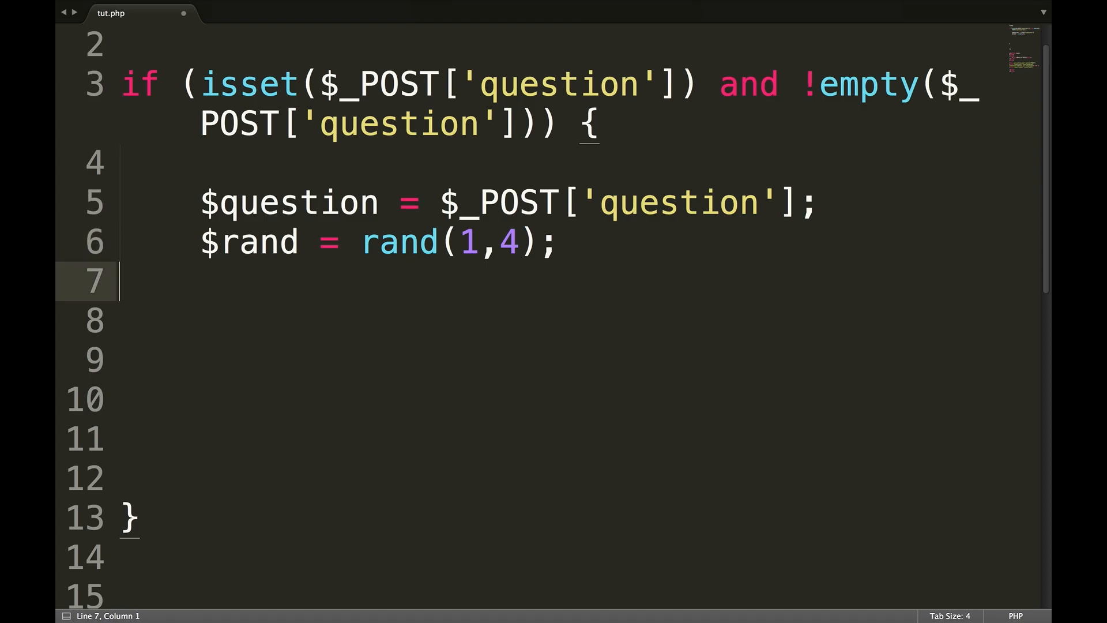
# Write the first condition: if ($rand ==1) { echo 'For sure!'; }.
pyautogui.write('if')
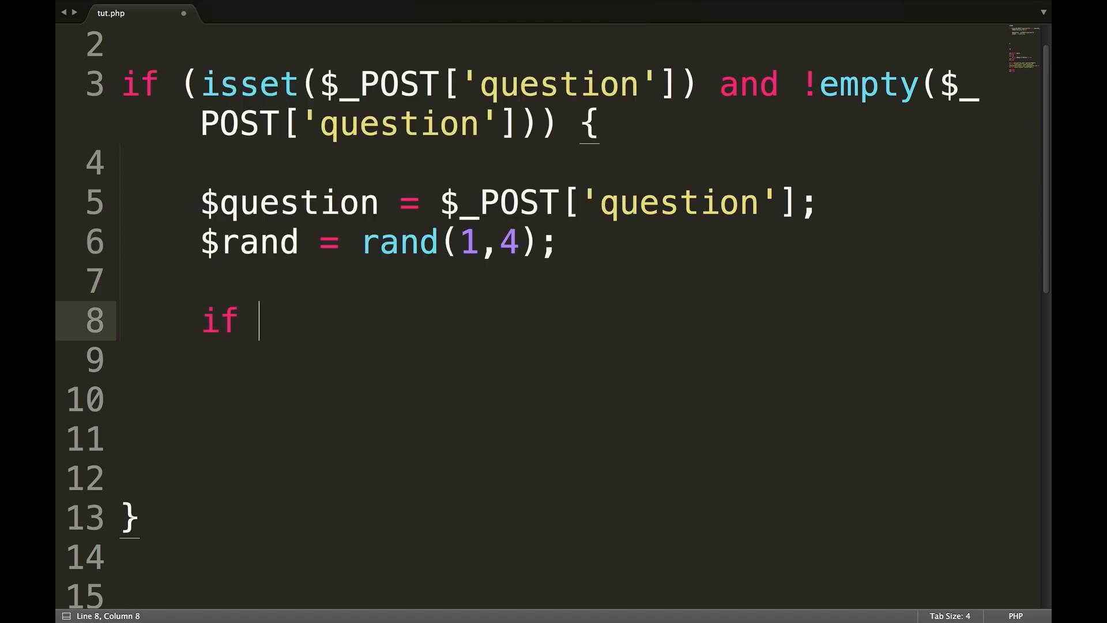
pyautogui.write('()')
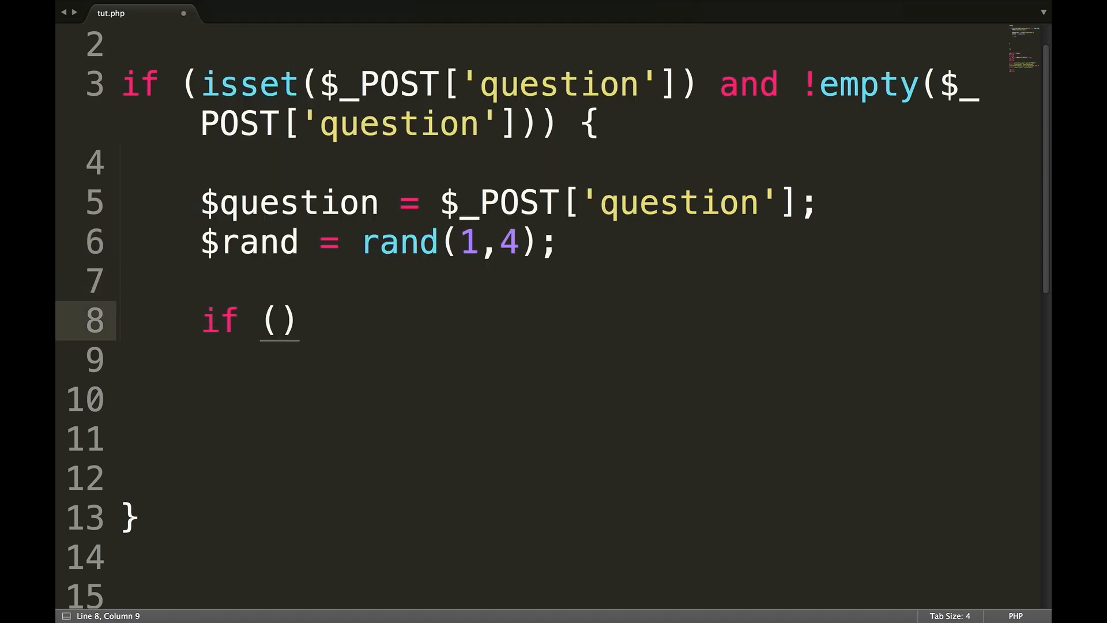
pyautogui.write('$')
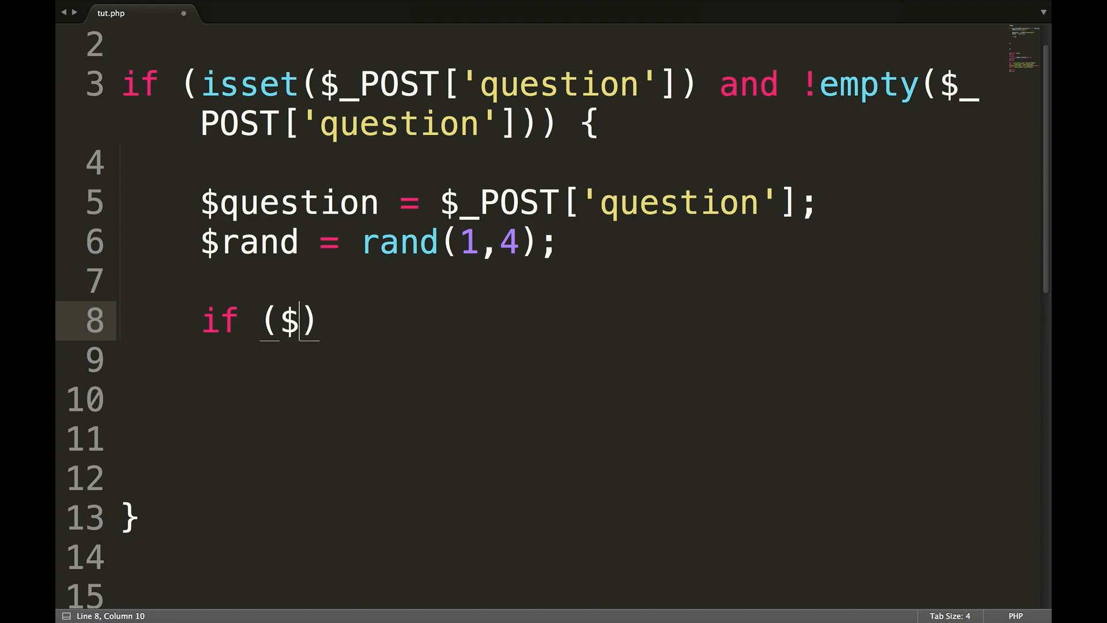
pyautogui.write('rand')
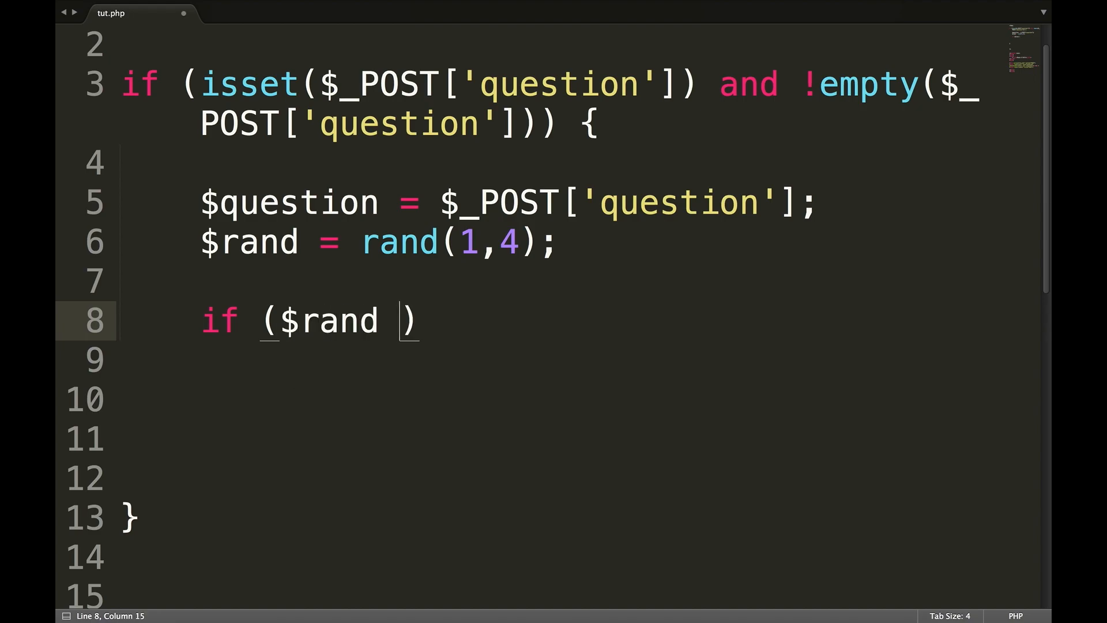
pyautogui.write('==1')
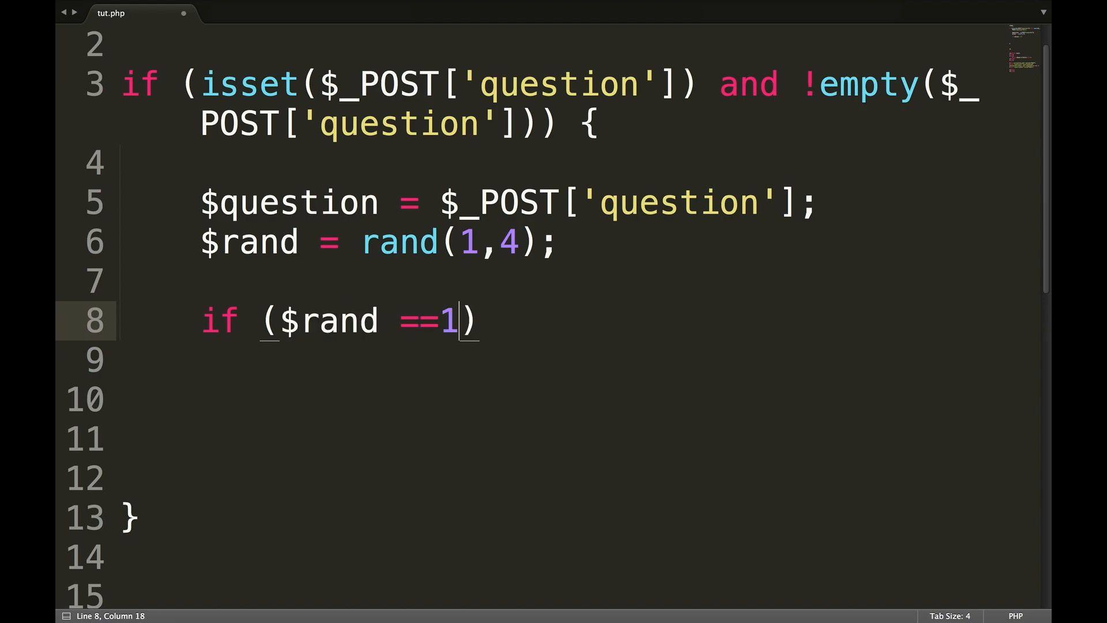
pyautogui.write('{')
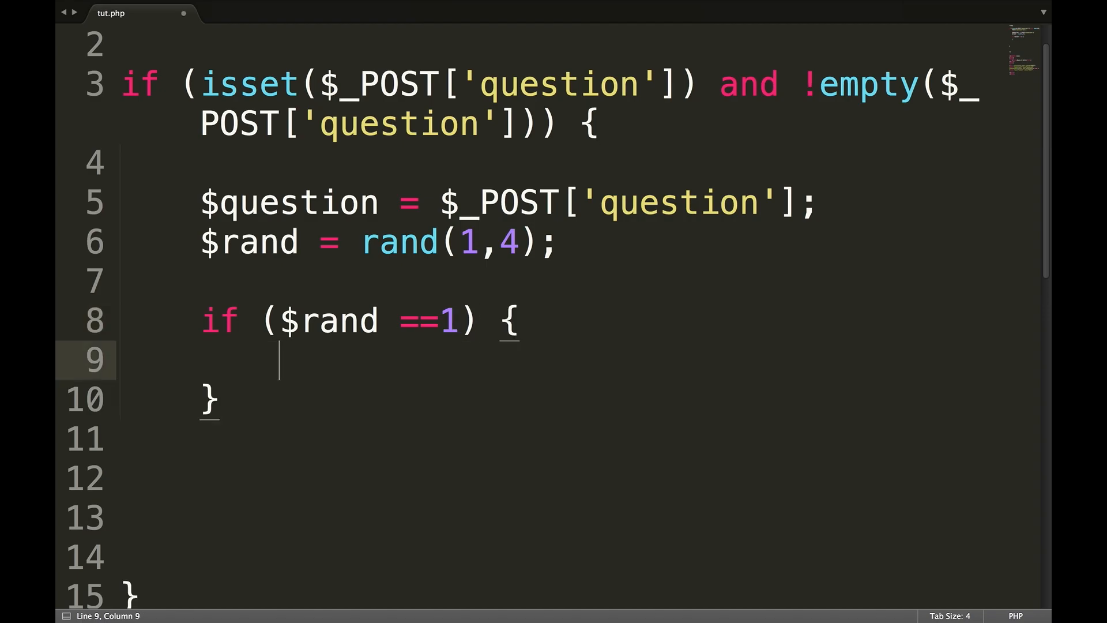
pyautogui.write("echo ''")
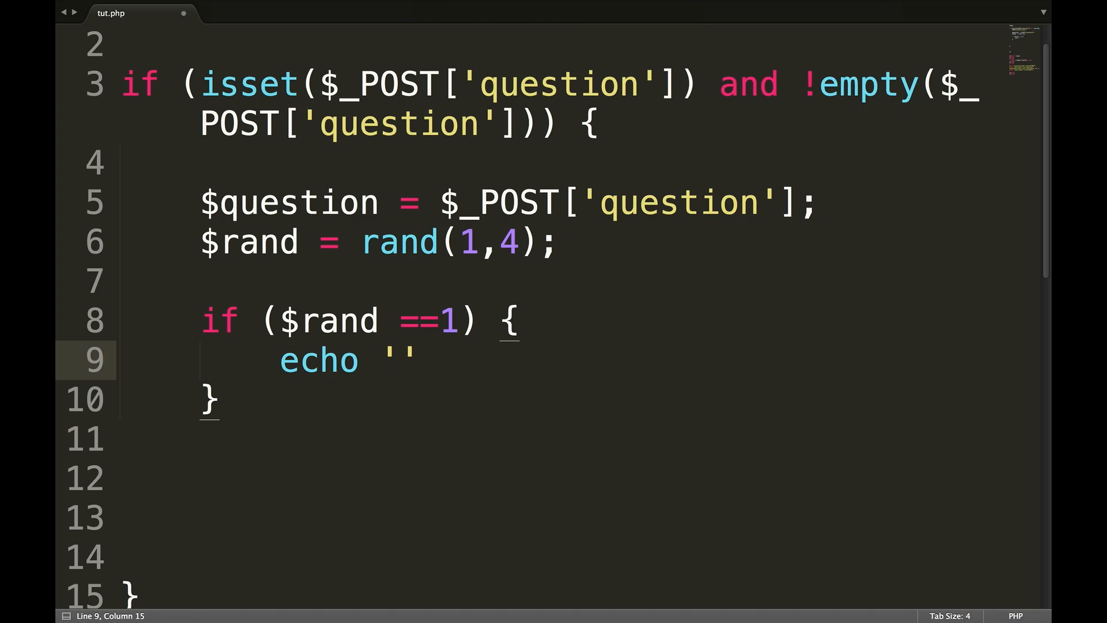
pyautogui.write('For sure!')
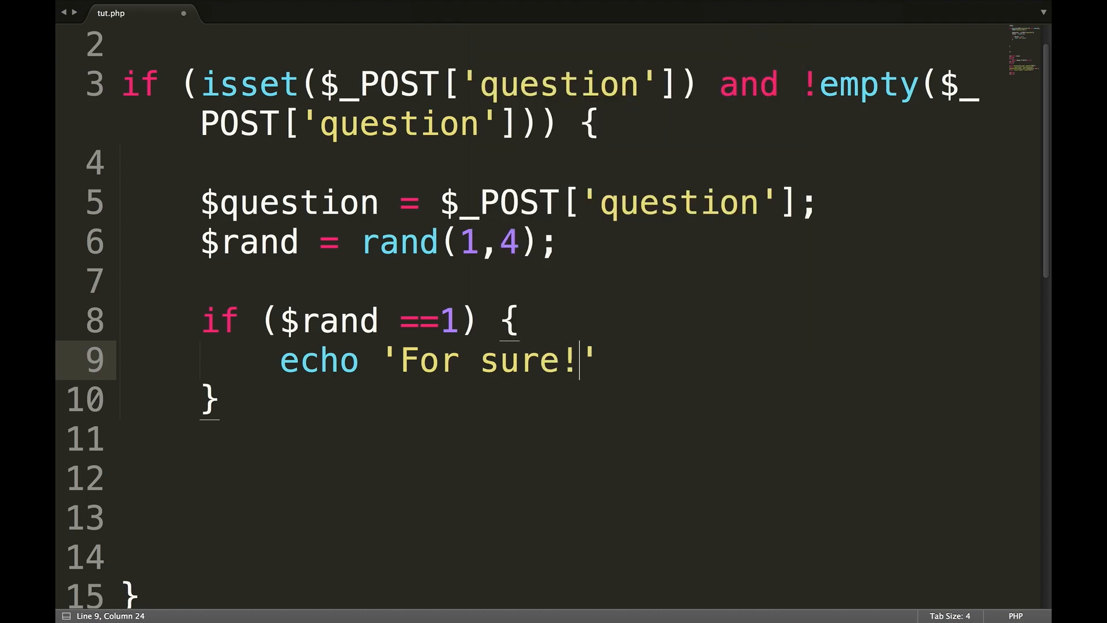
pyautogui.write(';')
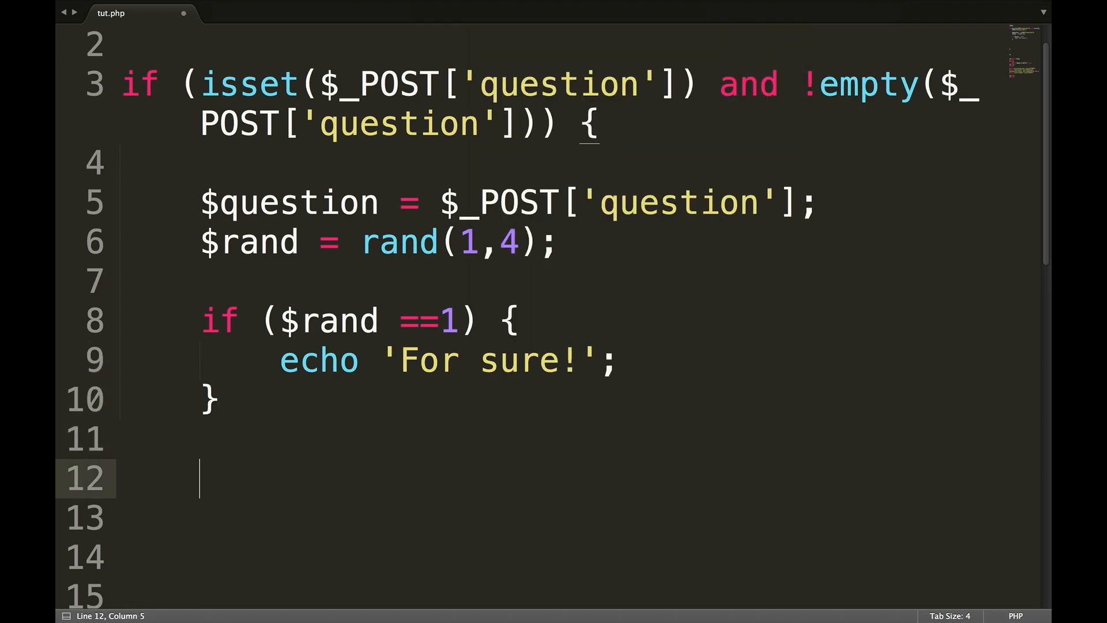
# Write the second condition: if ($rand ==2) { echo 'I don\'t think so...'; } with the escaped apostrophe.
pyautogui.write('if ($rand ==2) {')
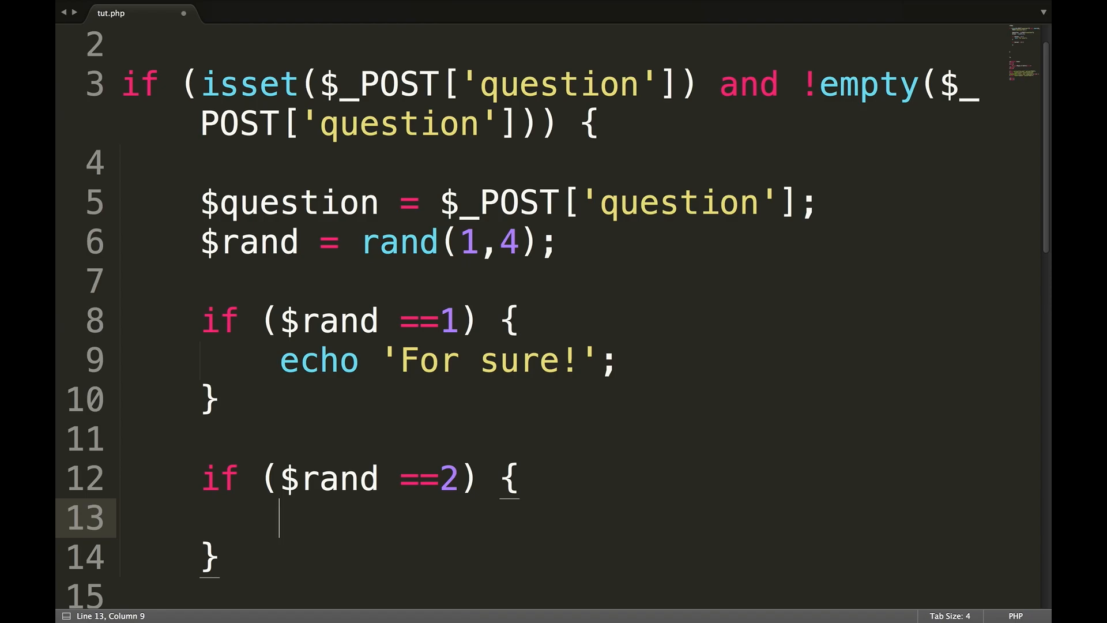
pyautogui.write("echo 'I don")
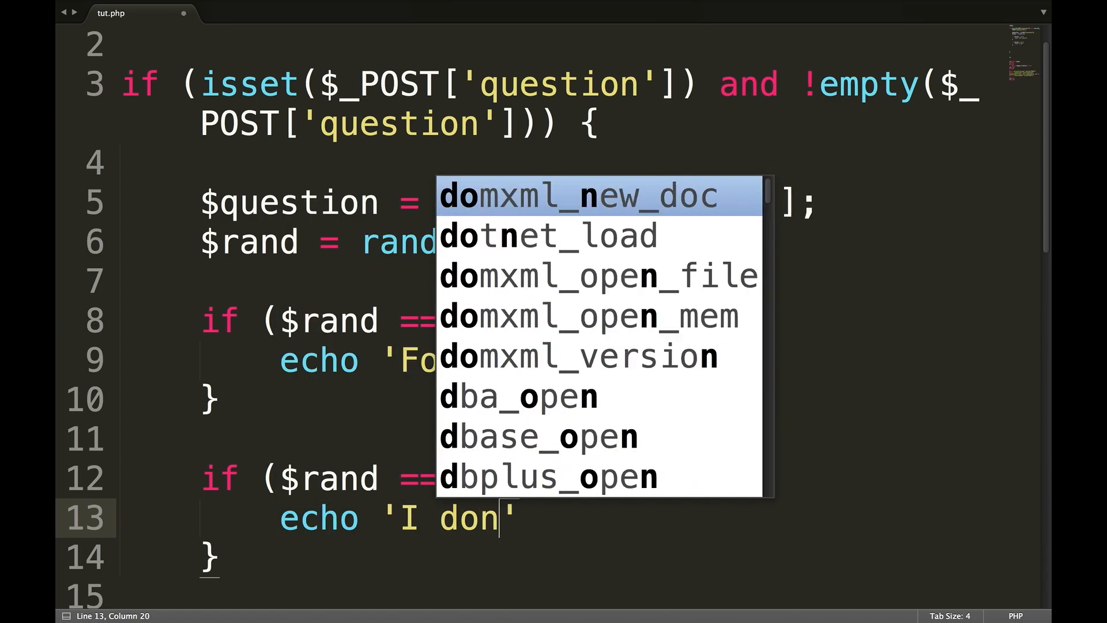
pyautogui.write("'t think so...';")
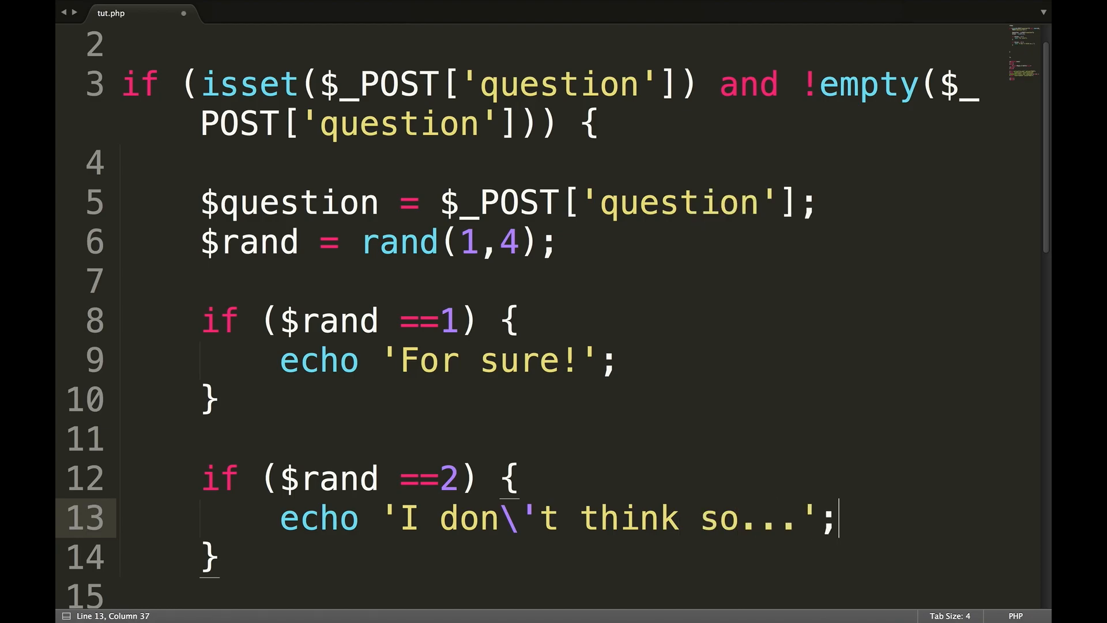
pyautogui.scroll(-3)
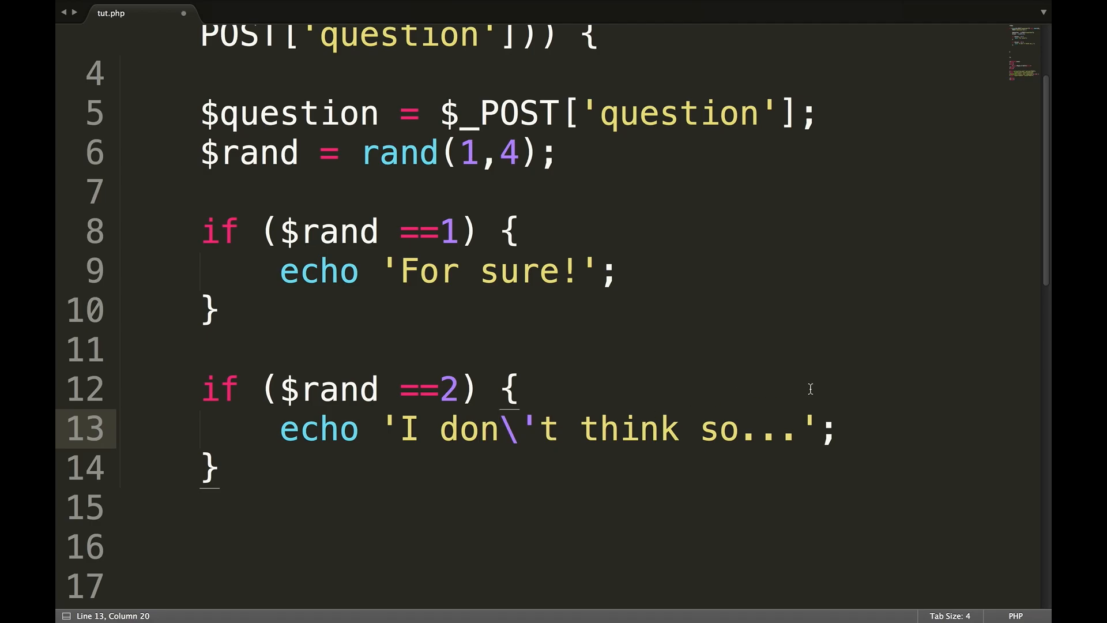
# Write the third condition: if ($rand ==3) { echo 'Ask again later...'; }.
pyautogui.click(202, 547)
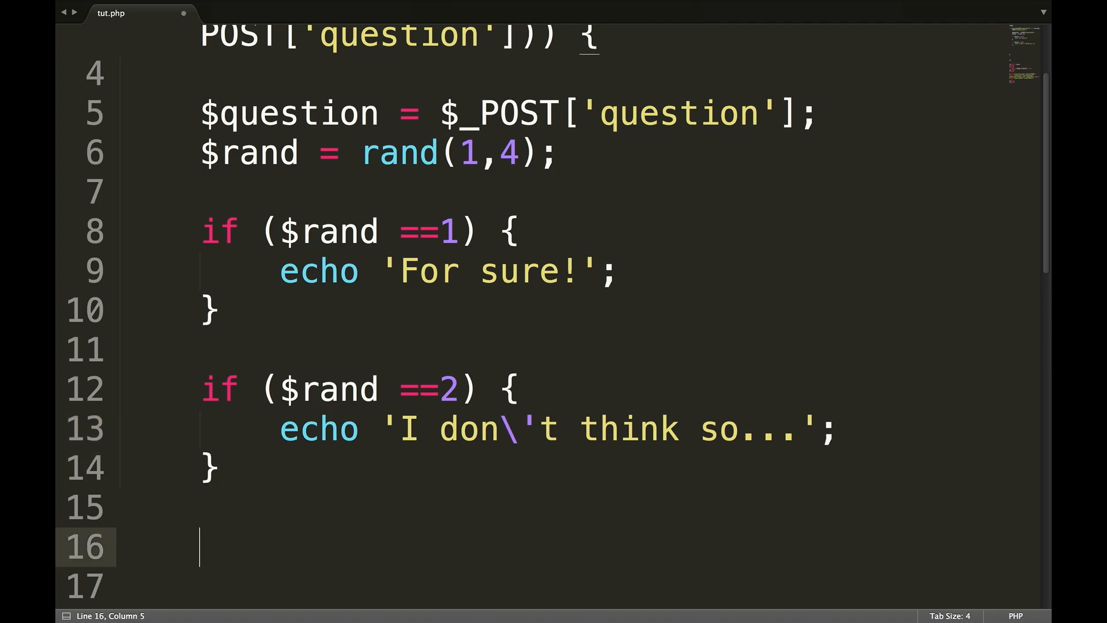
pyautogui.write('if (')
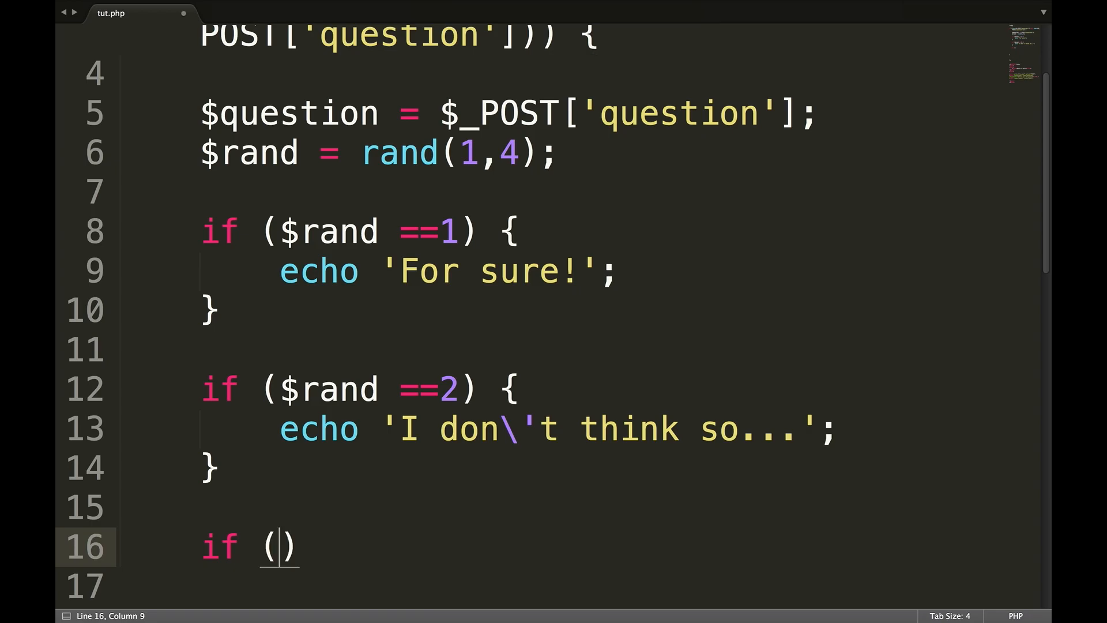
pyautogui.write('$rand ==3')
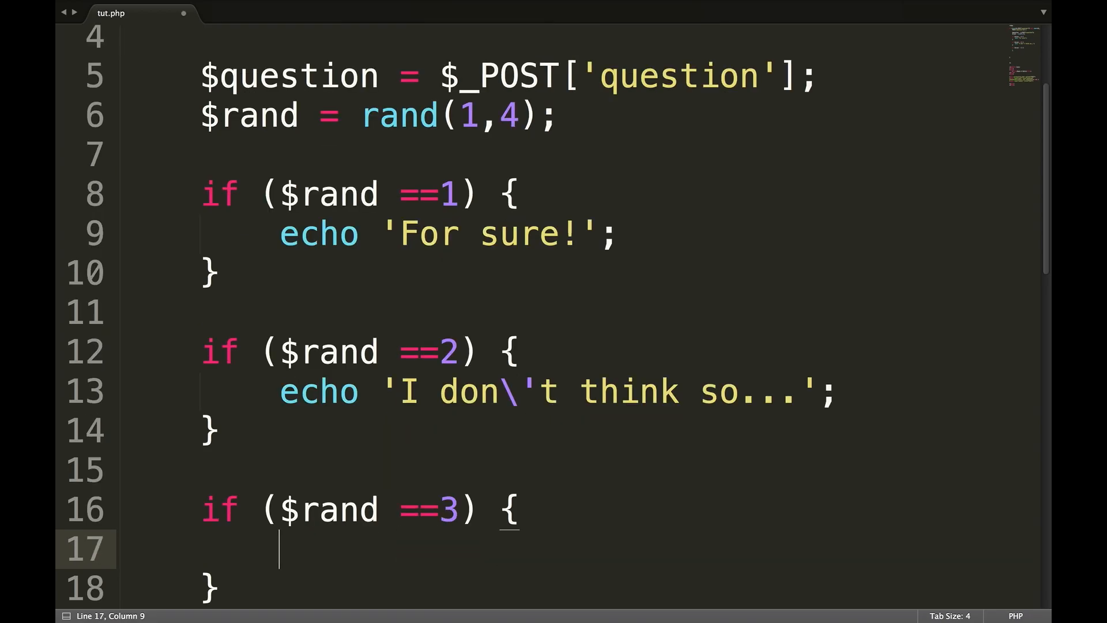
pyautogui.write("echo ''")
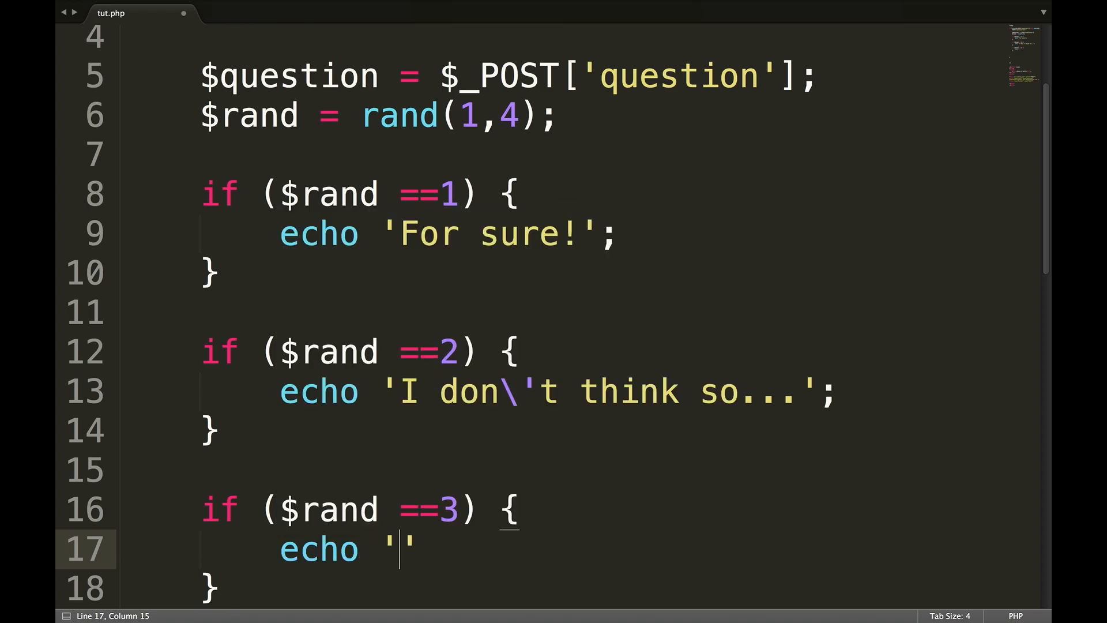
pyautogui.write('Ask again later...')
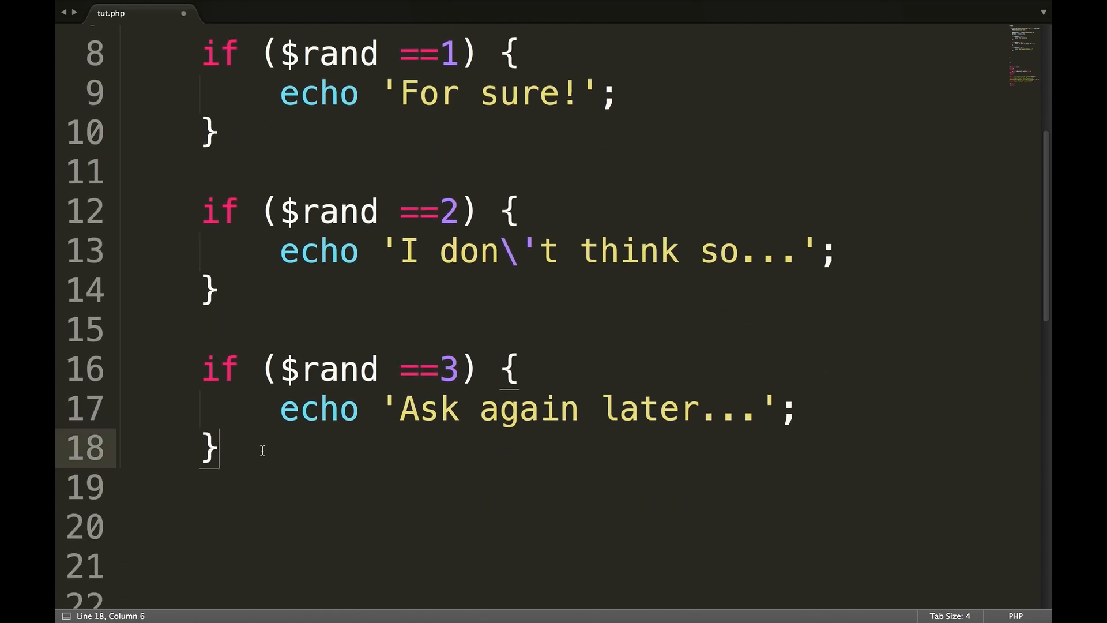
# Write the fourth condition: if ($rand ==4) { echo 'Outlook not good...'; }.
pyautogui.press('Enter')
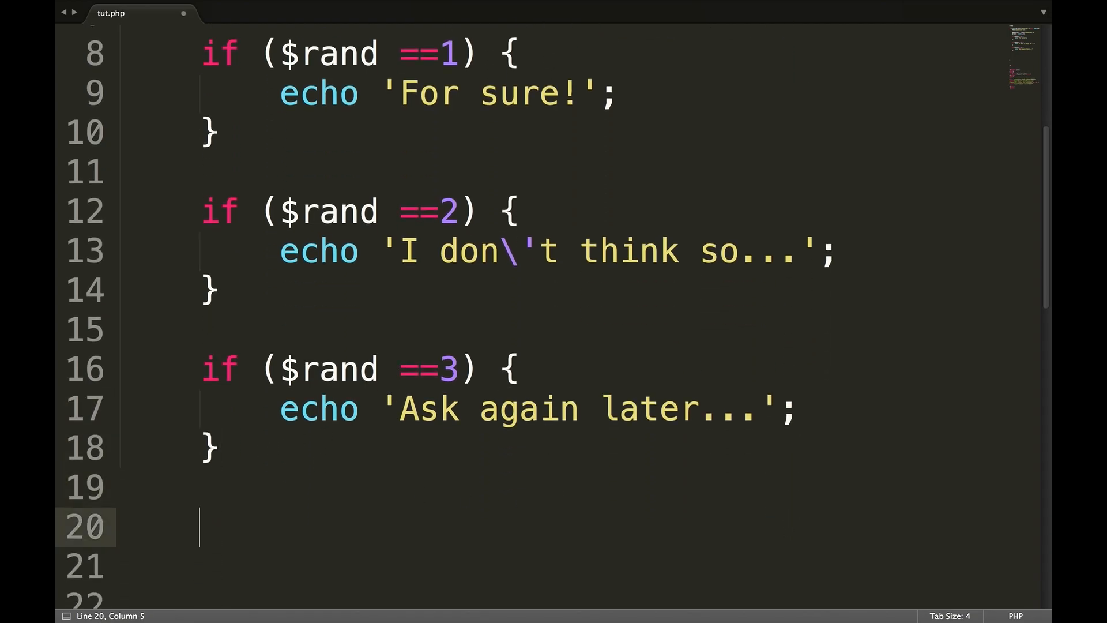
pyautogui.write('if ($rand ==4) {')
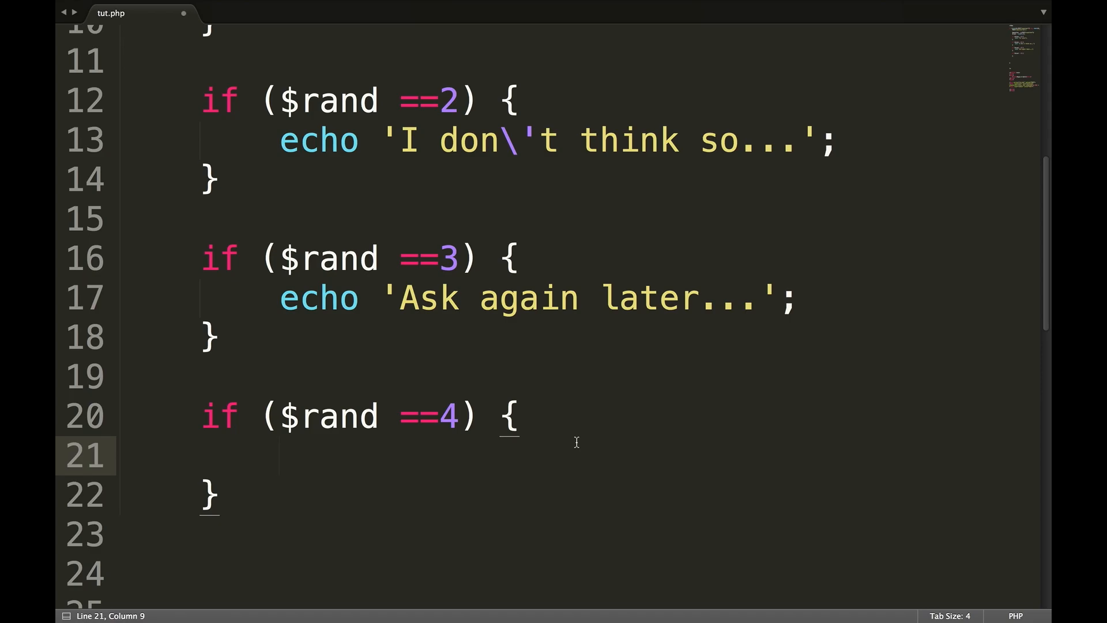
pyautogui.write("echo ''")
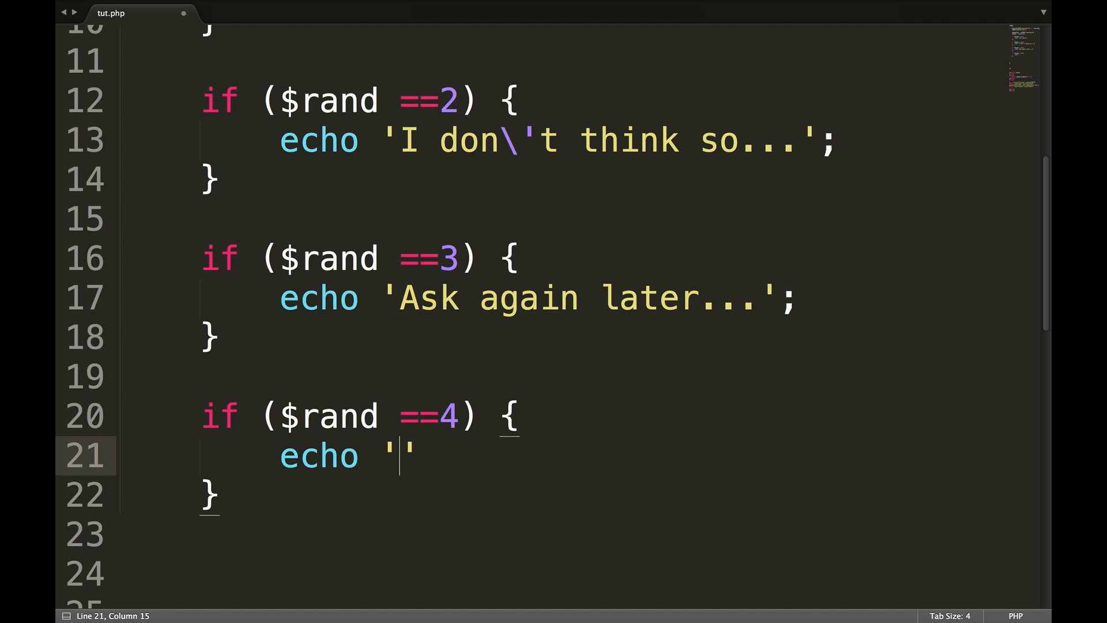
pyautogui.write('0')
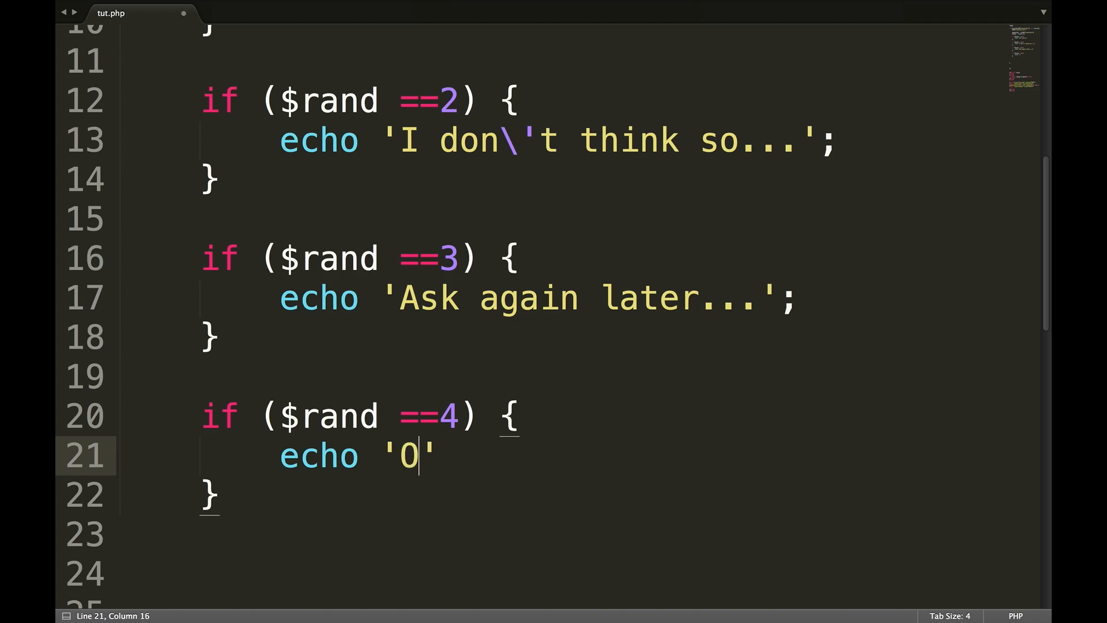
pyautogui.write('utlook n')
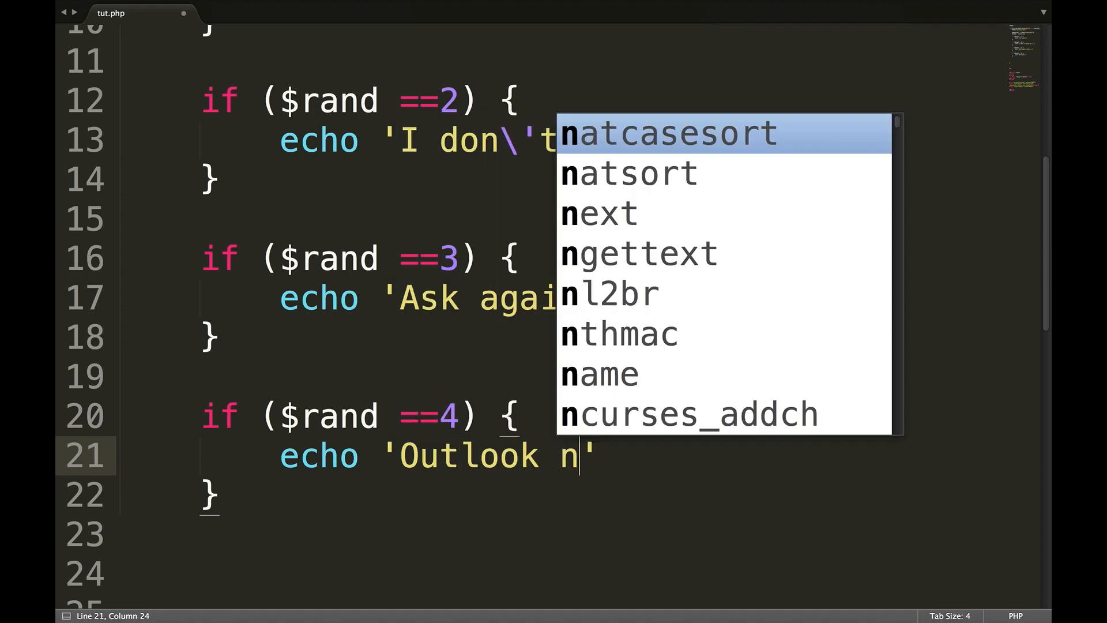
pyautogui.write('ot good')
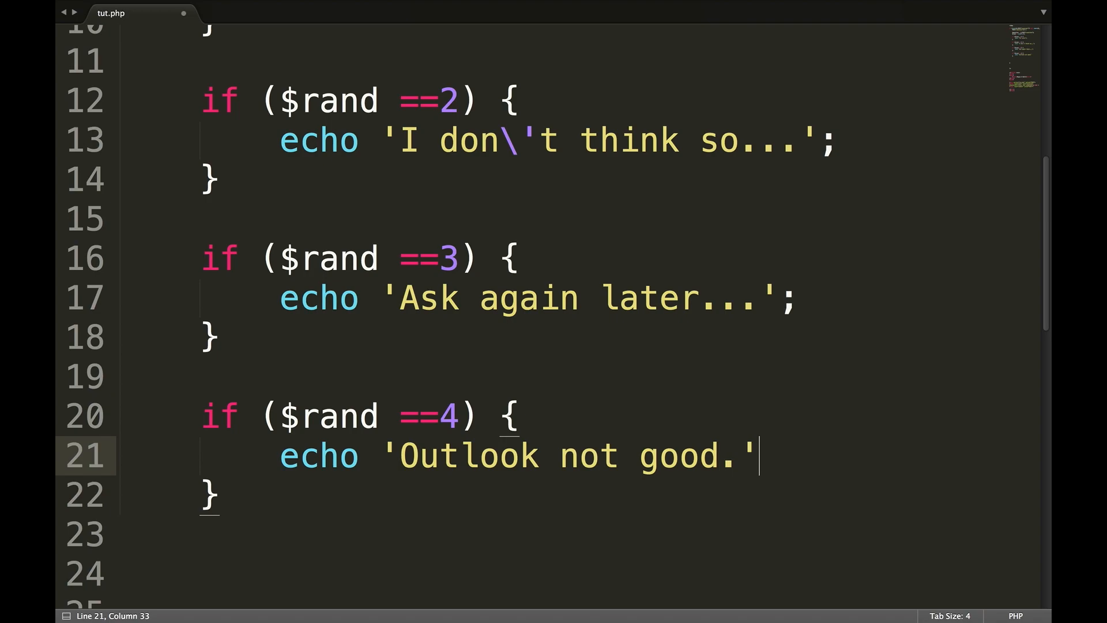
pyautogui.write('..;')
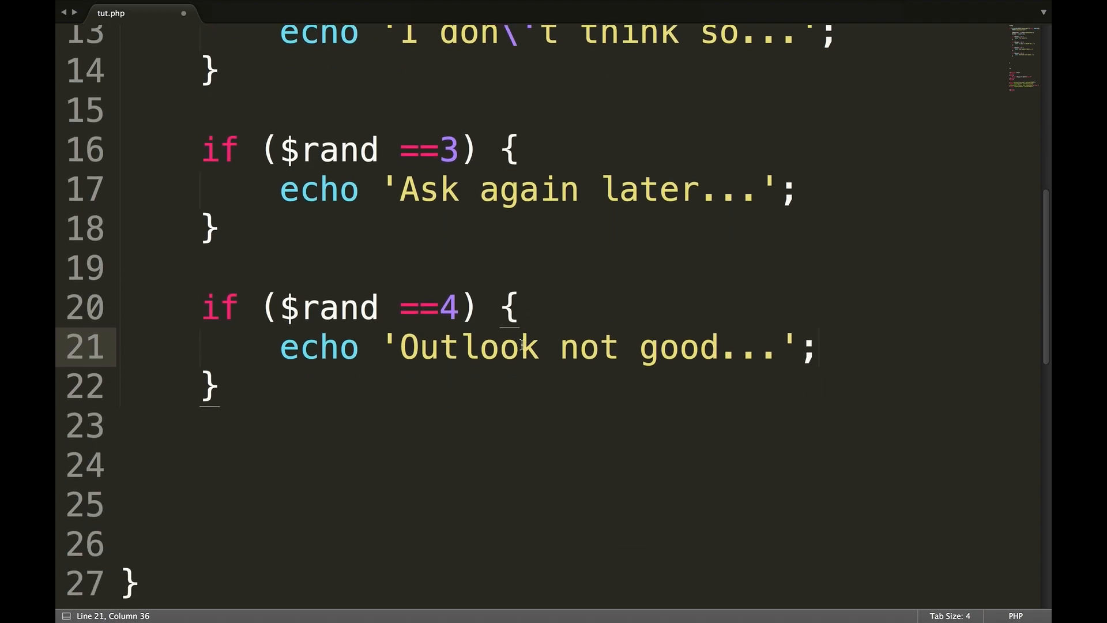
# Scroll through the four if blocks to review tut.php before saving.
pyautogui.scroll(-3)
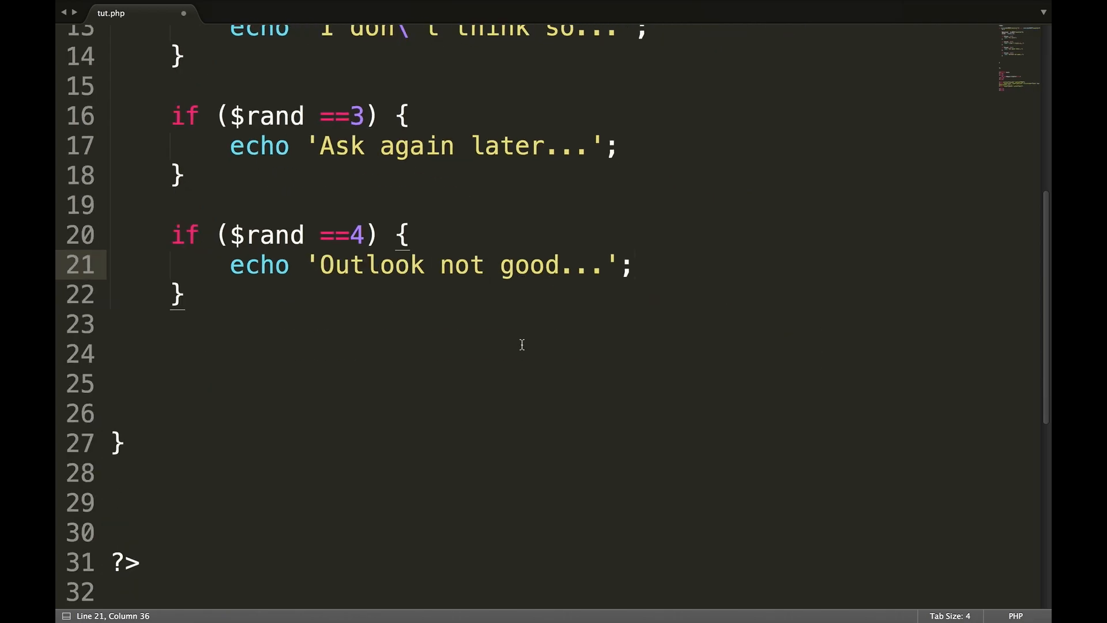
pyautogui.scroll(3)
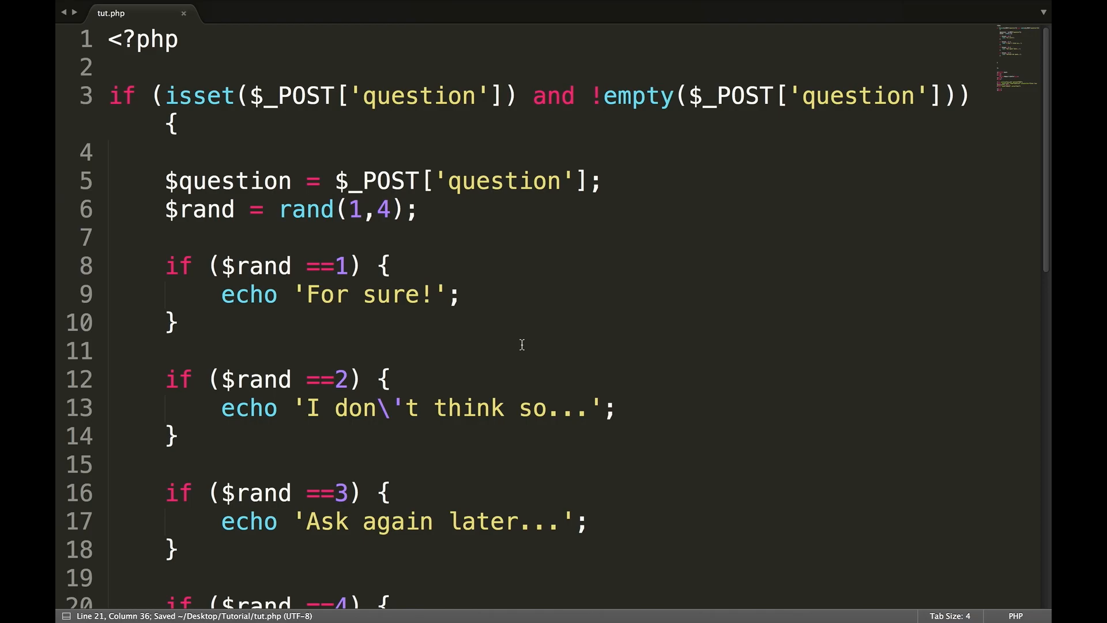
pyautogui.scroll(-3)
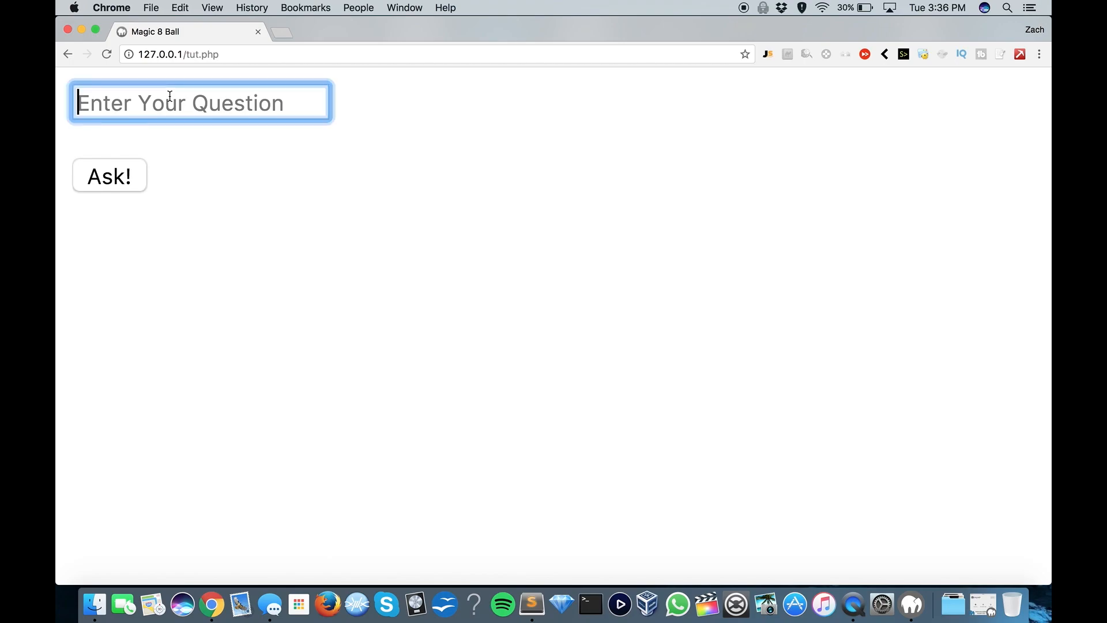
# Ask the Magic 8 Ball 'Is the weather going to be nice tom...' with the 'weater' typo fixed, and submit it.
pyautogui.write('Is the weater')
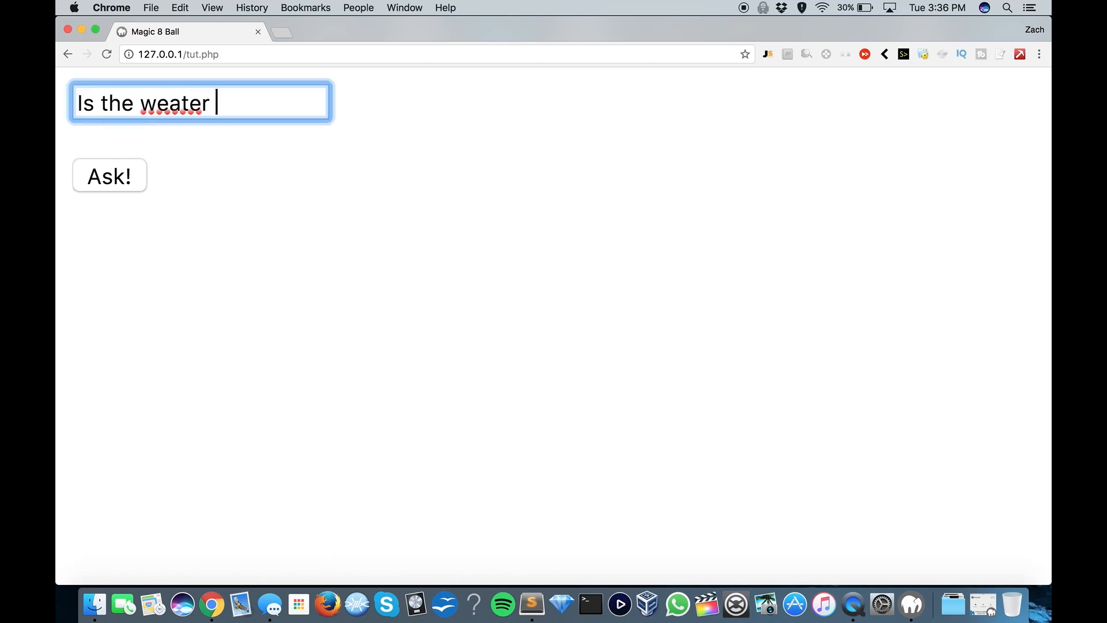
pyautogui.press('backspace')
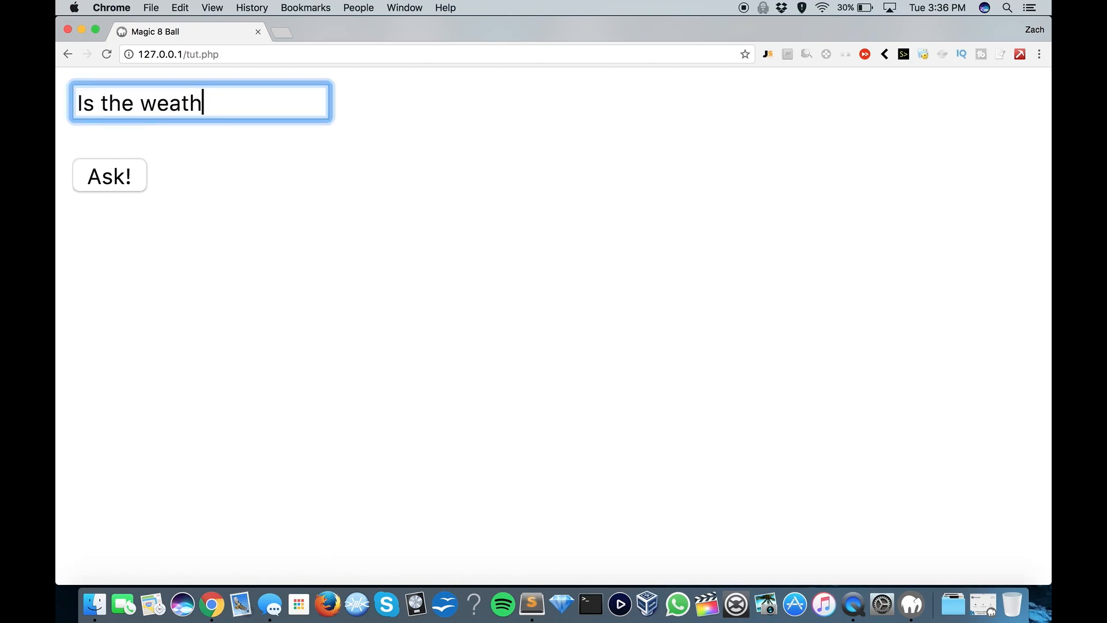
pyautogui.write('er going to be nic')
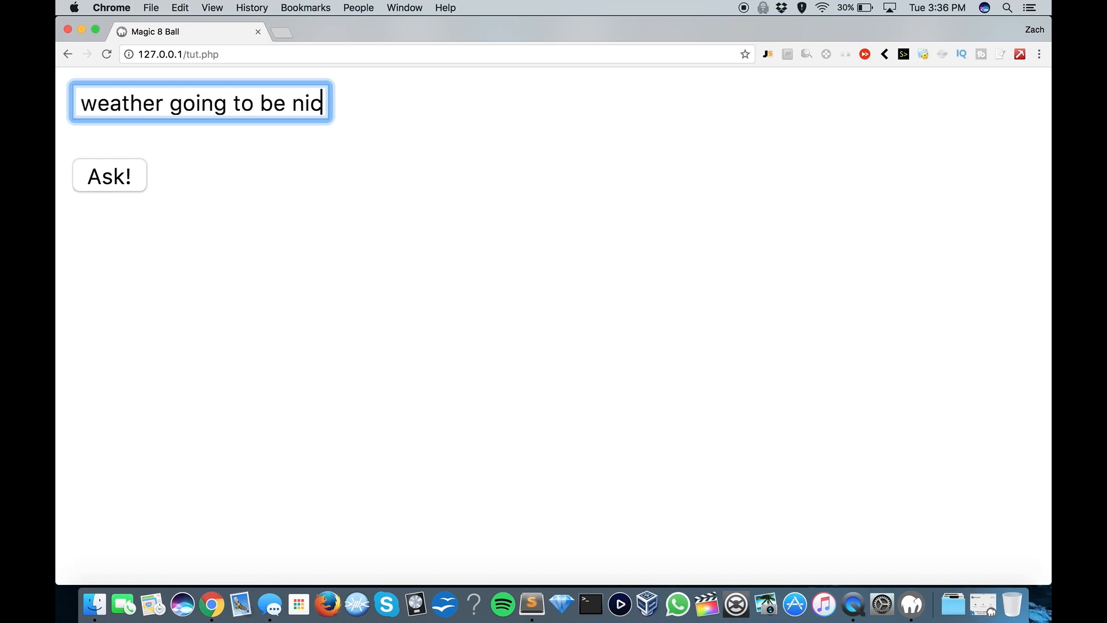
pyautogui.write('e tom')
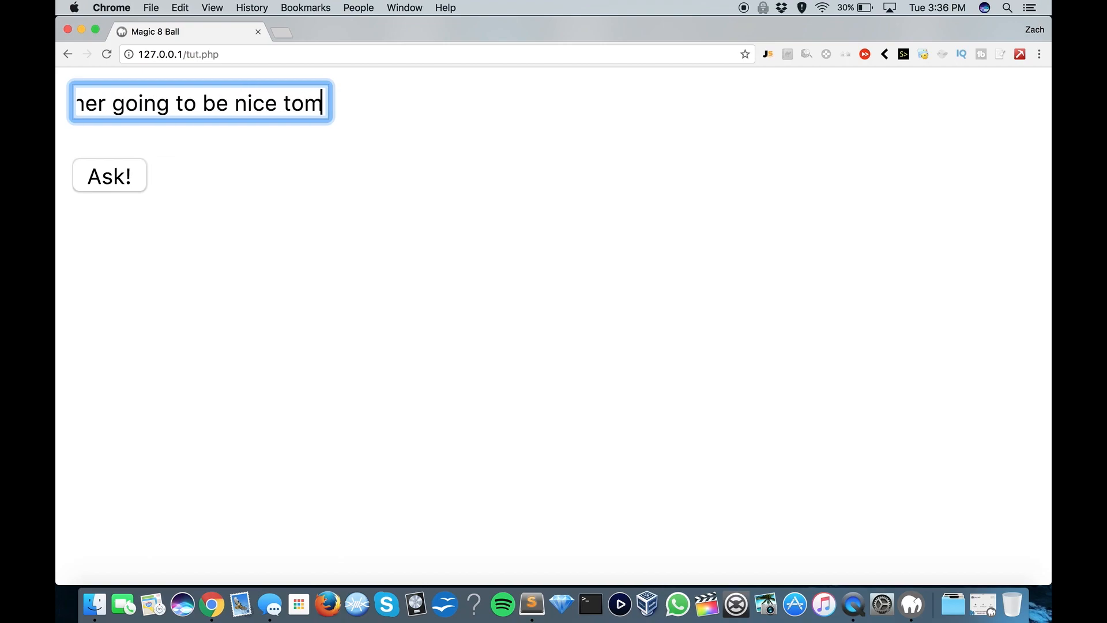
pyautogui.click(110, 176)
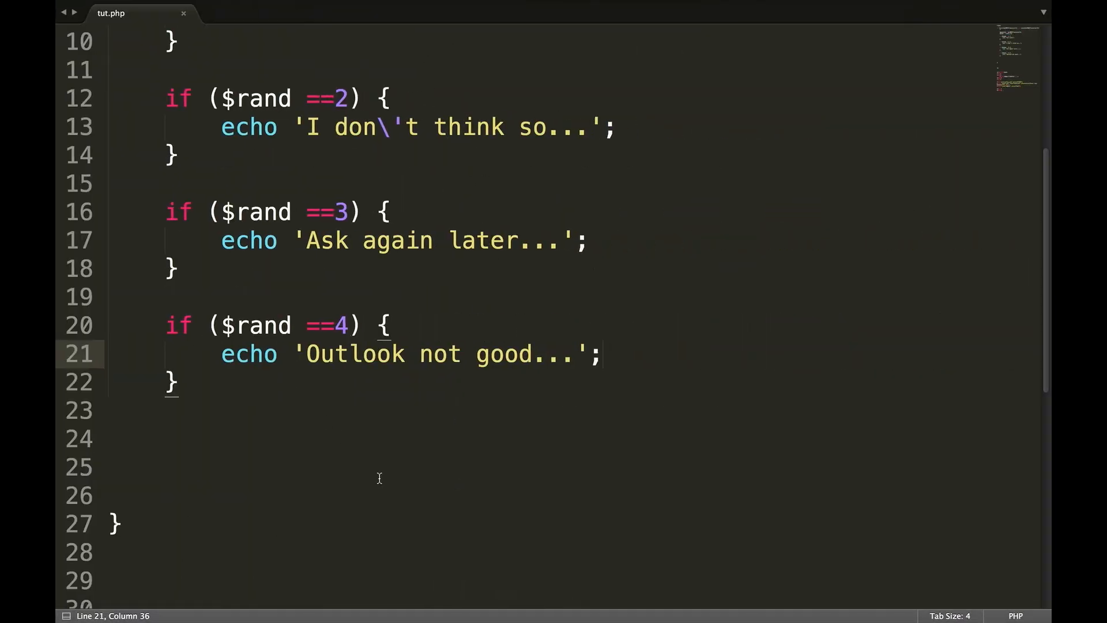
pyautogui.scroll(3)
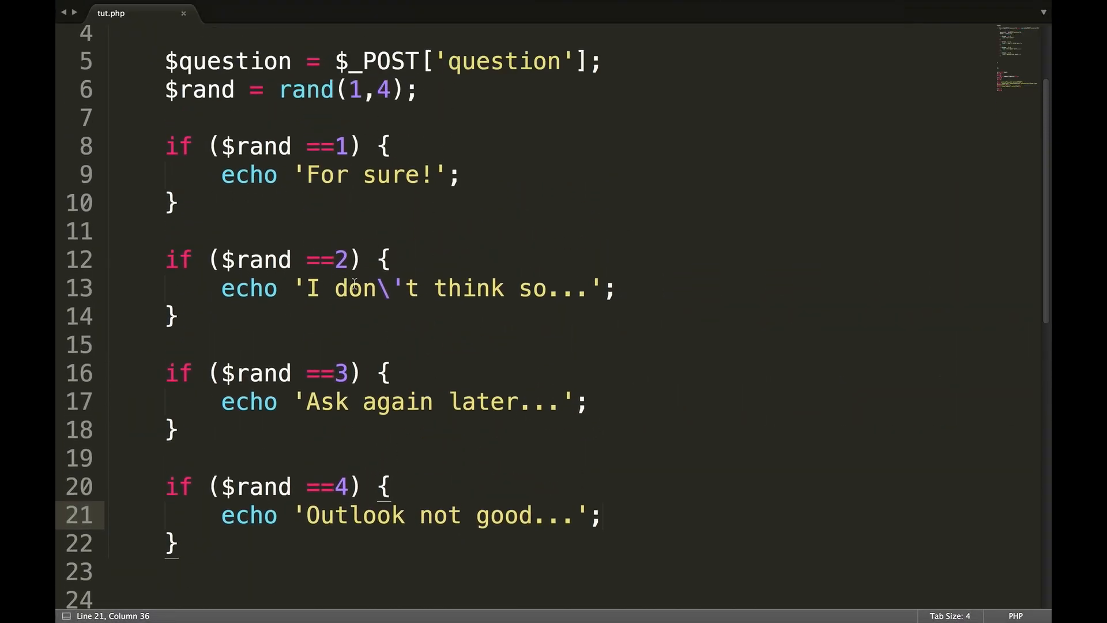
pyautogui.scroll(3)
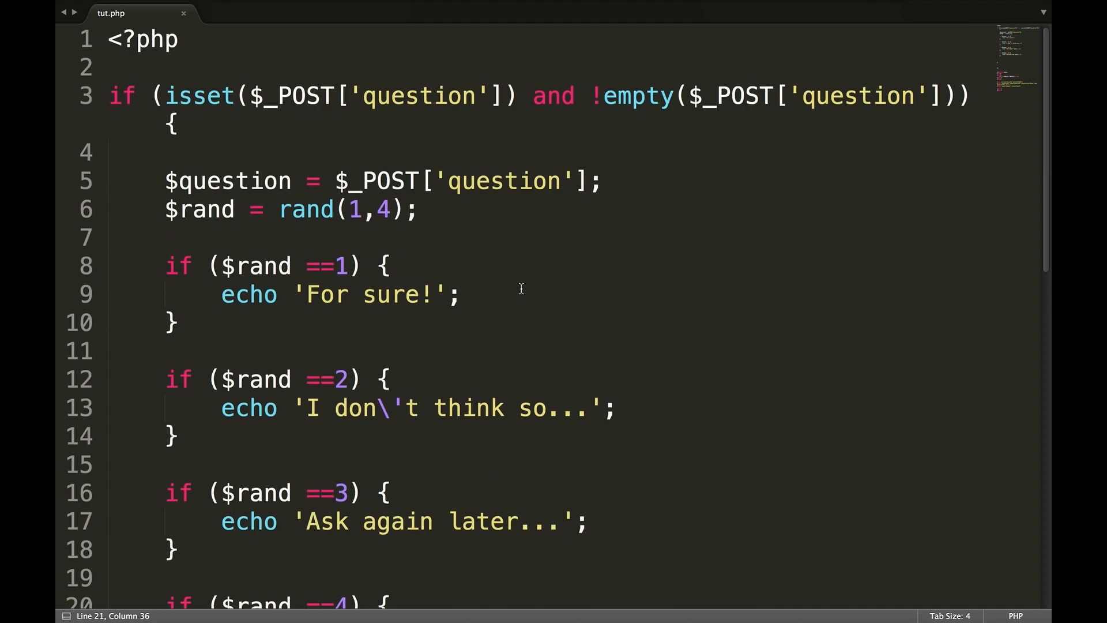
pyautogui.moveTo(563, 316)
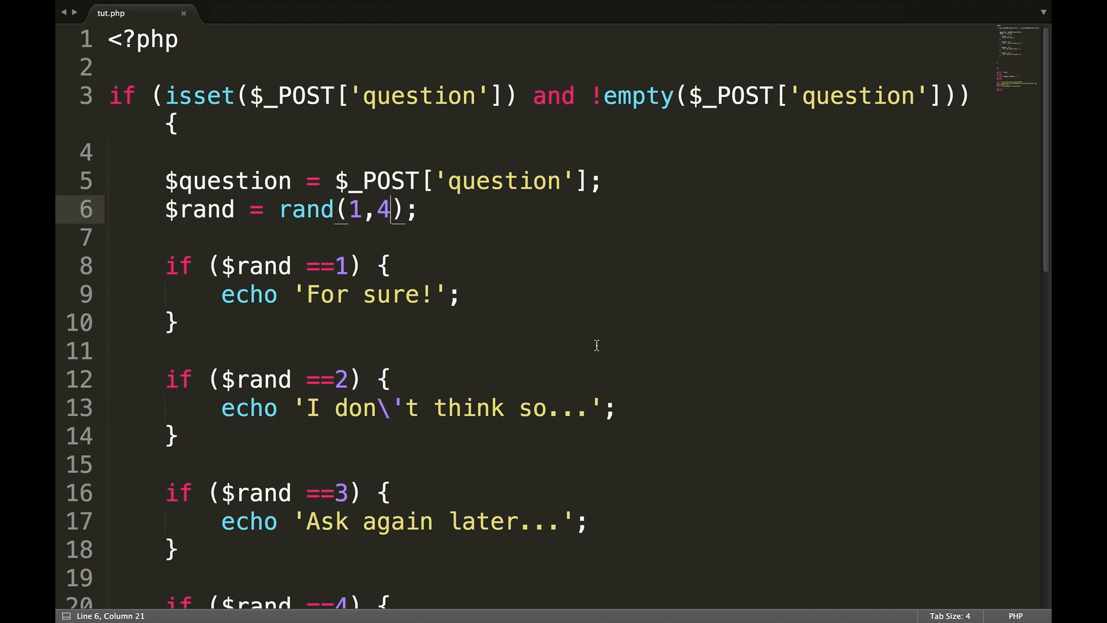
pyautogui.write('0')
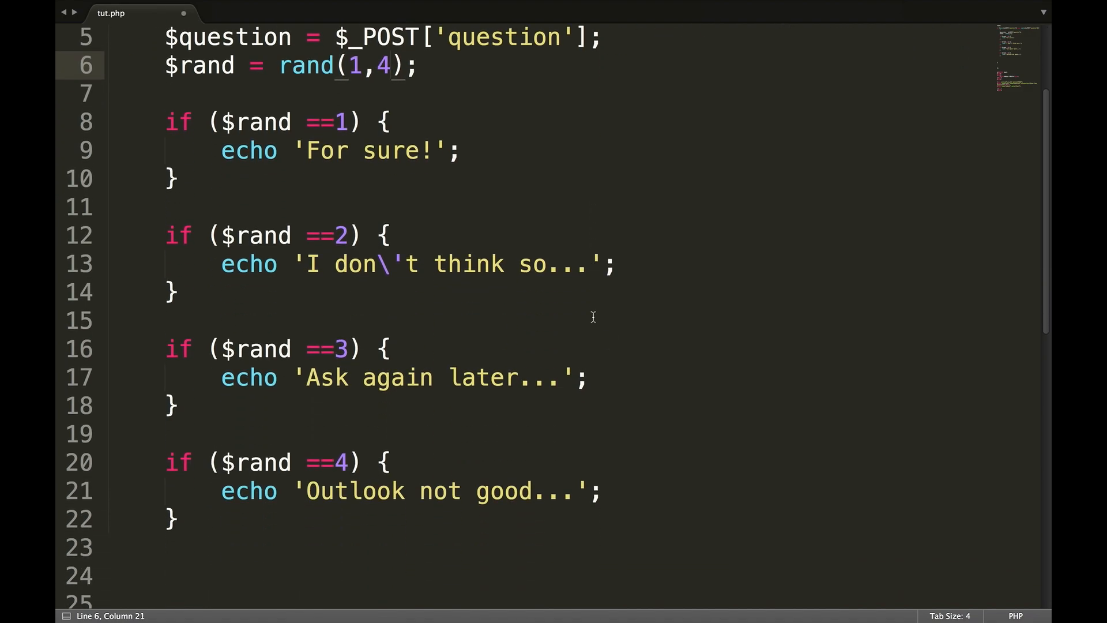
pyautogui.scroll(3)
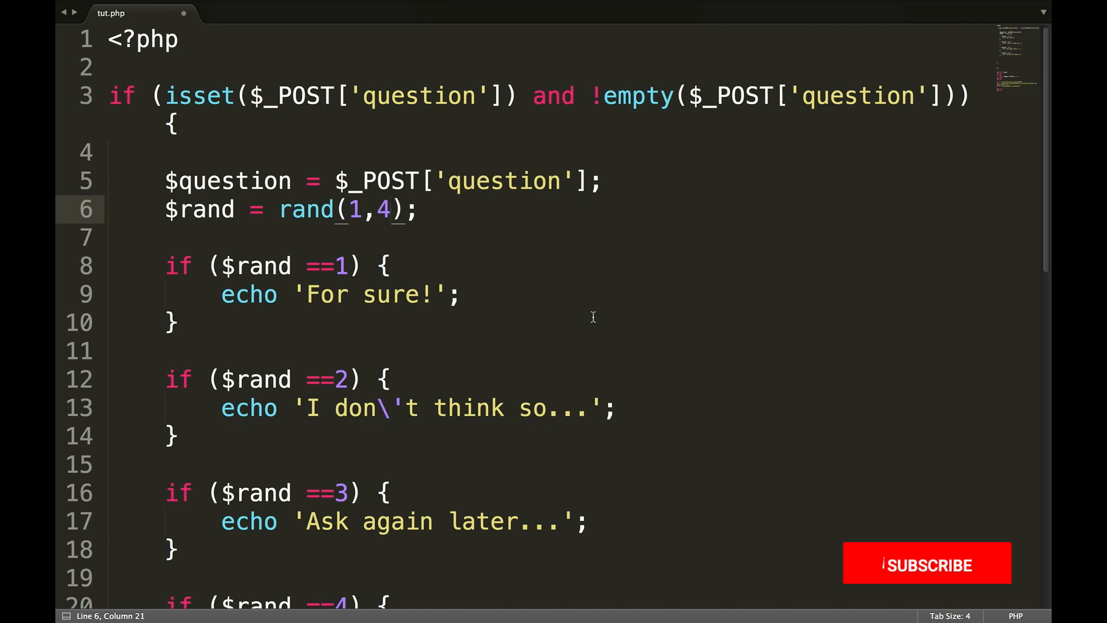
pyautogui.scroll(-3)
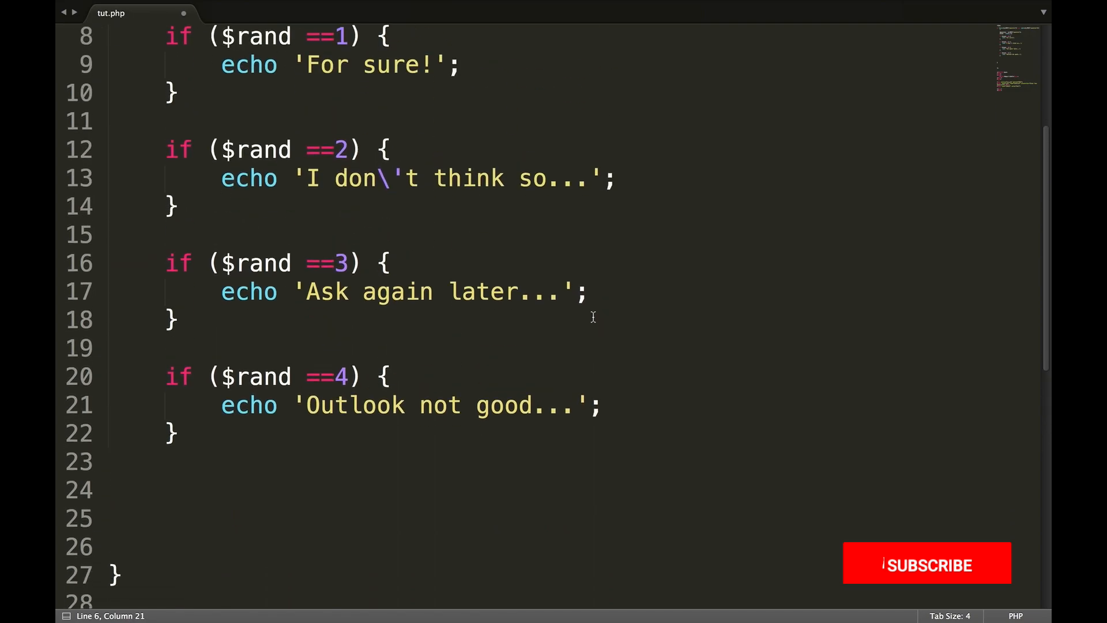
pyautogui.scroll(3)
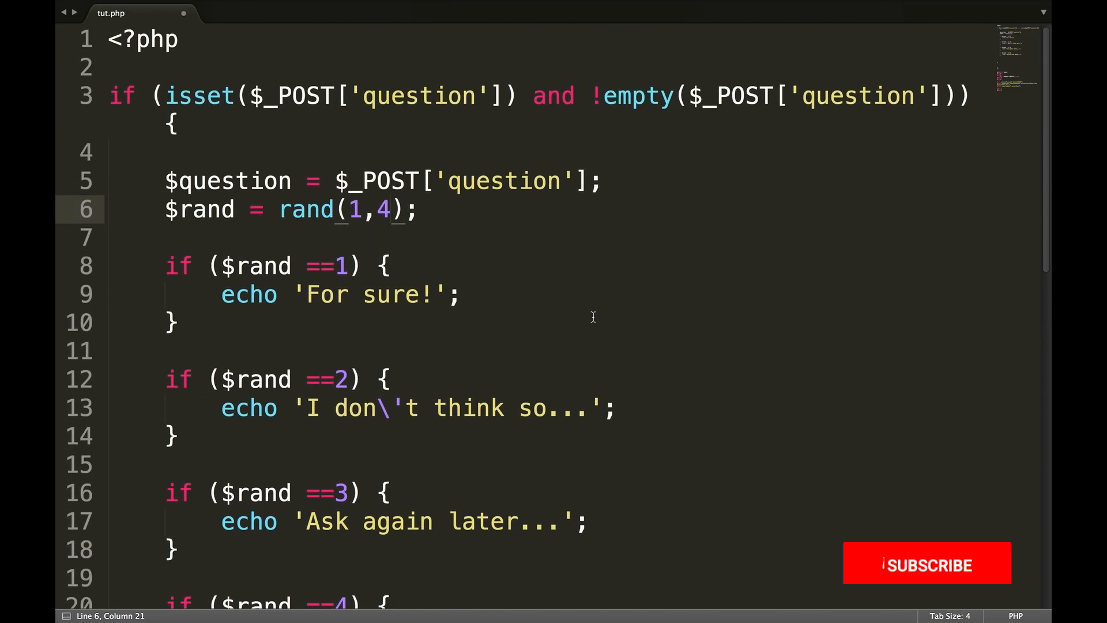